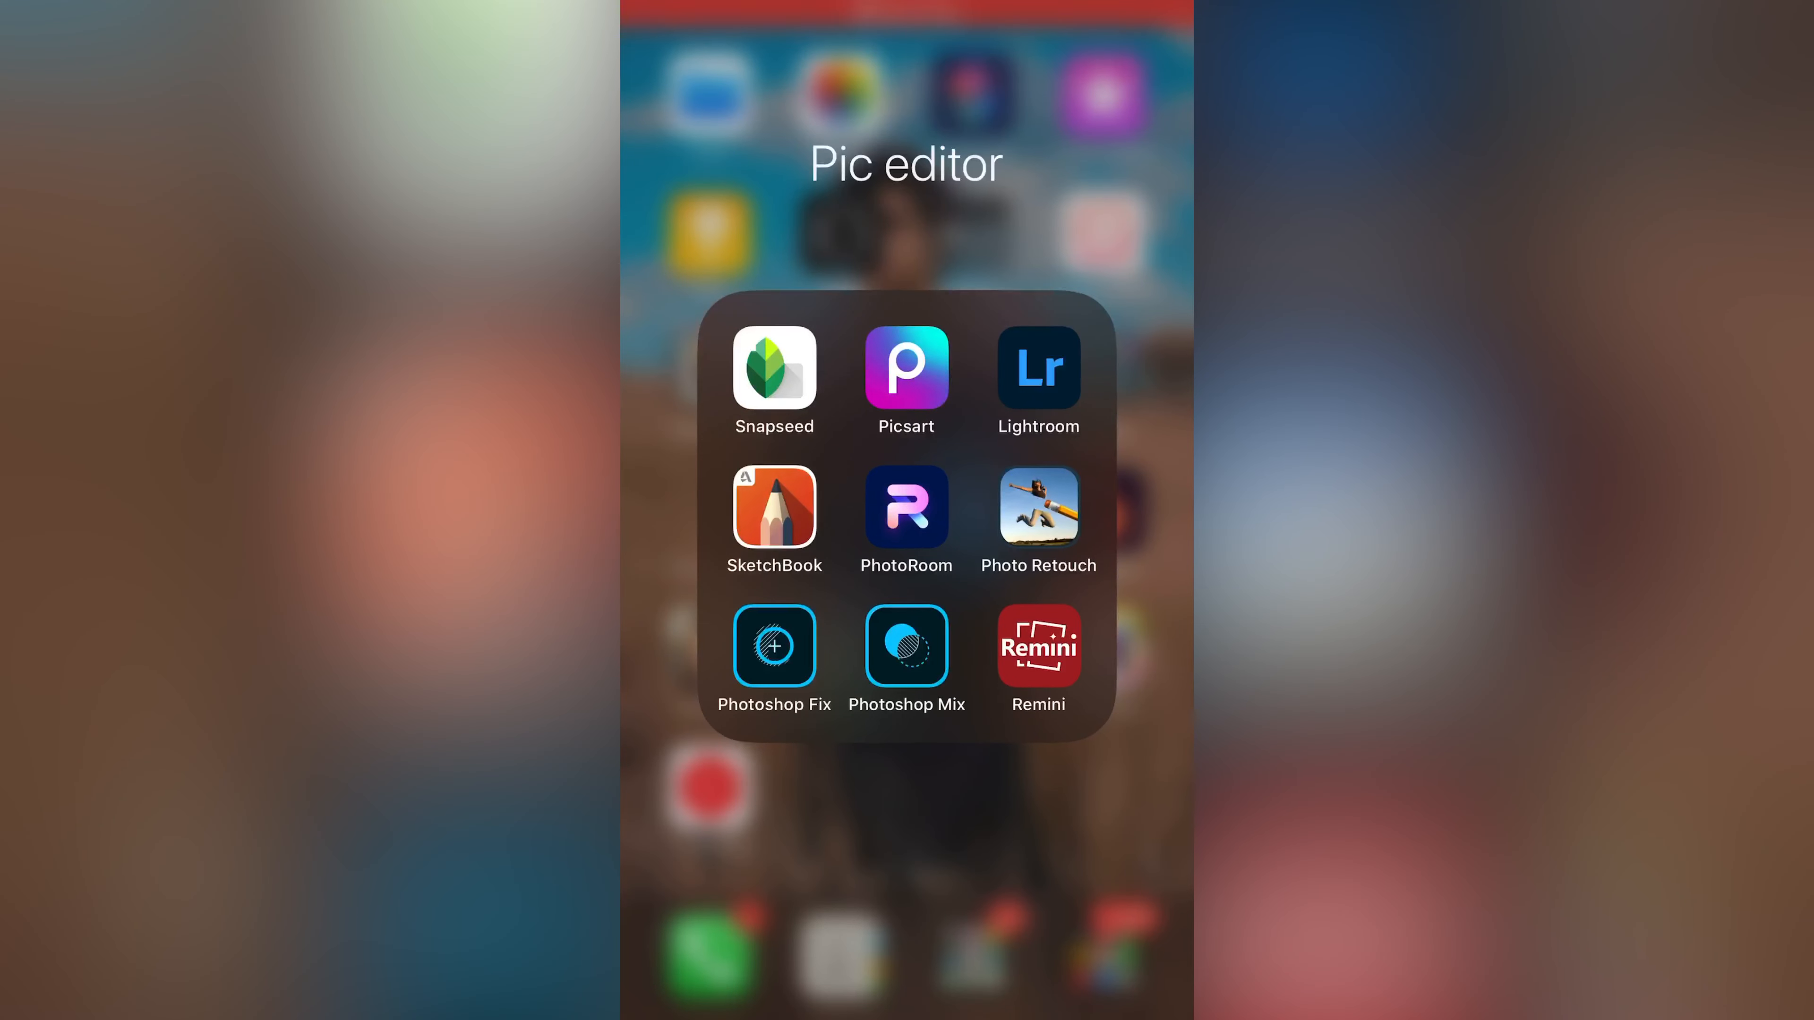
Step: Start a new edit on the teddy bear and lantern background and apply its crop
click(906, 371)
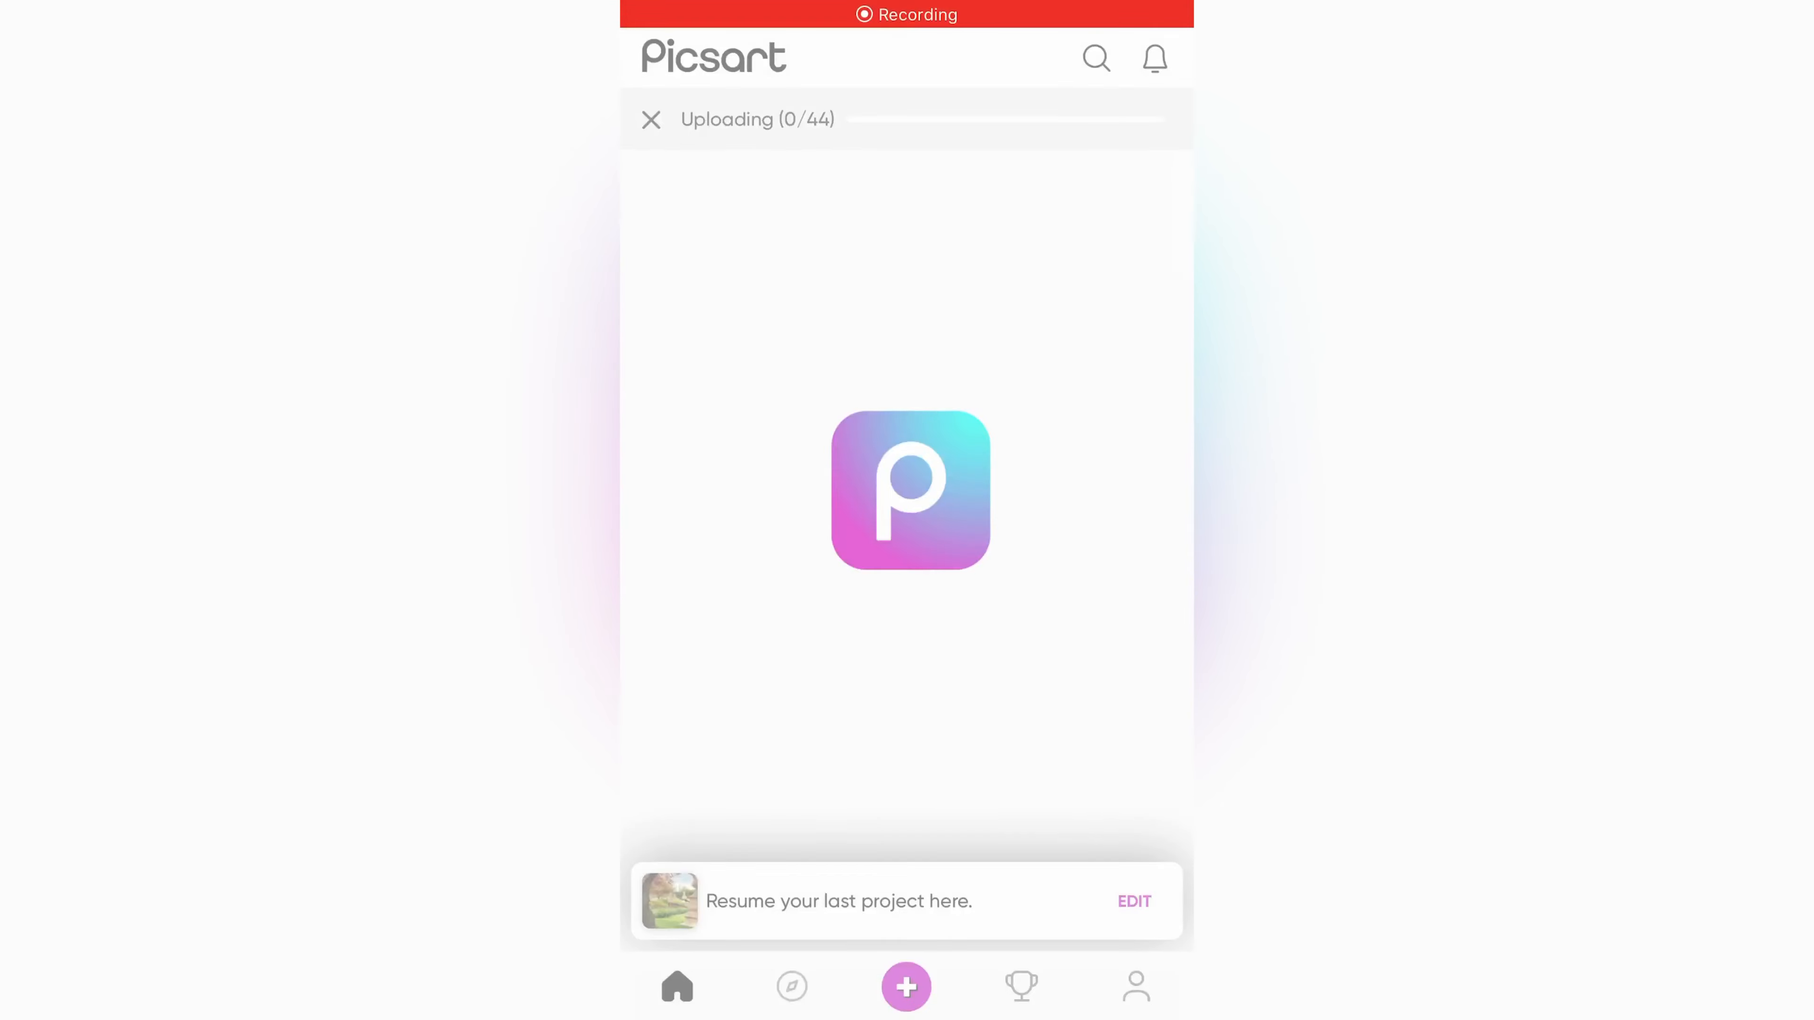
click(906, 987)
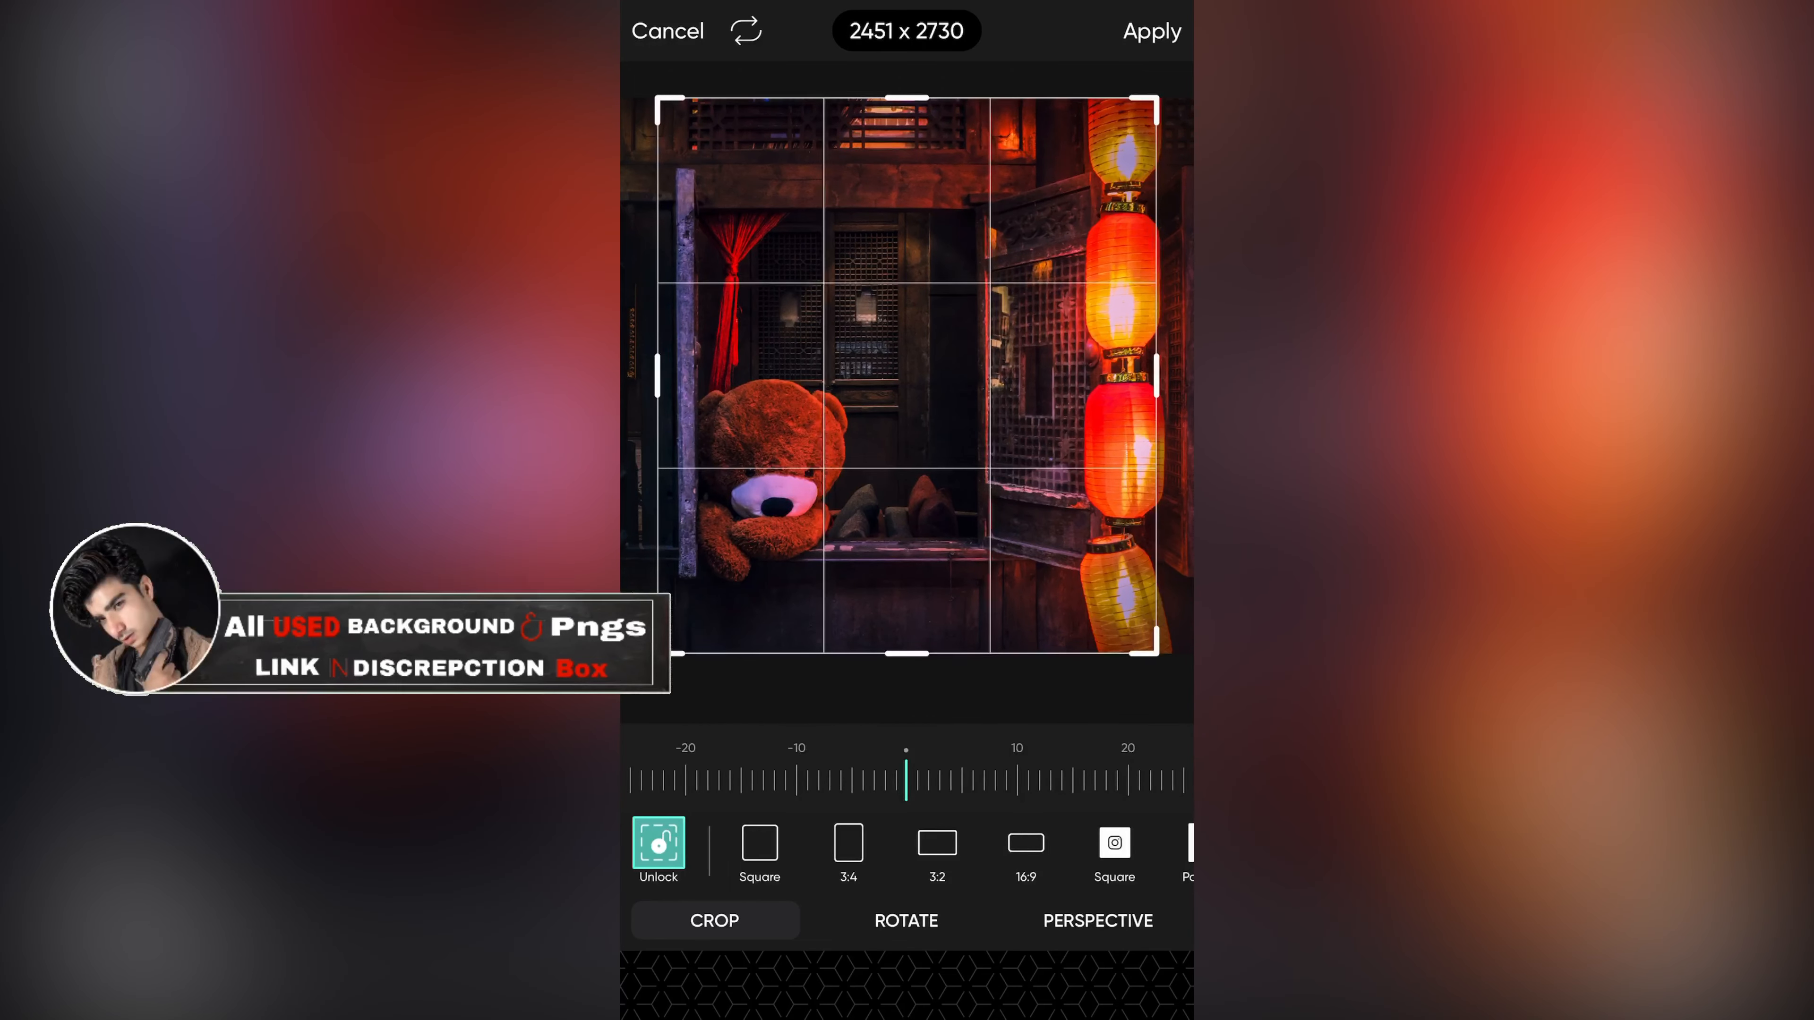
click(1151, 31)
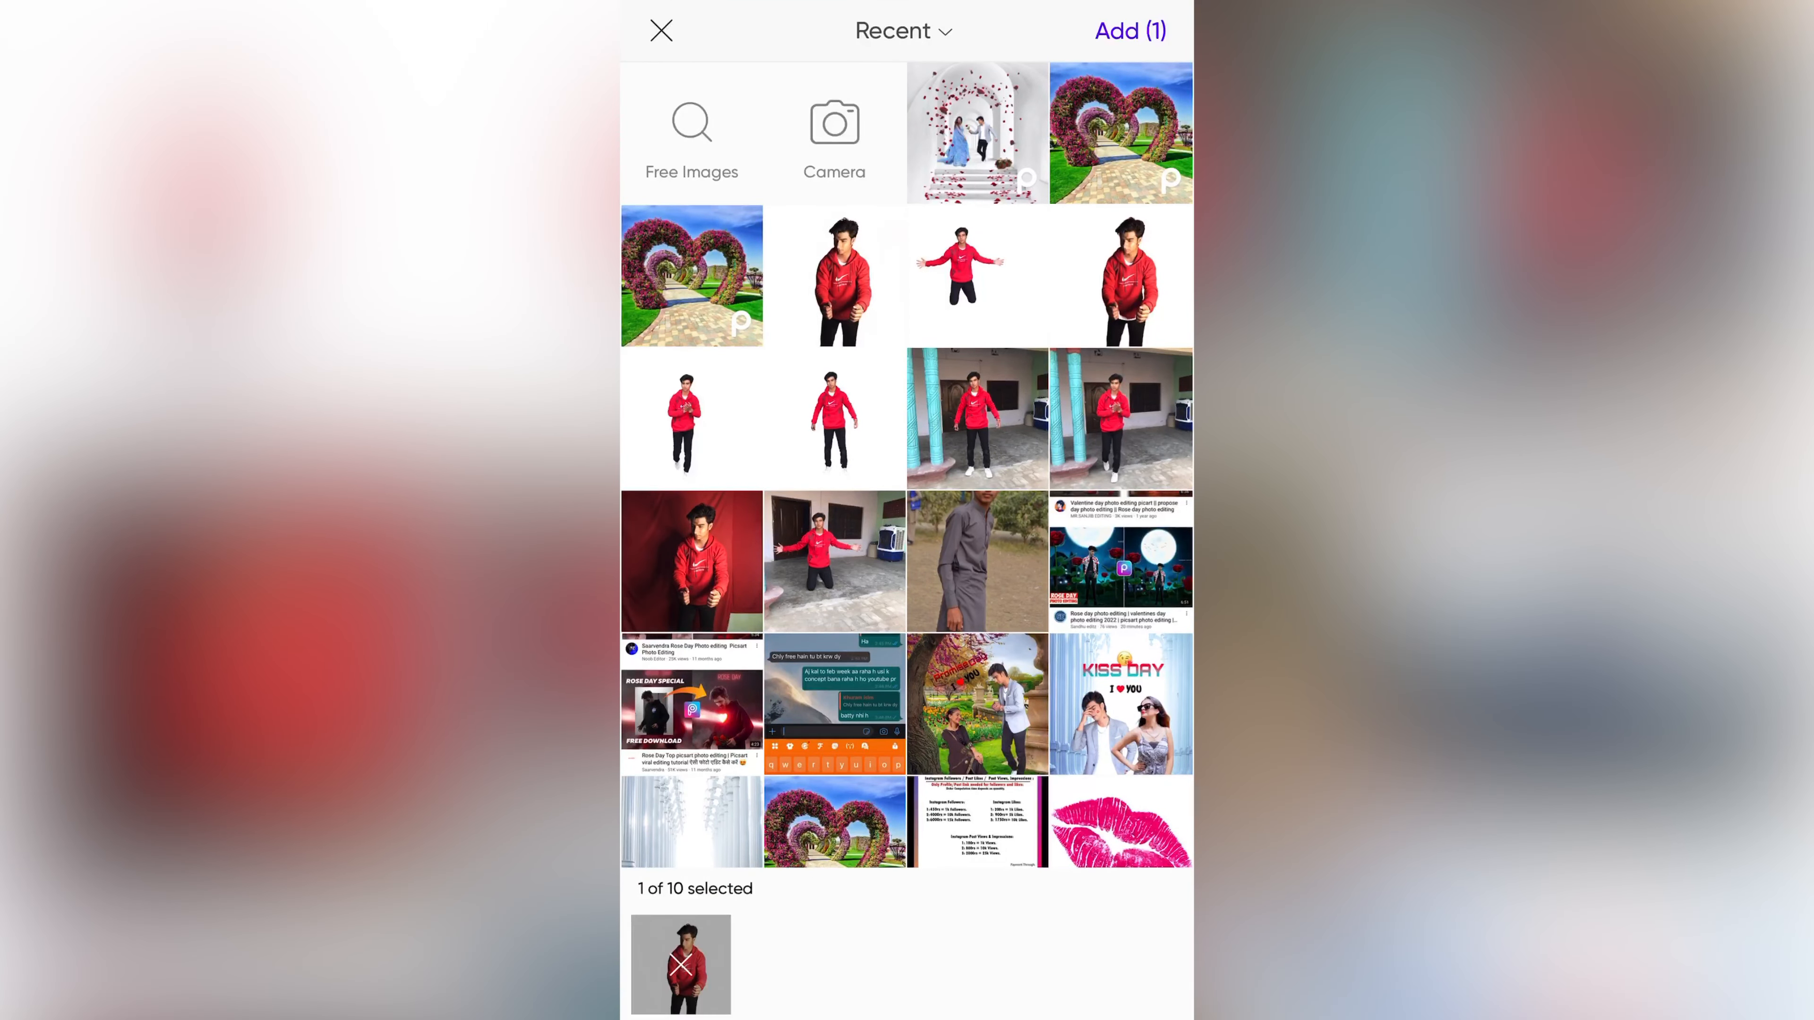
Step: Add the red-hoodie man photo as a layer over the window at about 39 opacity
click(1129, 30)
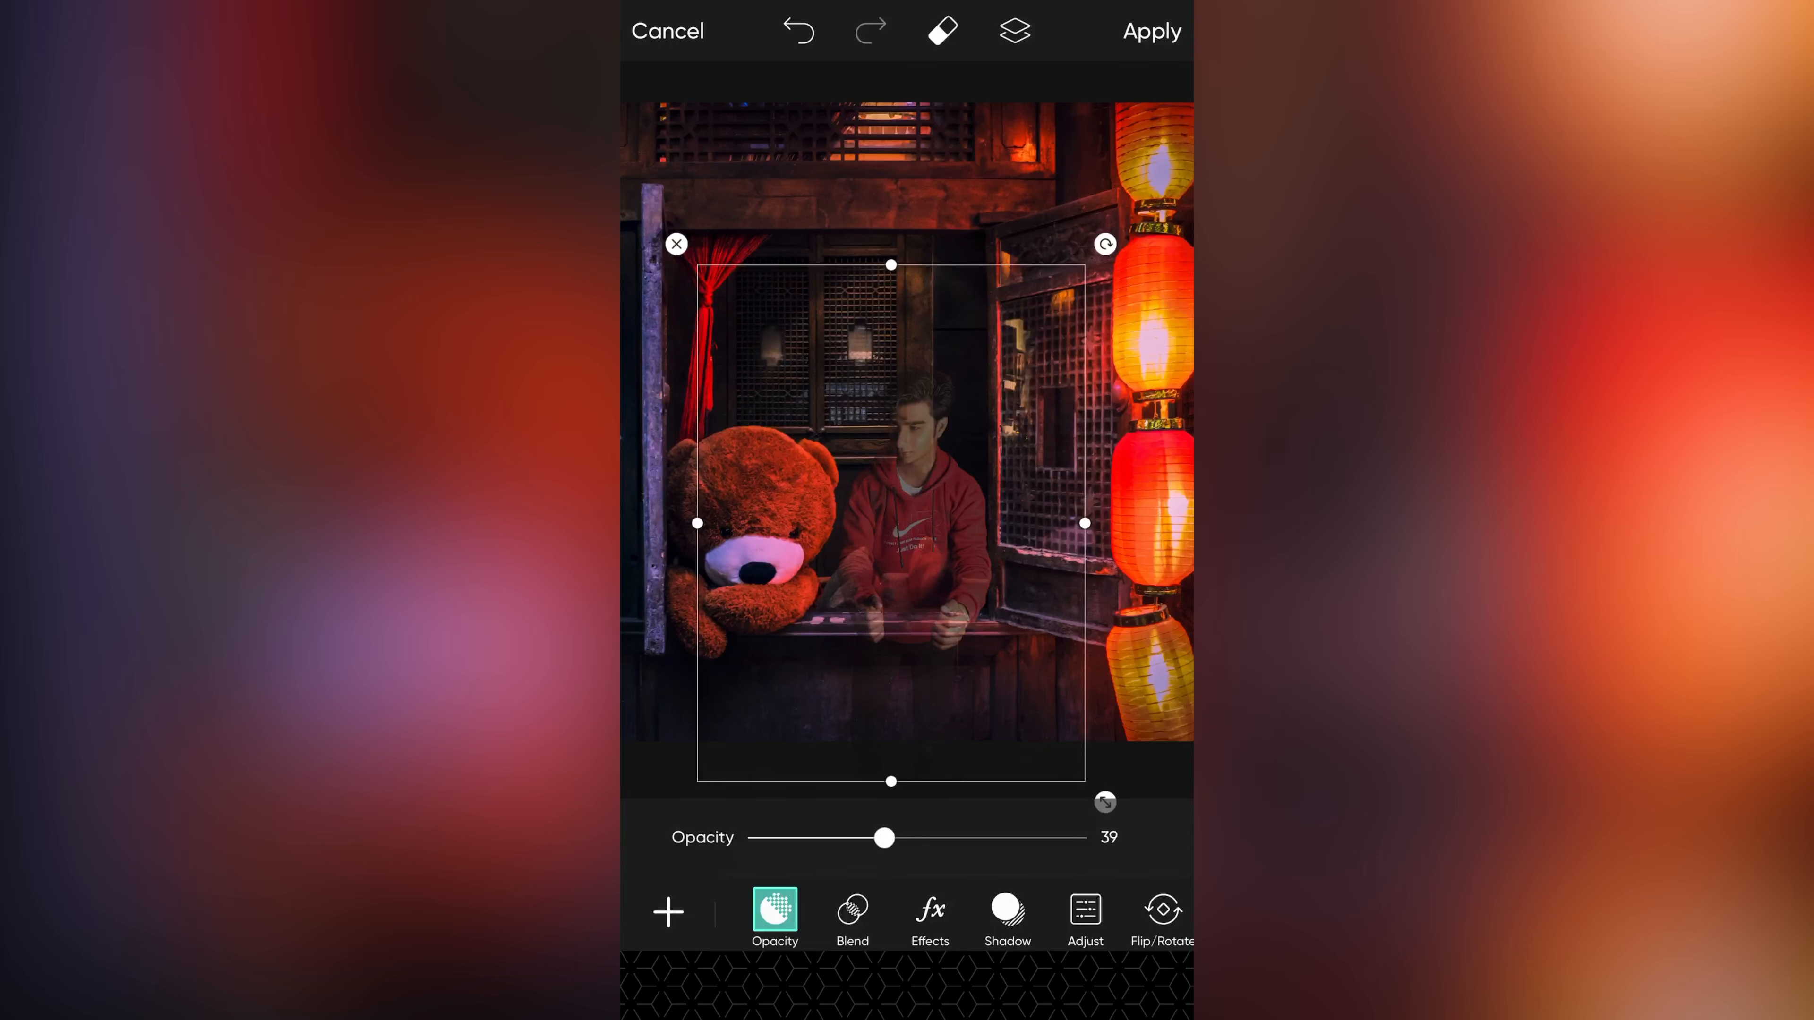
Step: Erase the man's surroundings and below the sill so he leans out of the window at full opacity
click(942, 31)
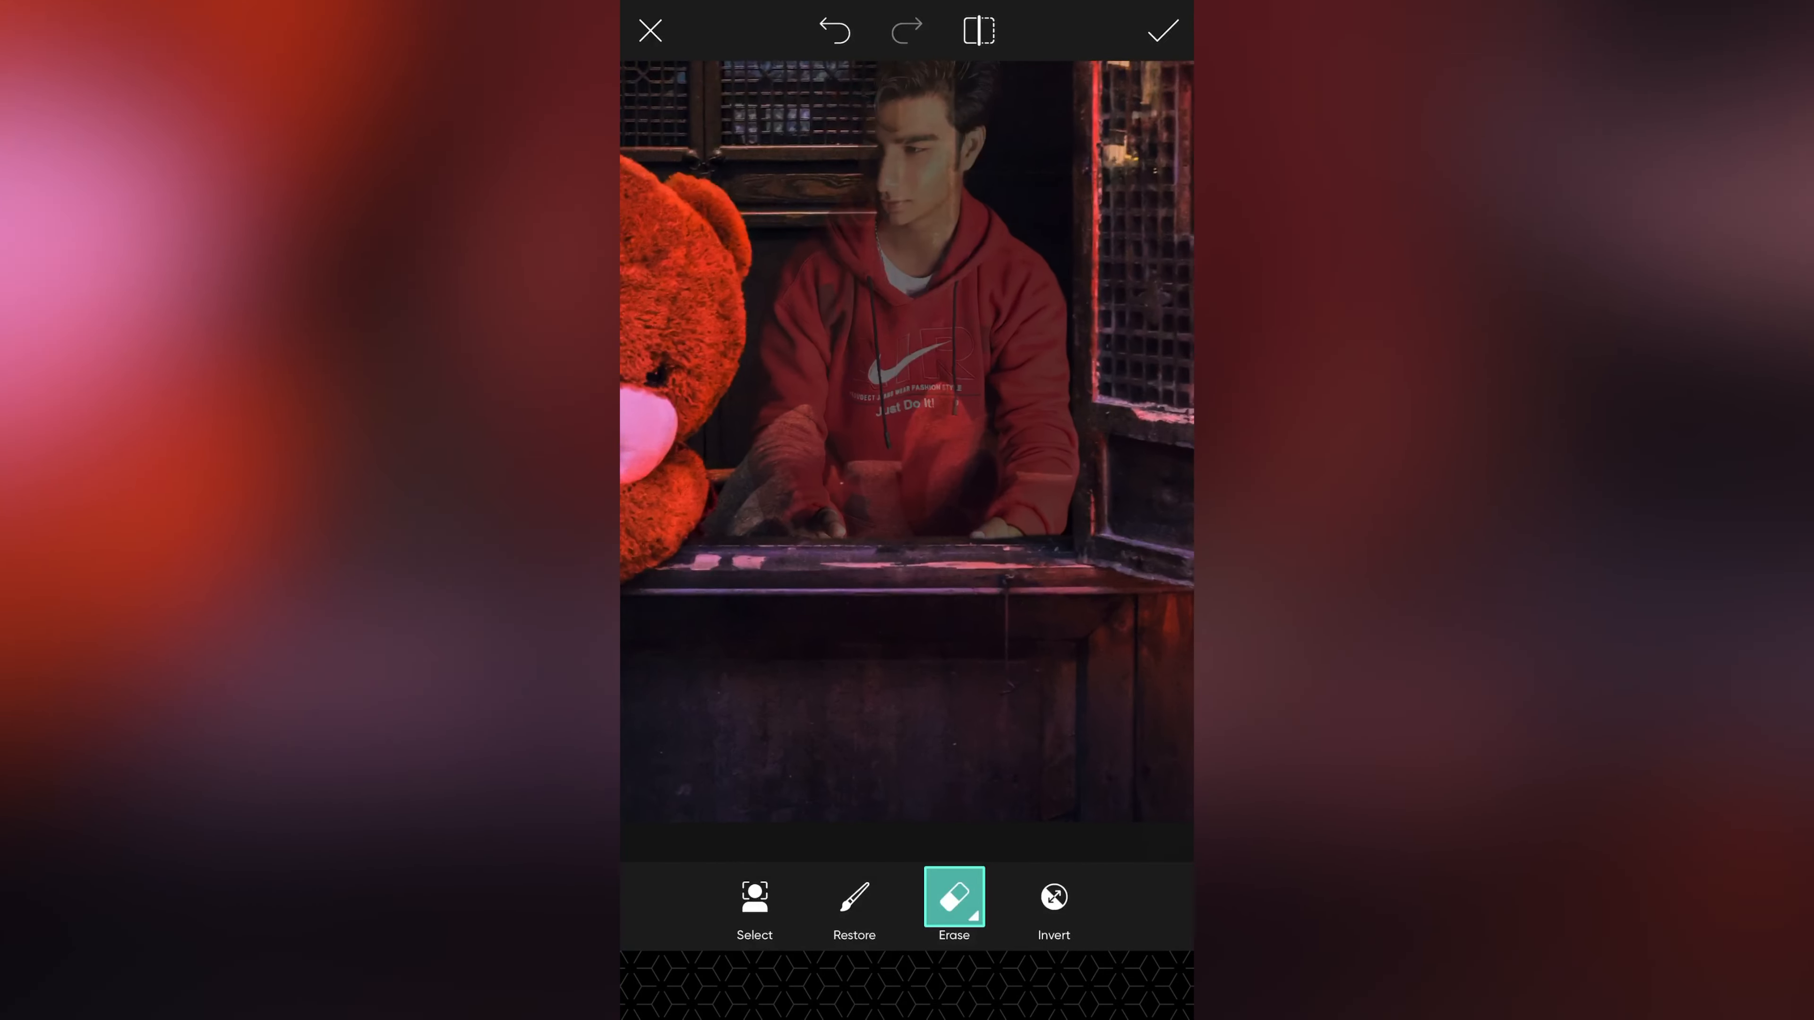
click(1163, 30)
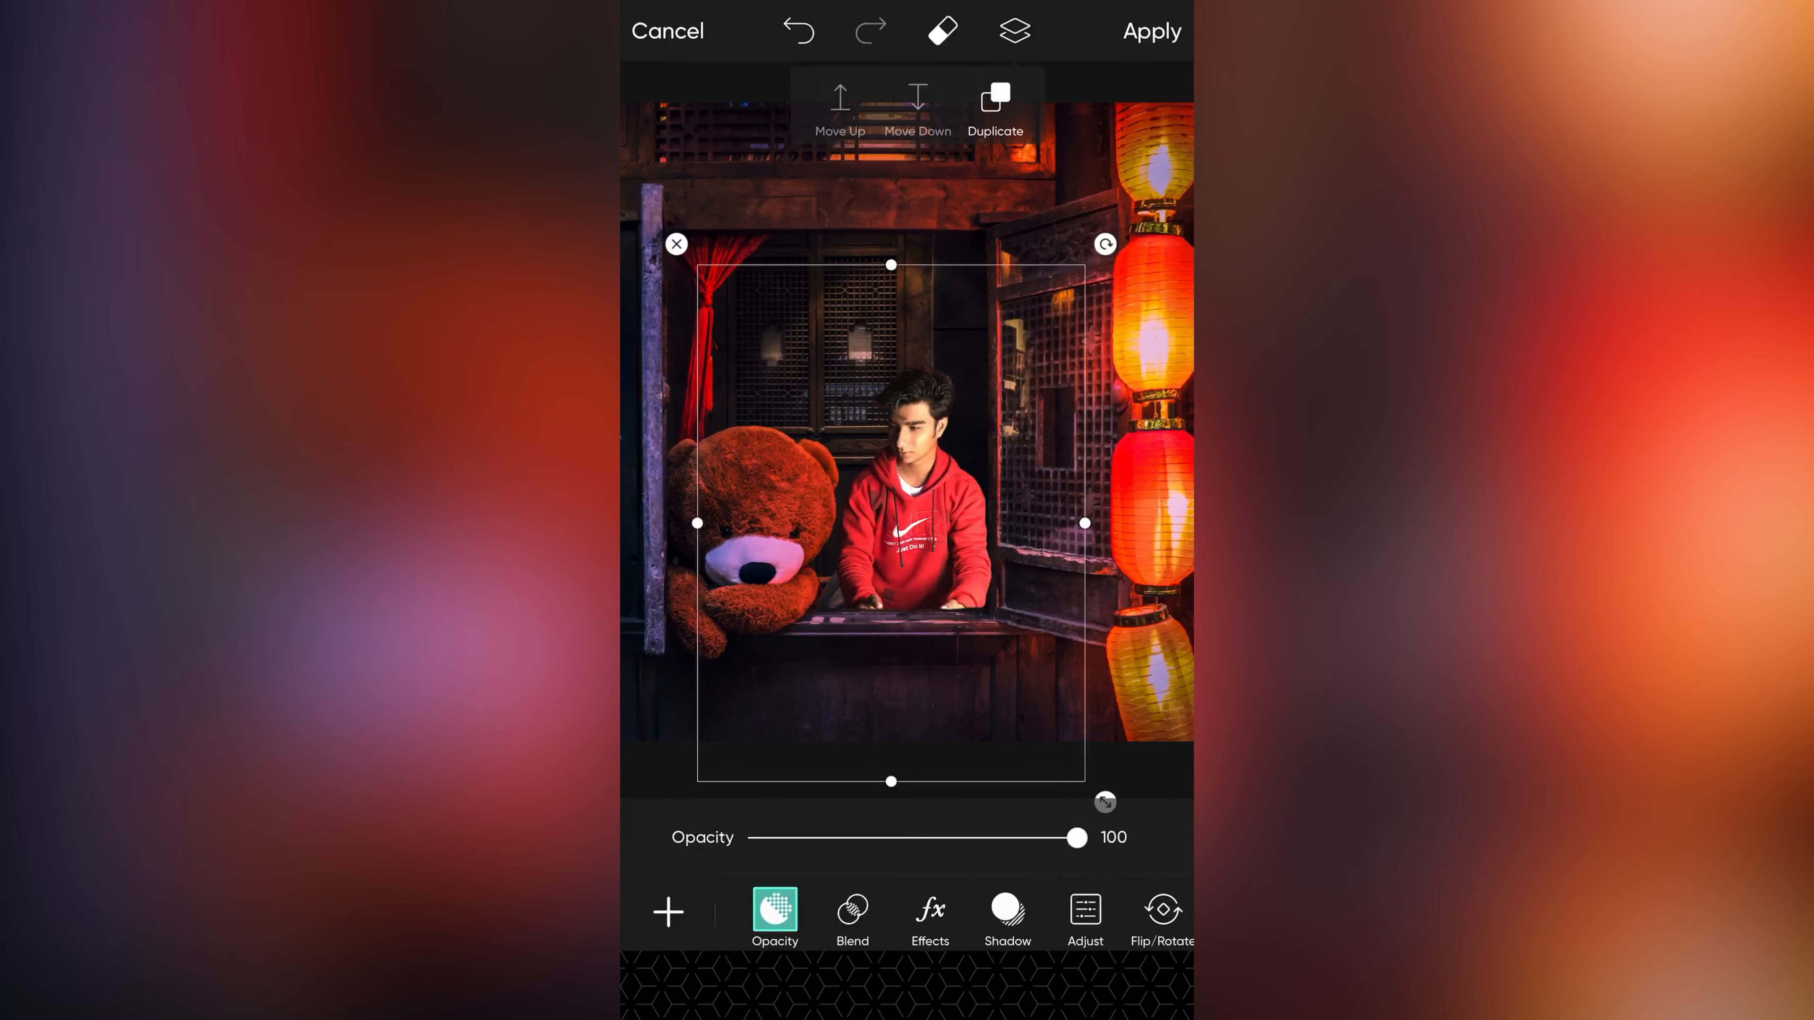
click(995, 104)
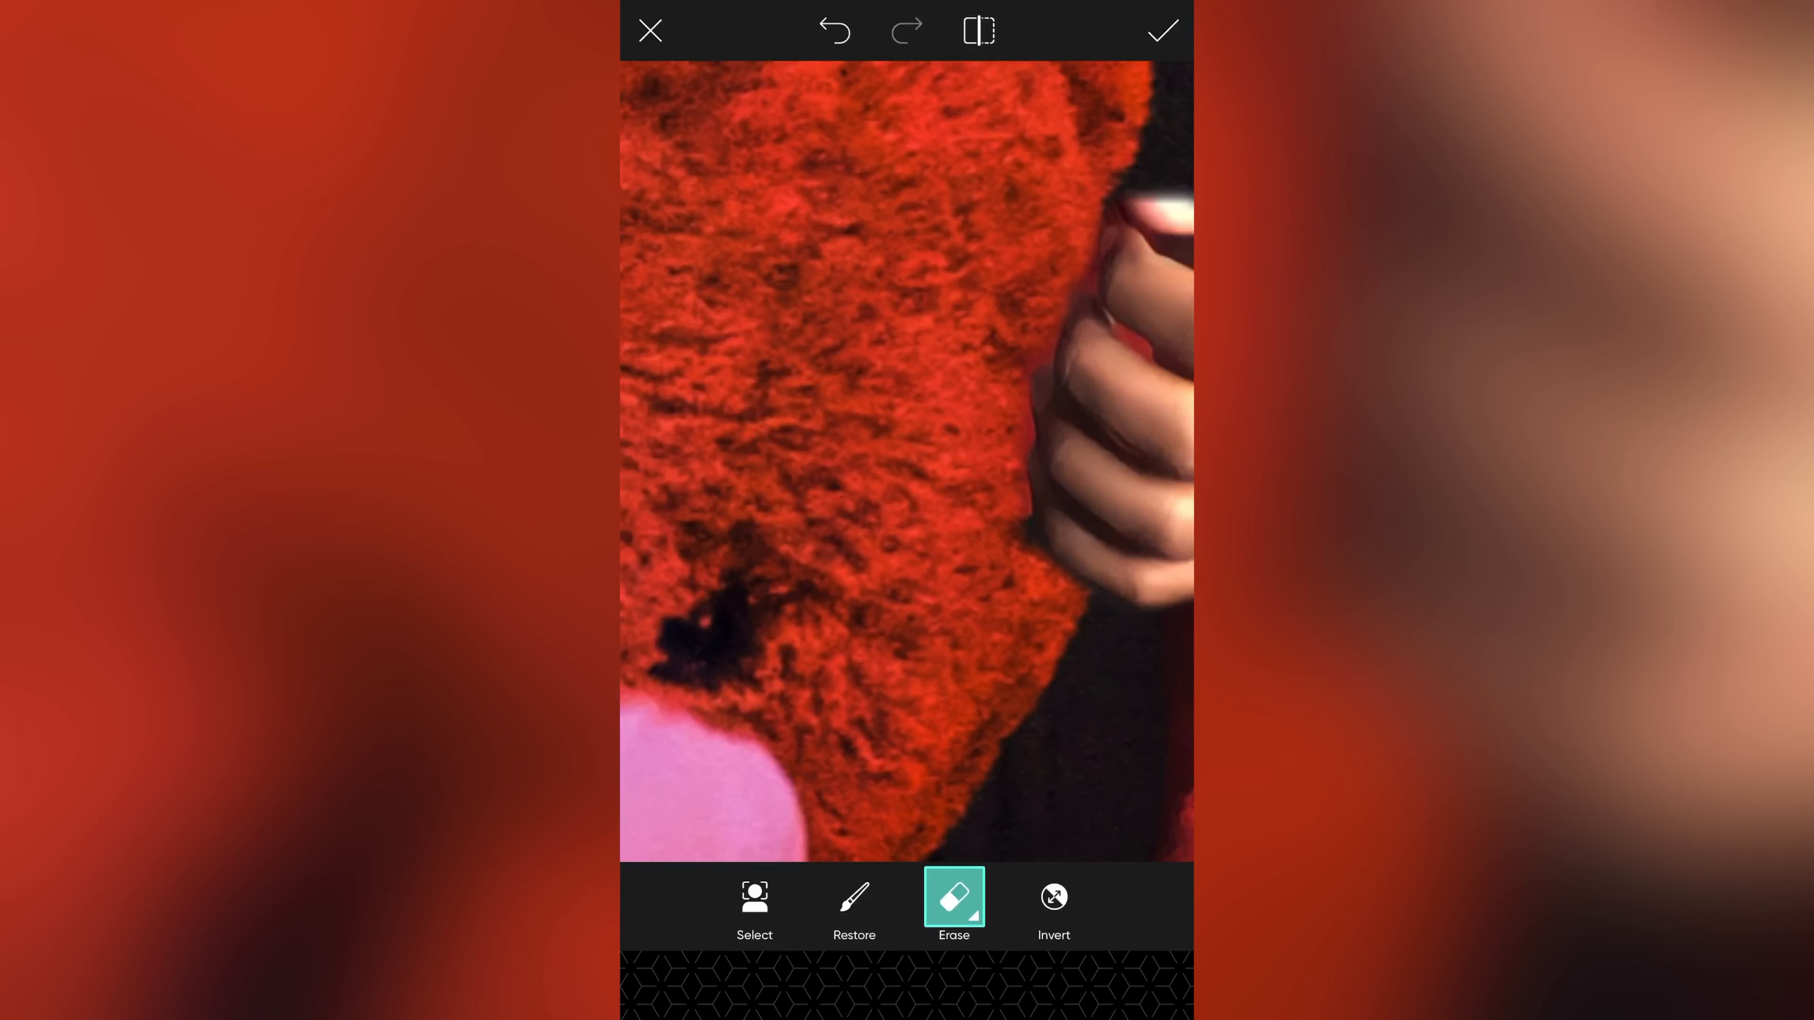
click(1161, 31)
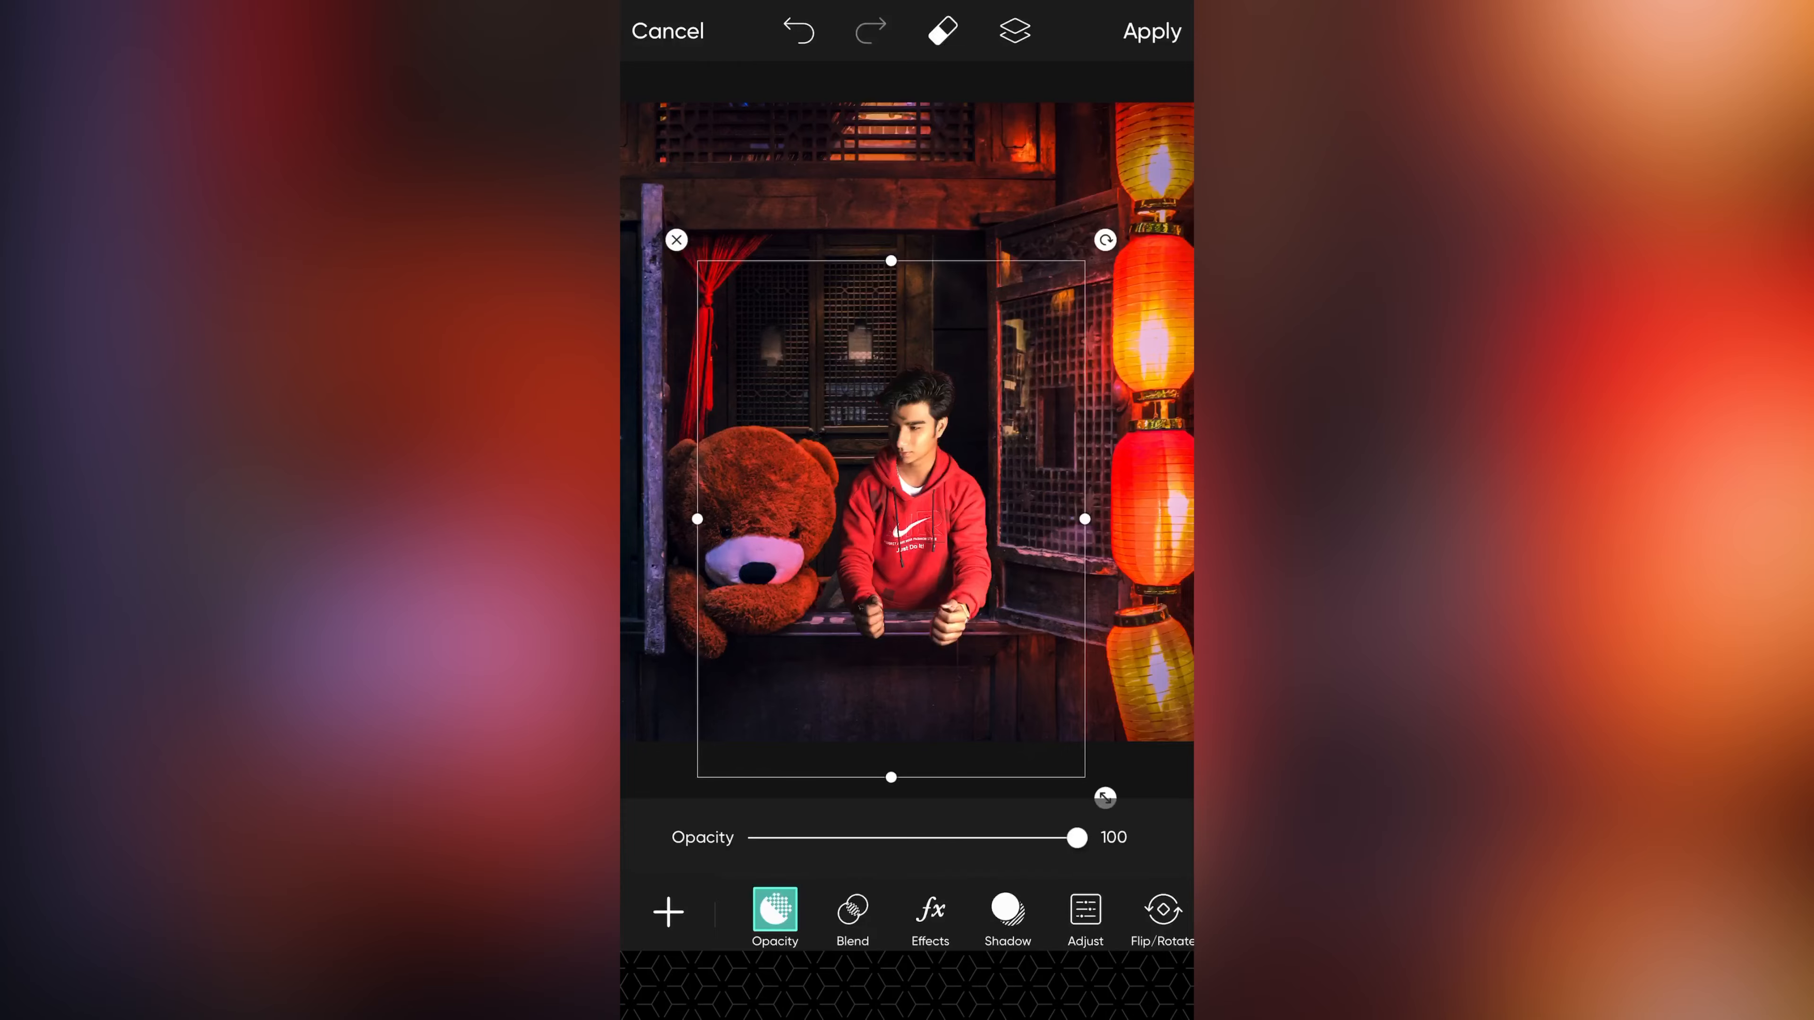
Step: Restore the cutout edges around the man's fists on the sill and darken him for the night scene
click(668, 912)
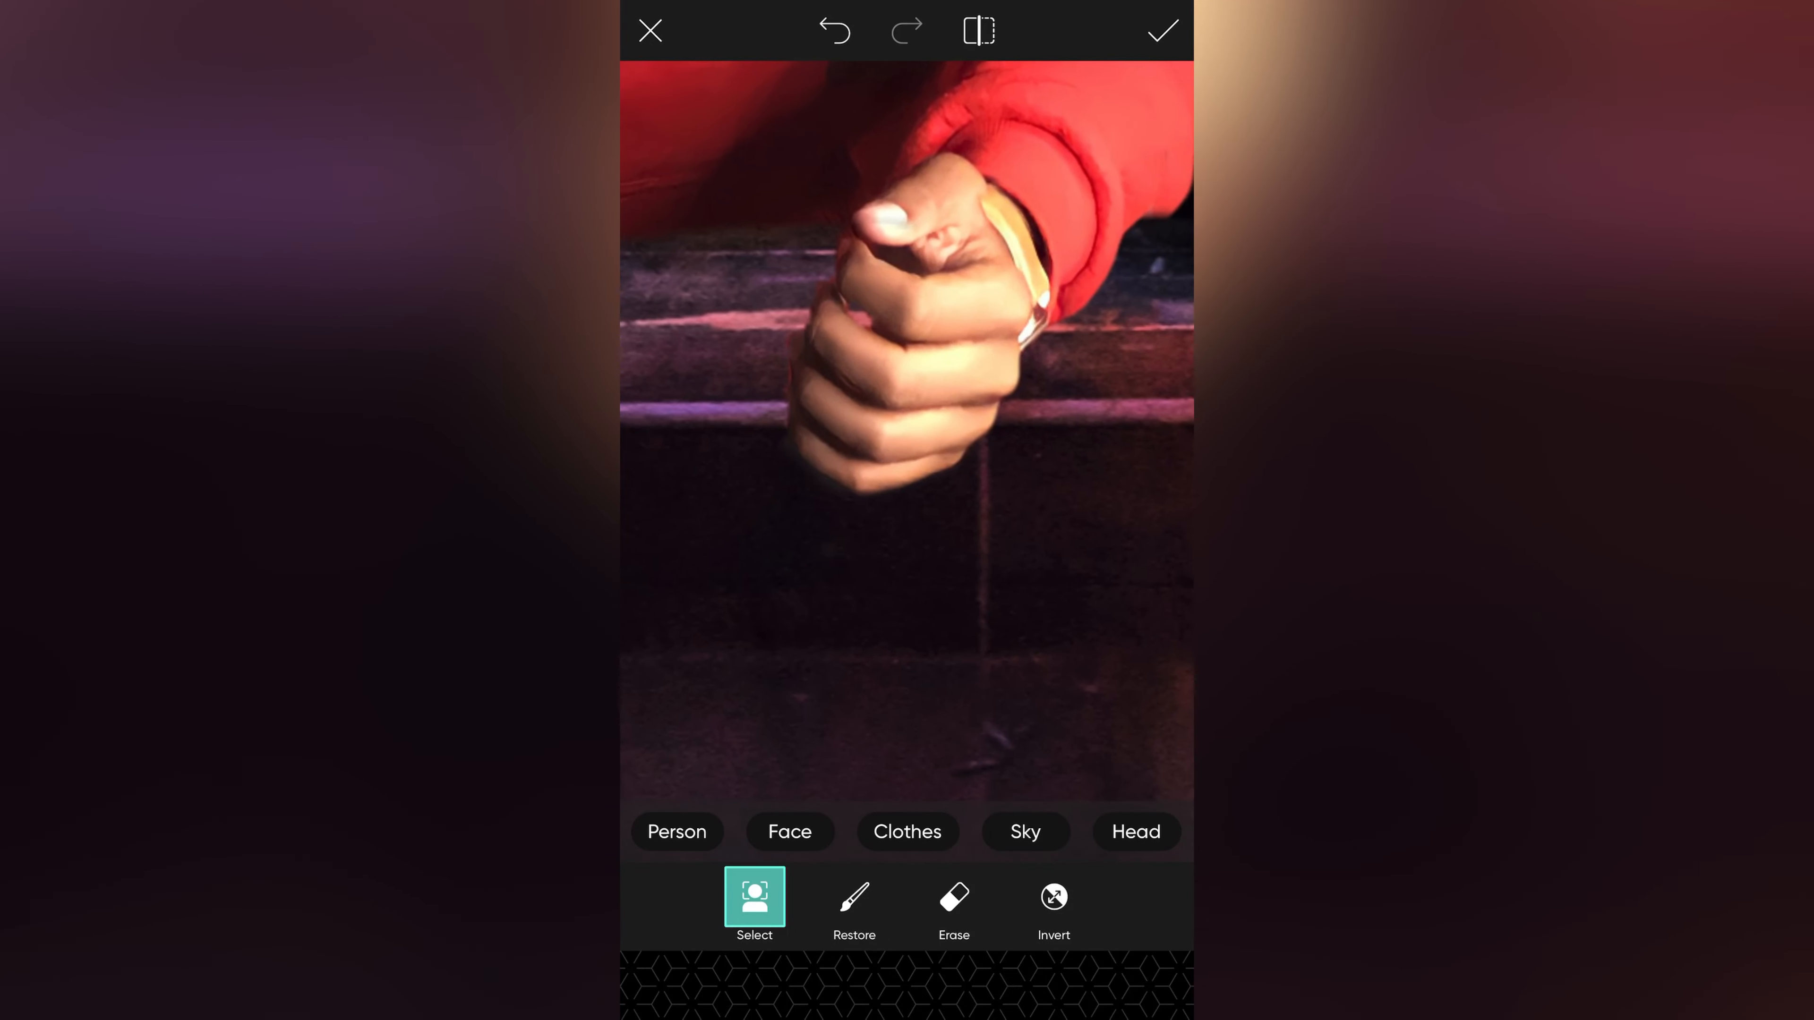
click(854, 906)
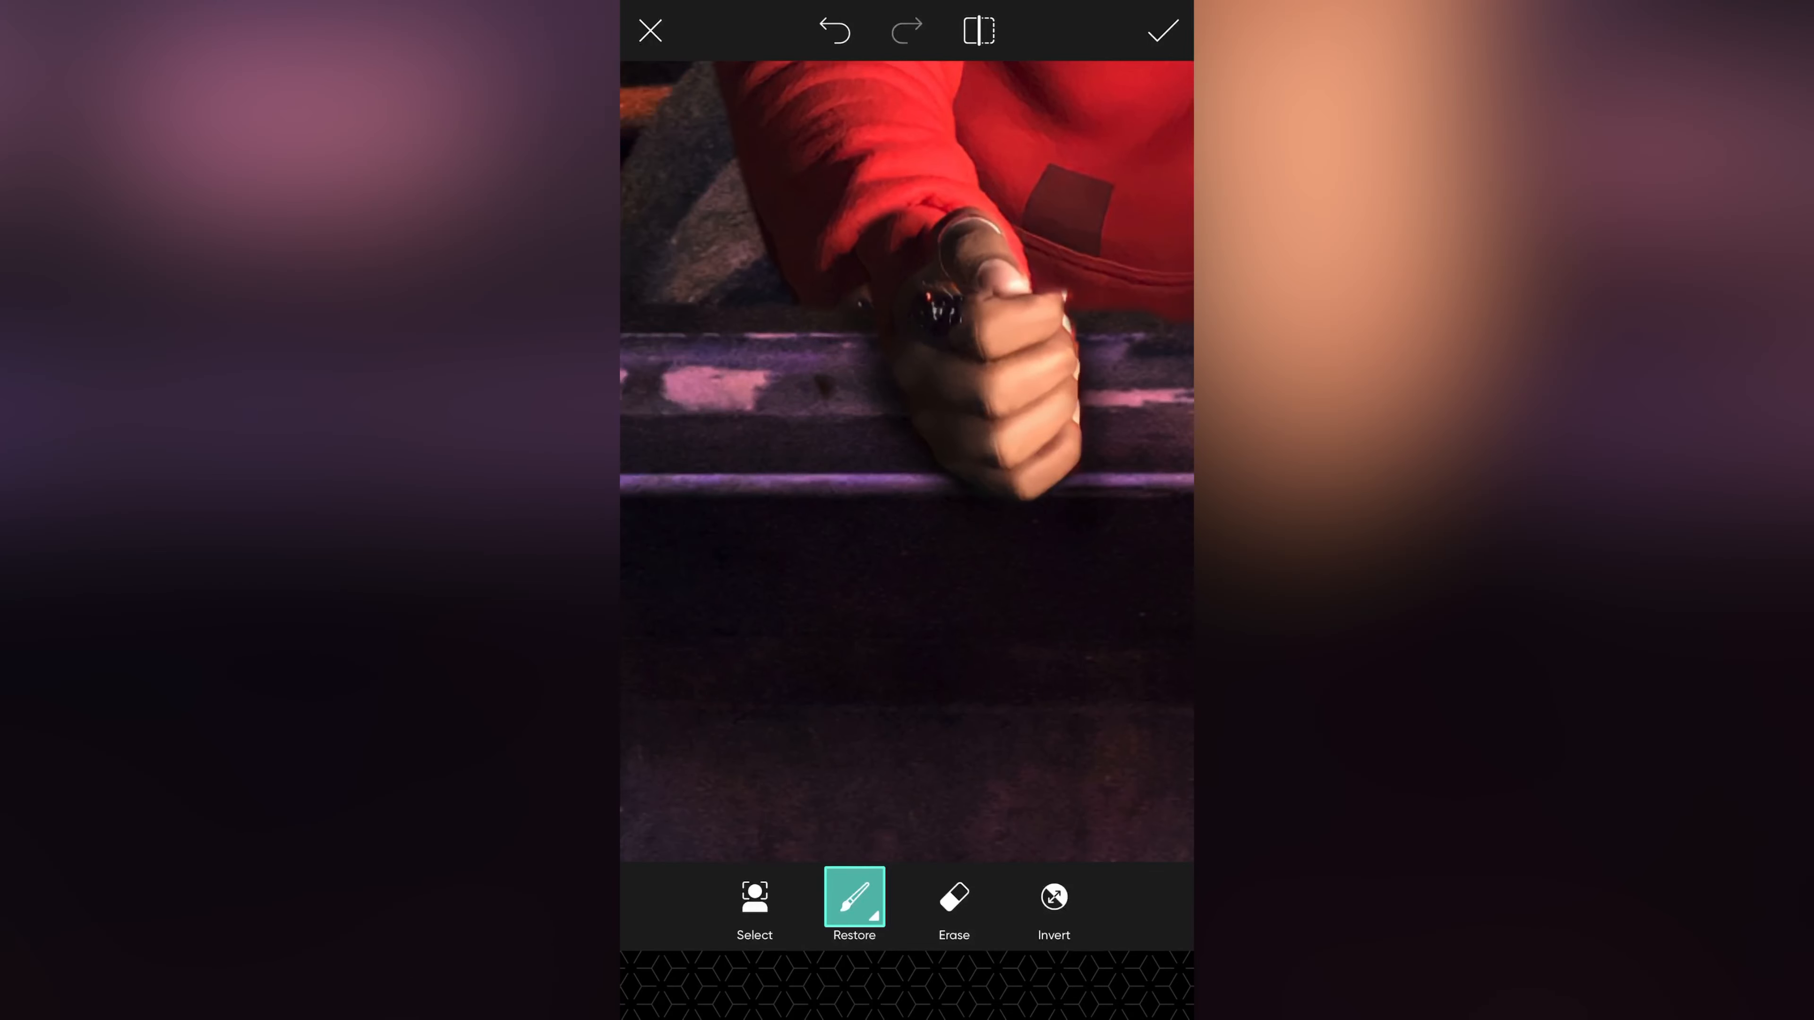
click(1163, 30)
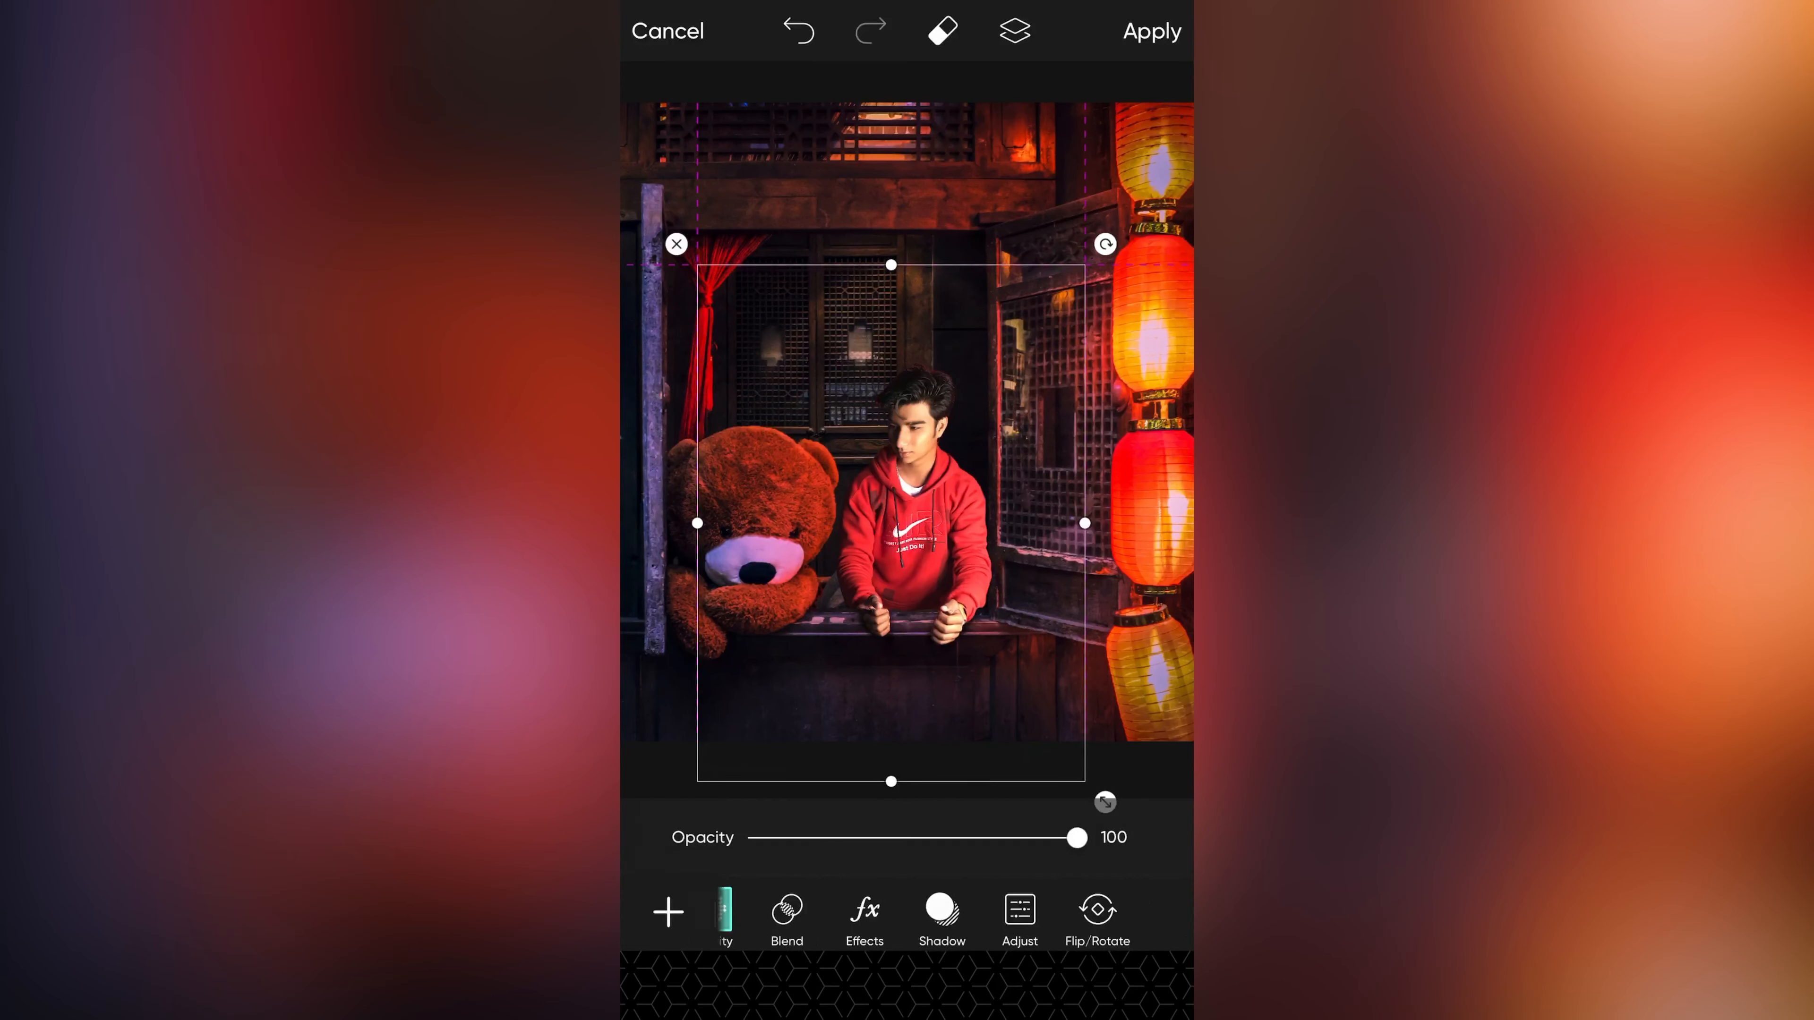
click(864, 909)
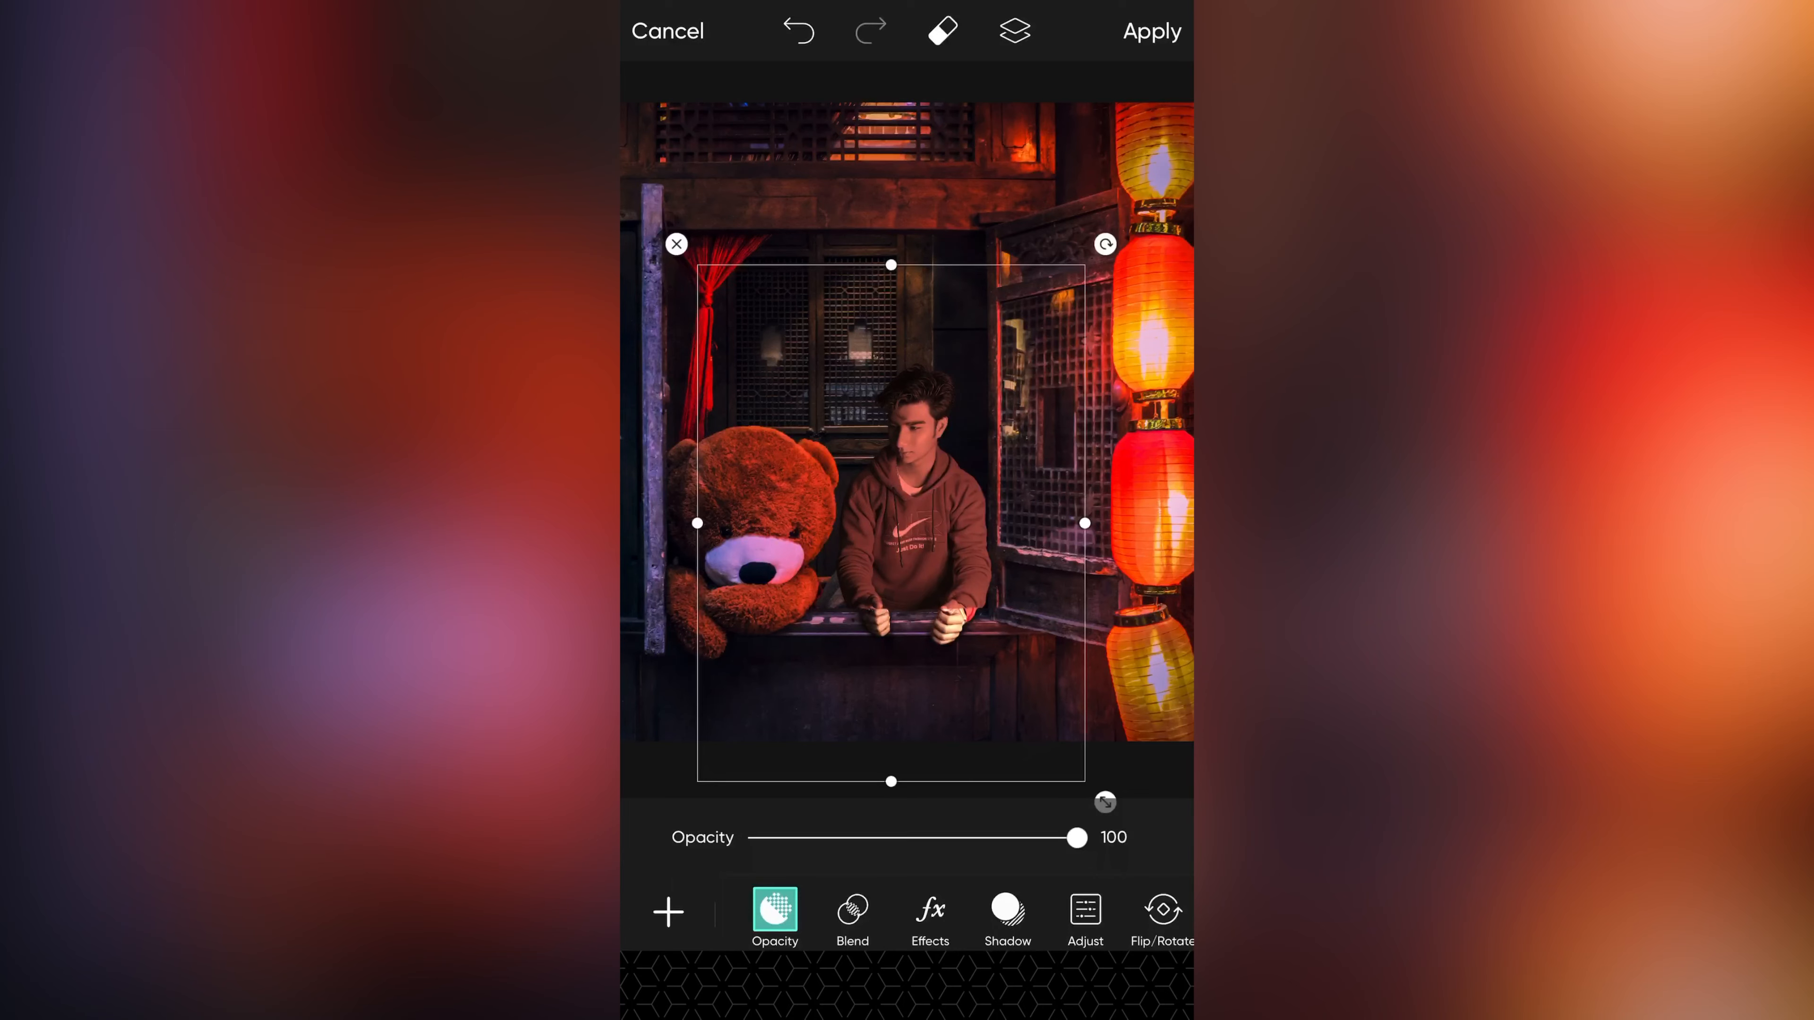
Step: Colorize the man with Hue 351 in Hard Light blend so he glows red like the lanterns
click(928, 914)
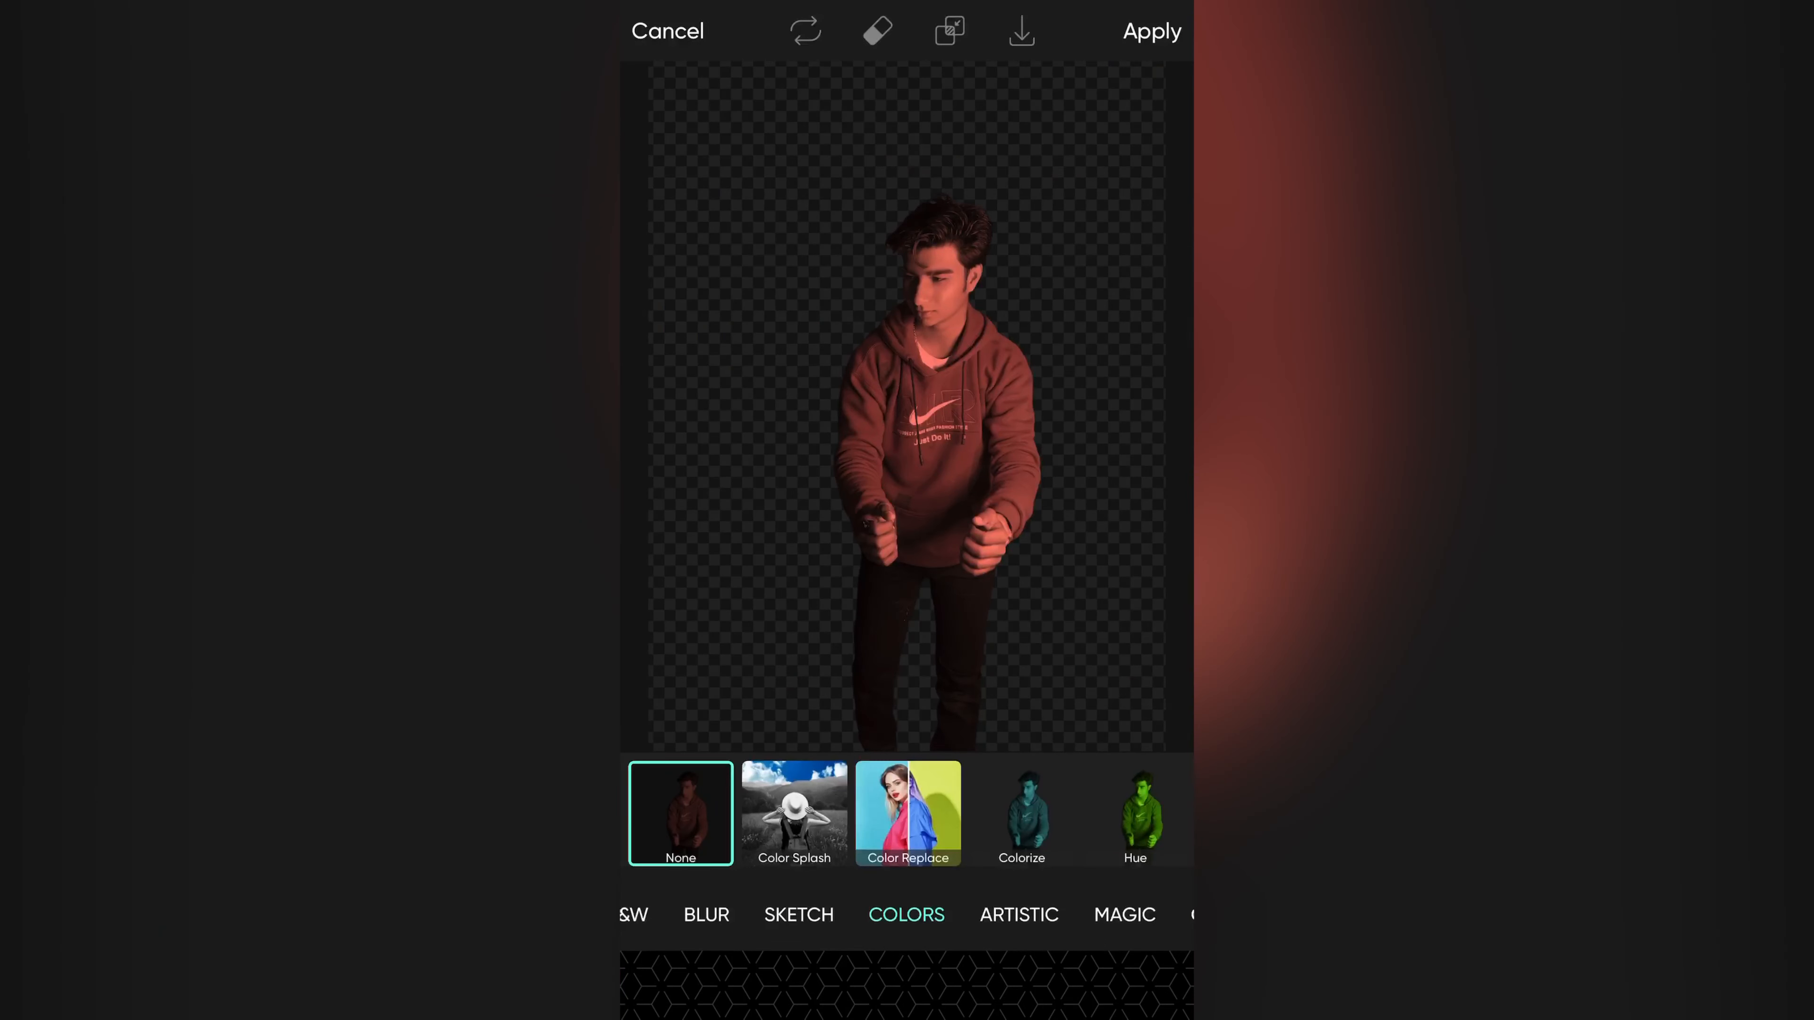
click(1021, 812)
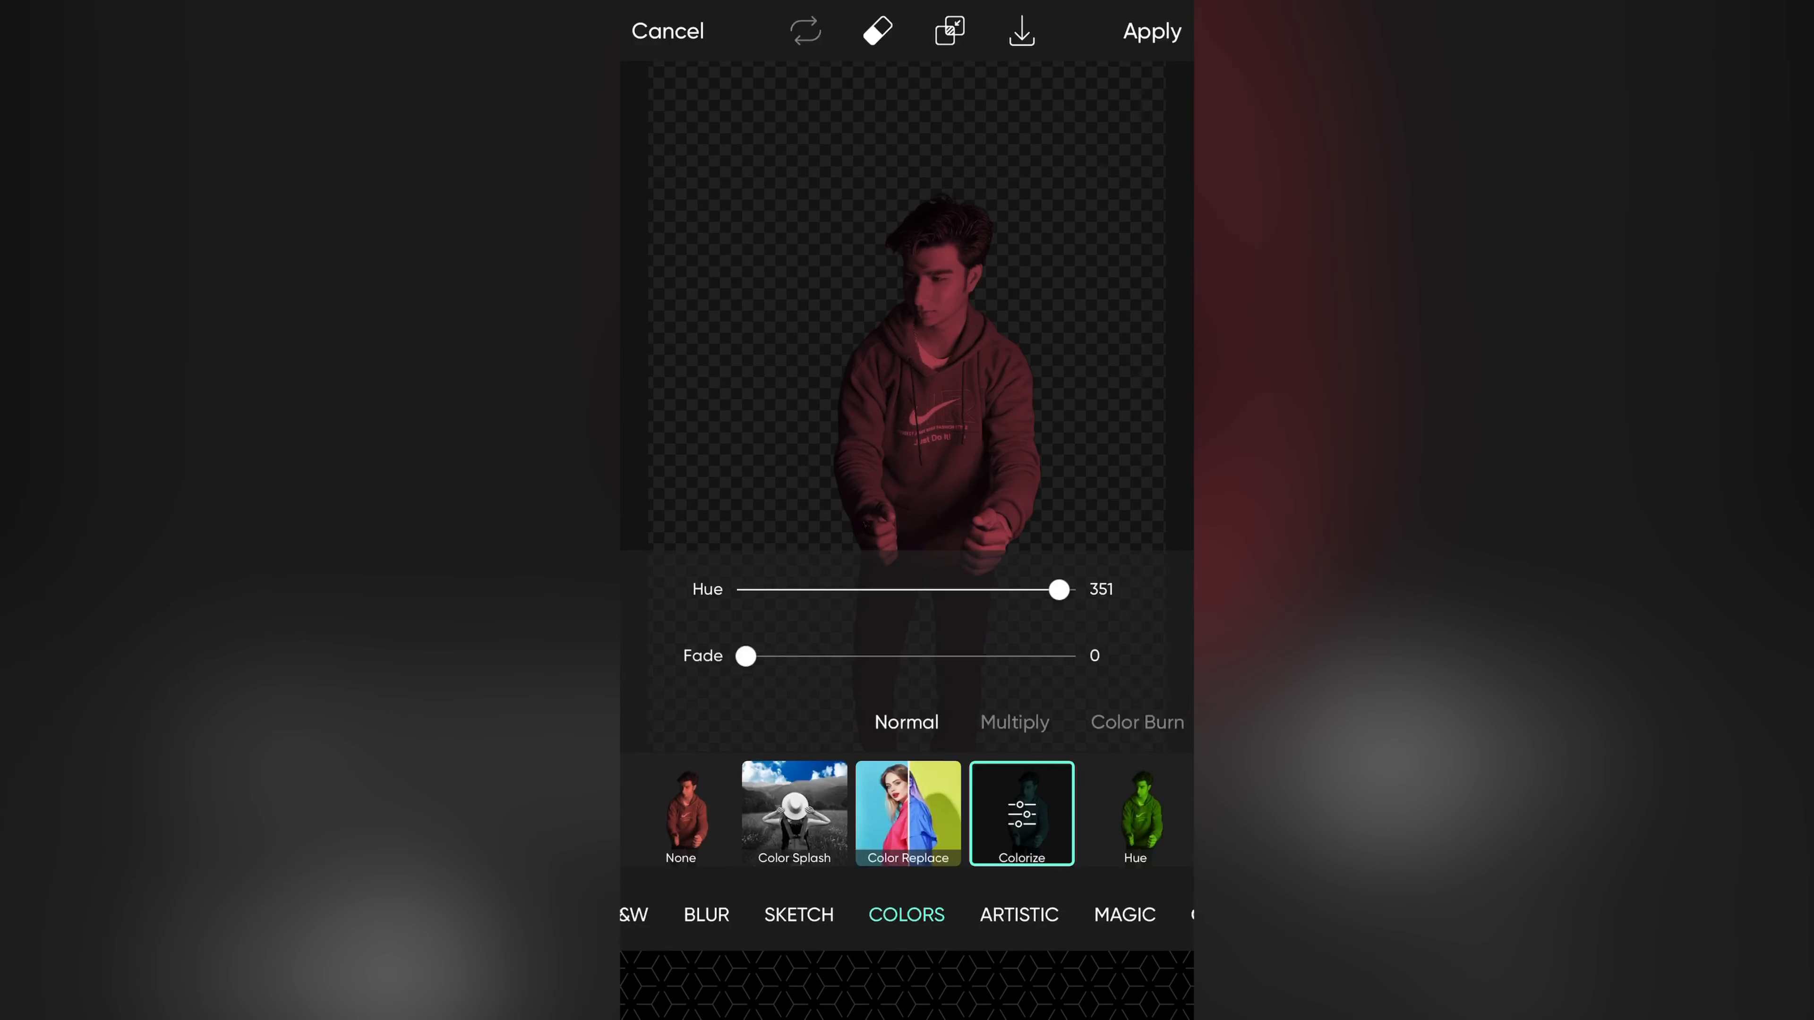
scroll(left, 3)
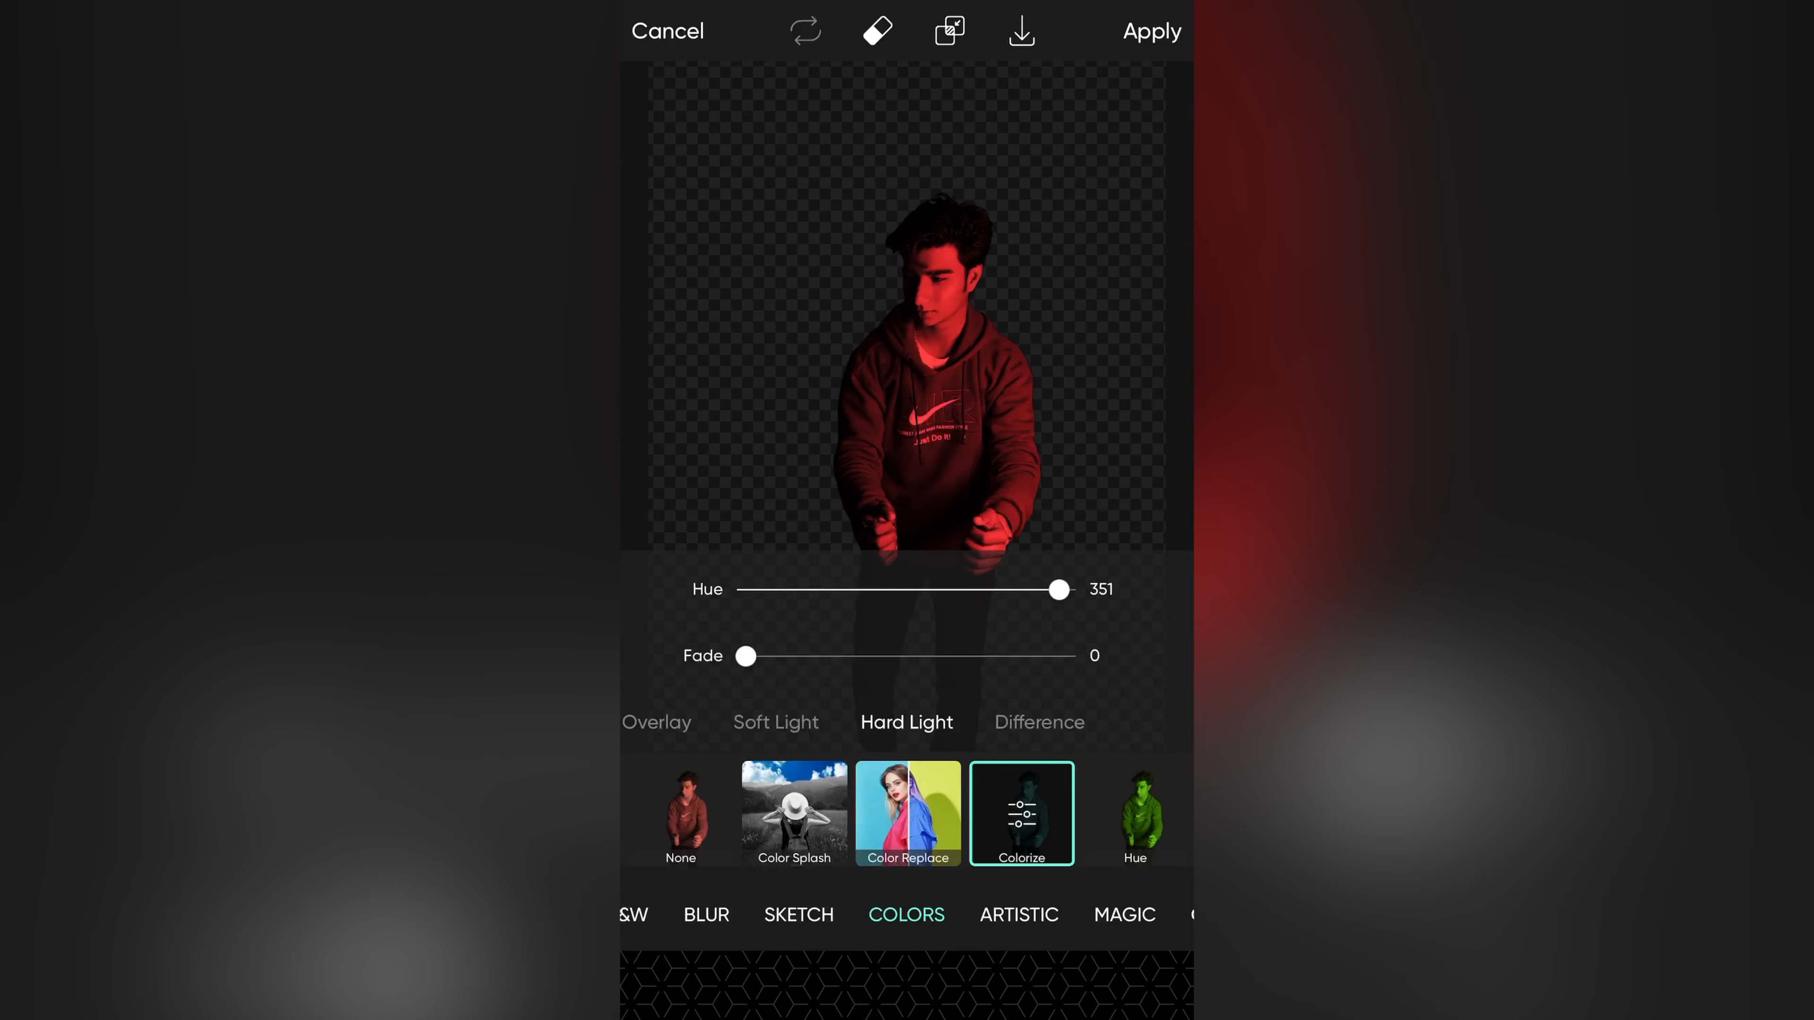
click(1150, 31)
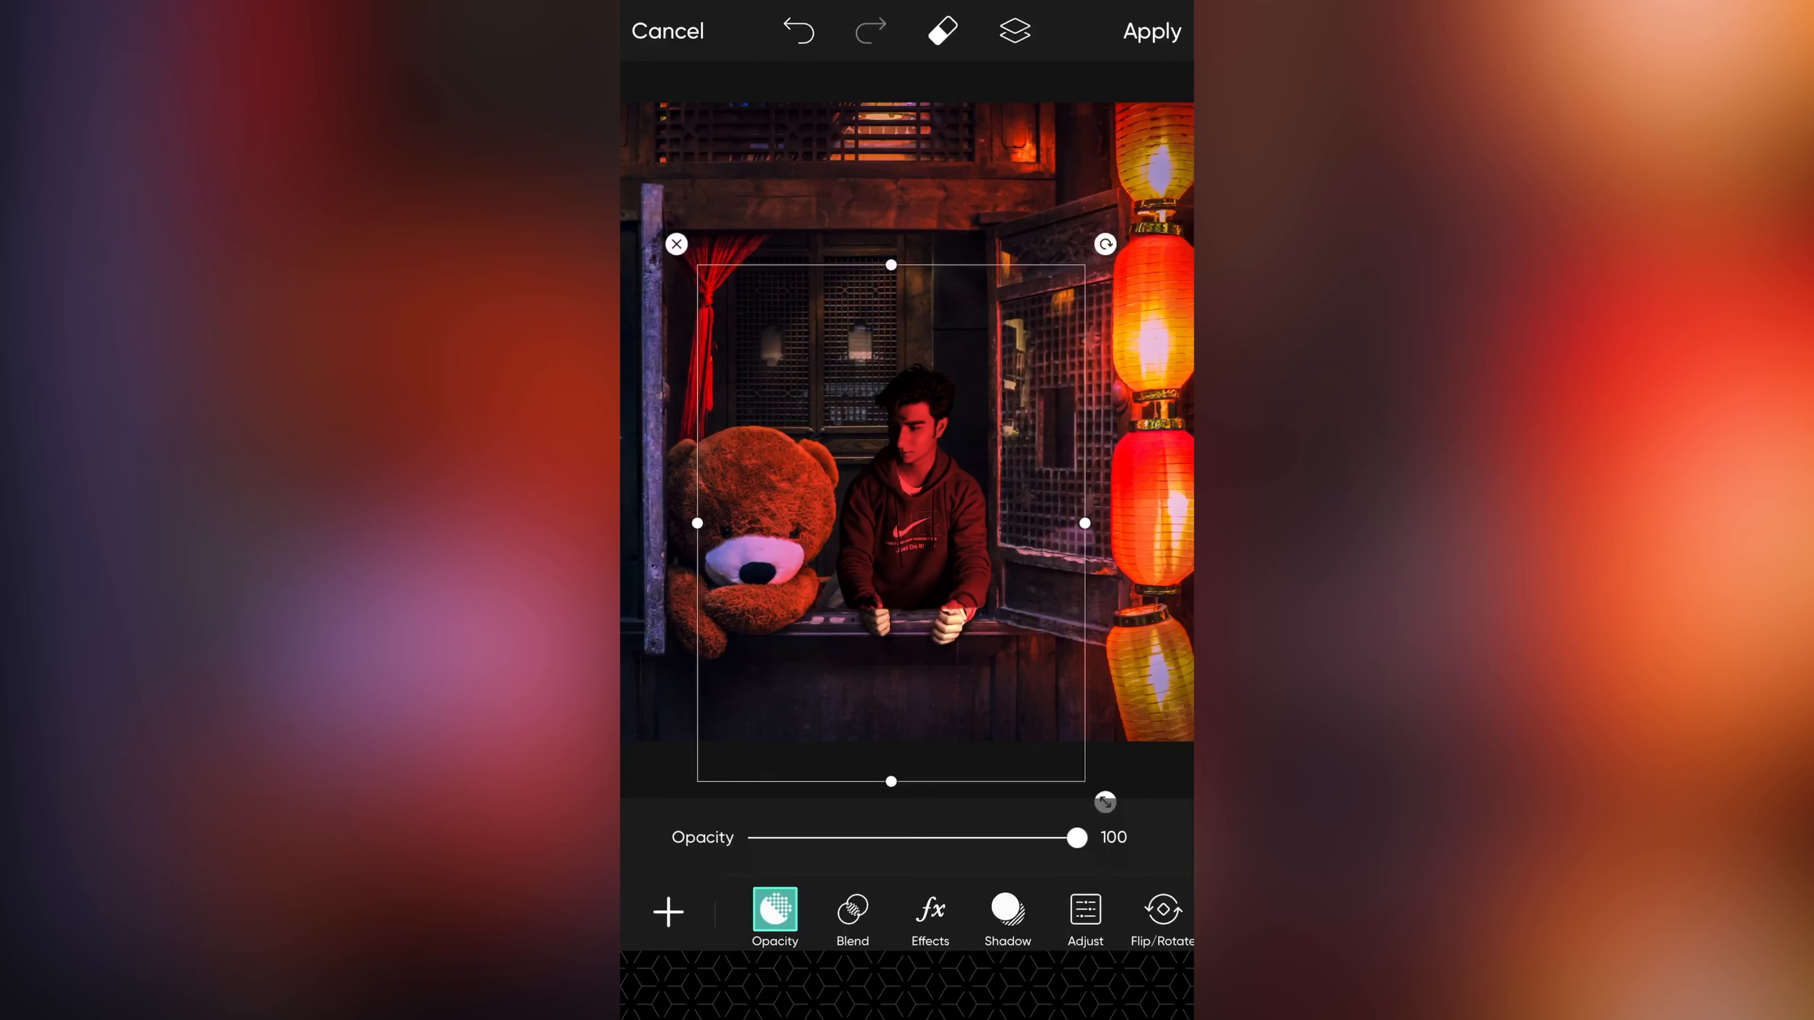
Step: Restore the man's hair edges and lower body so his legs show below the sill
click(942, 31)
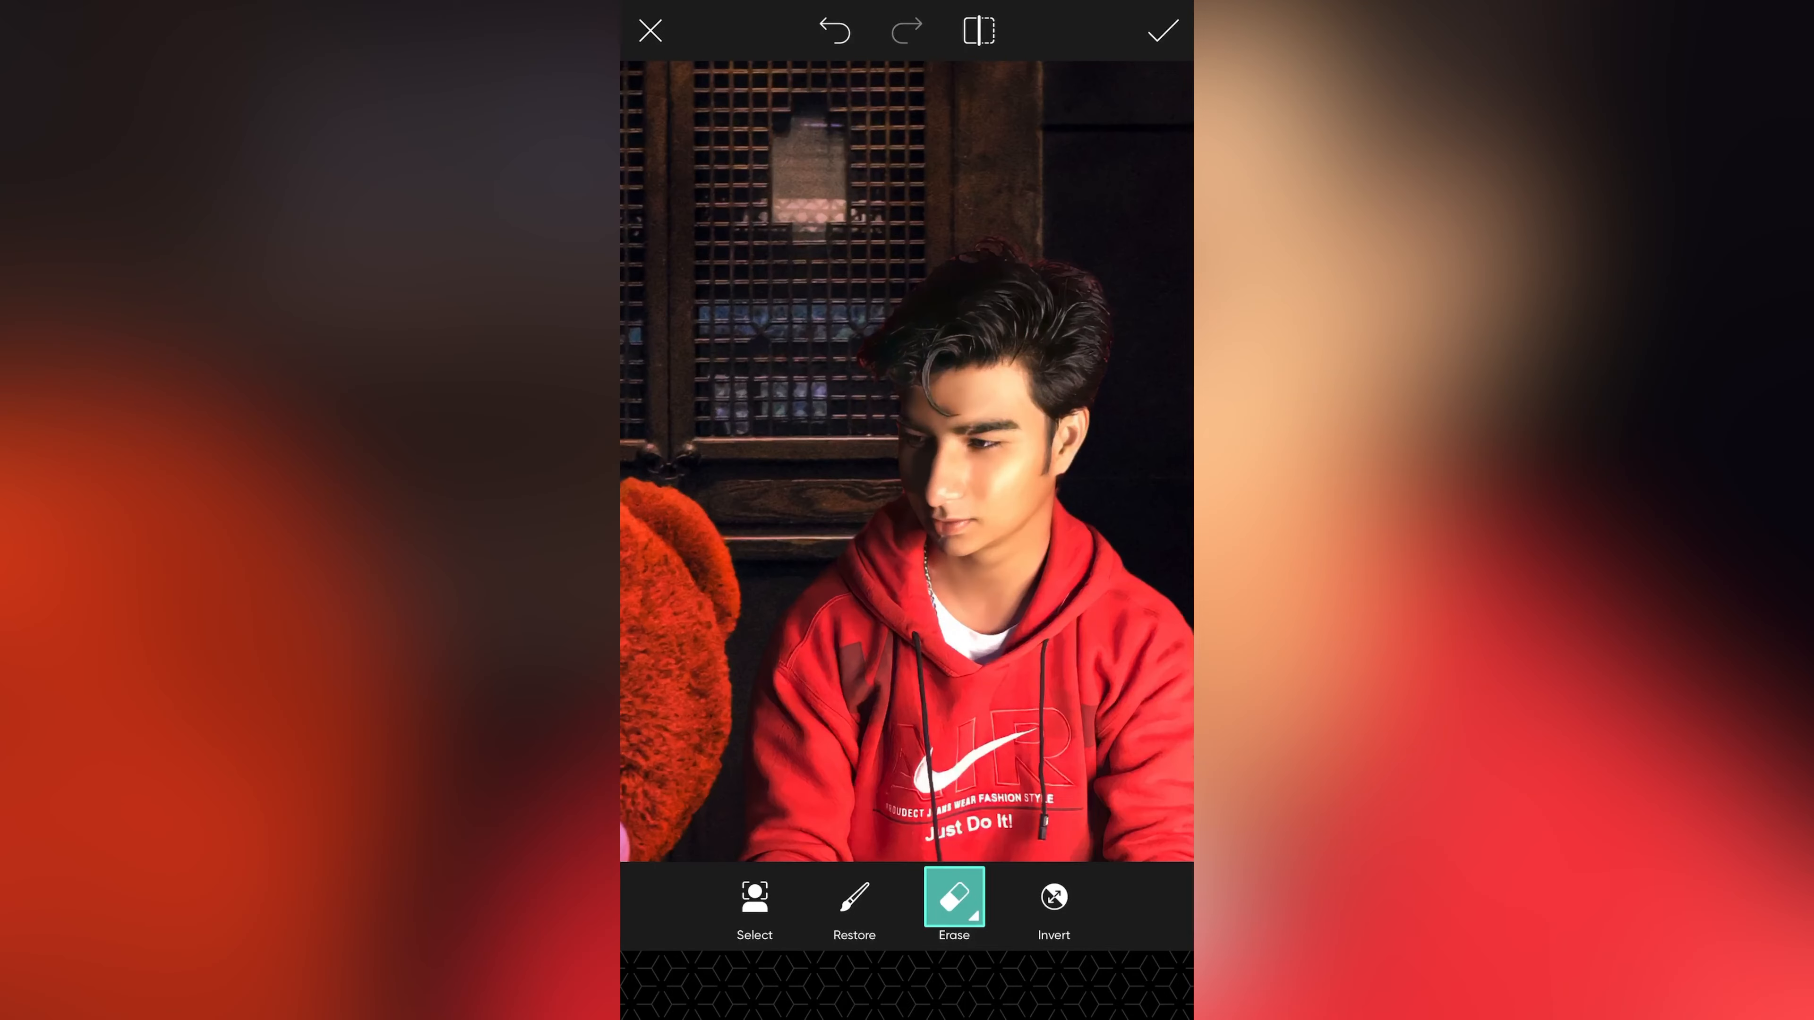
click(854, 908)
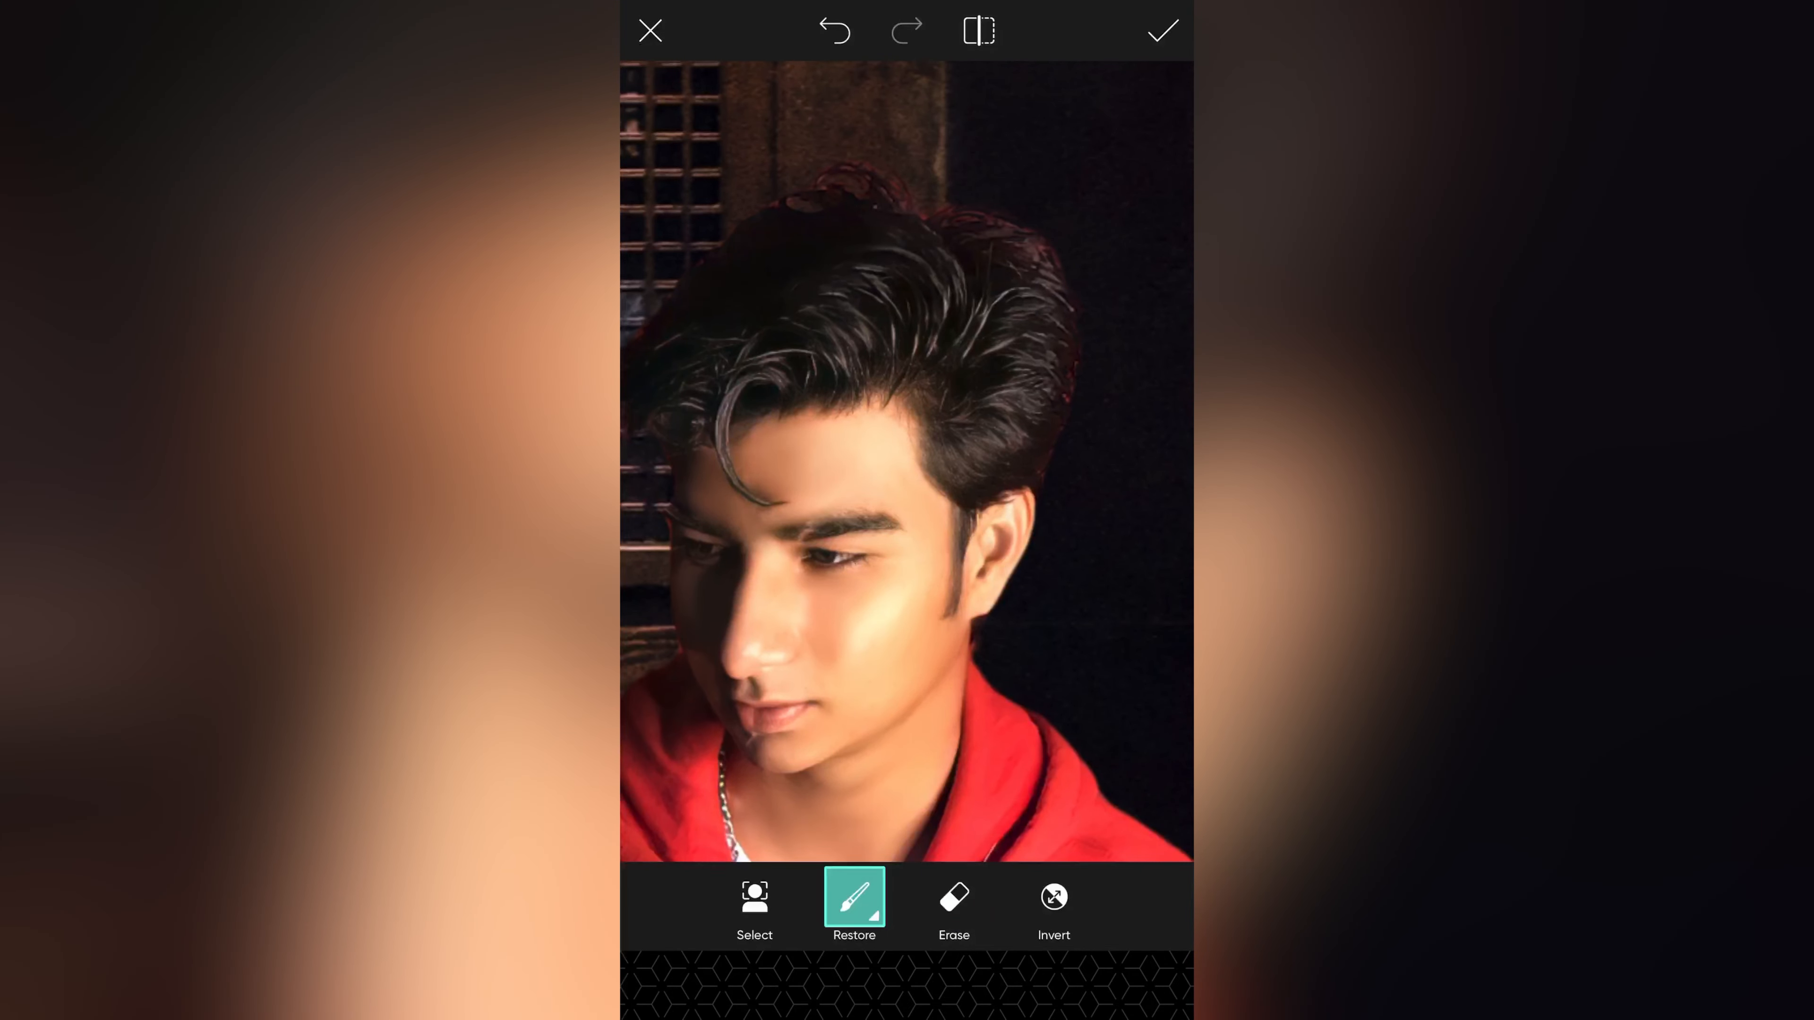
click(854, 906)
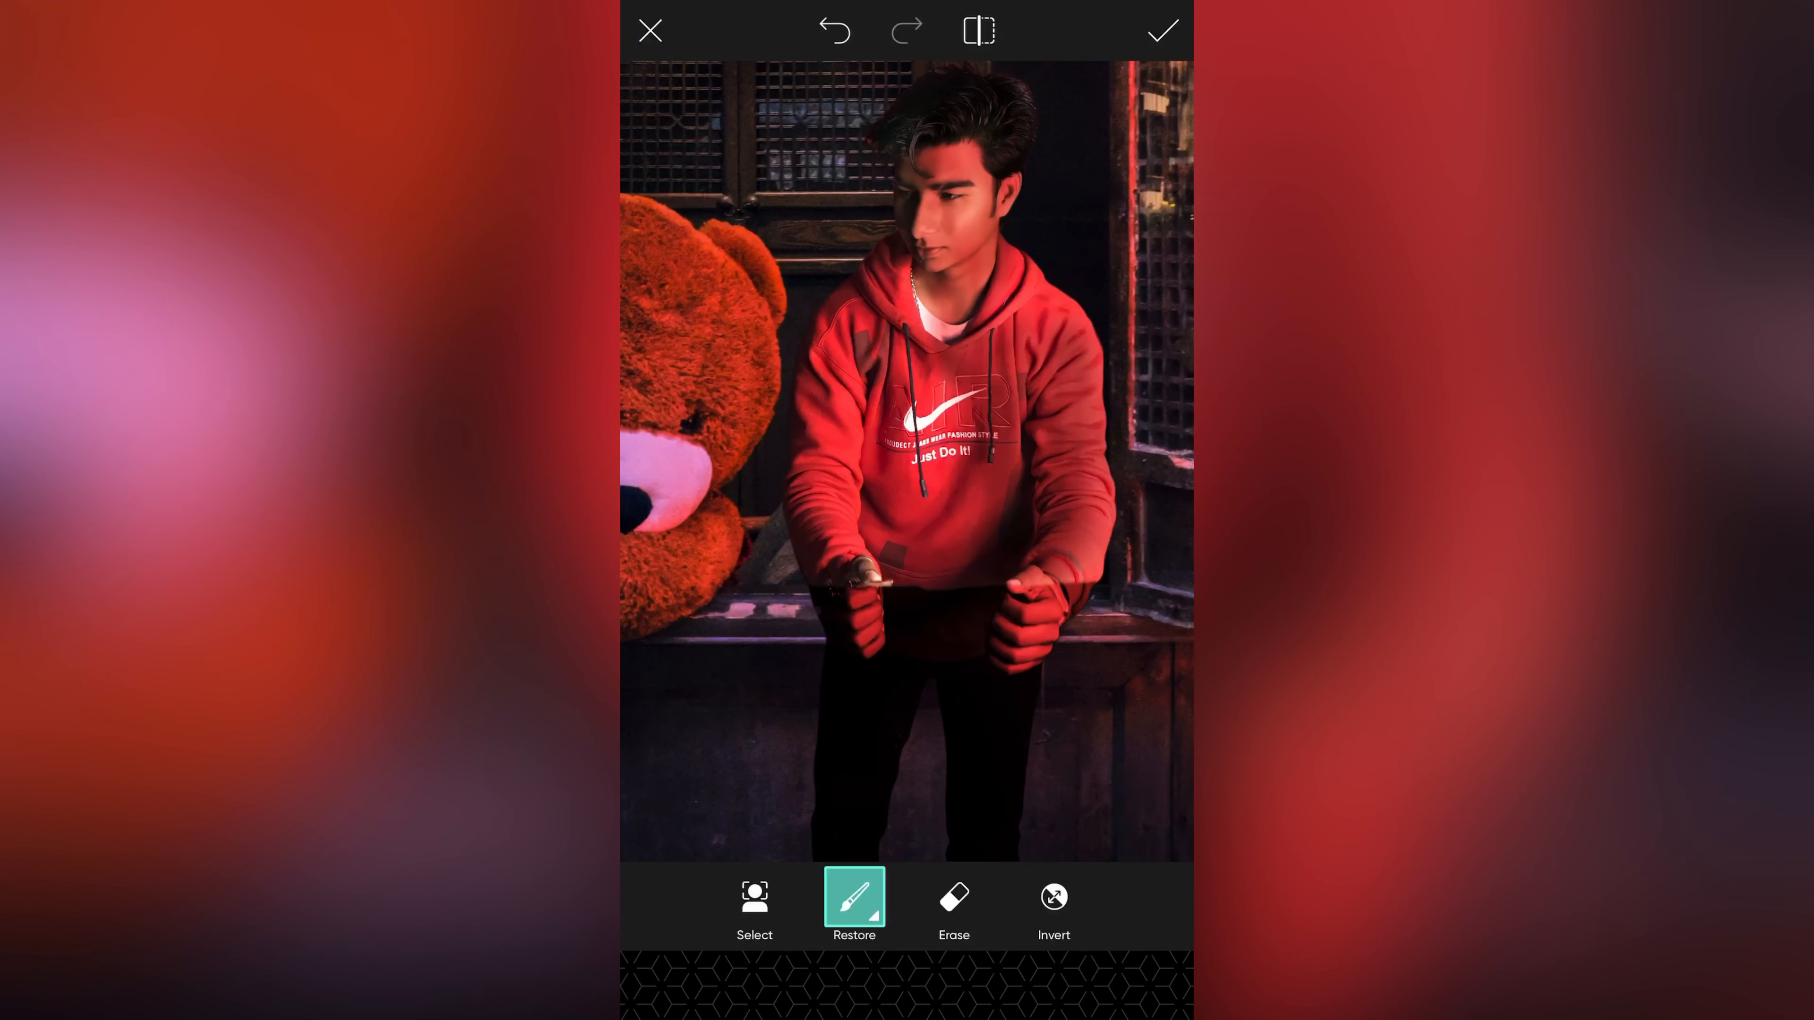
click(1161, 30)
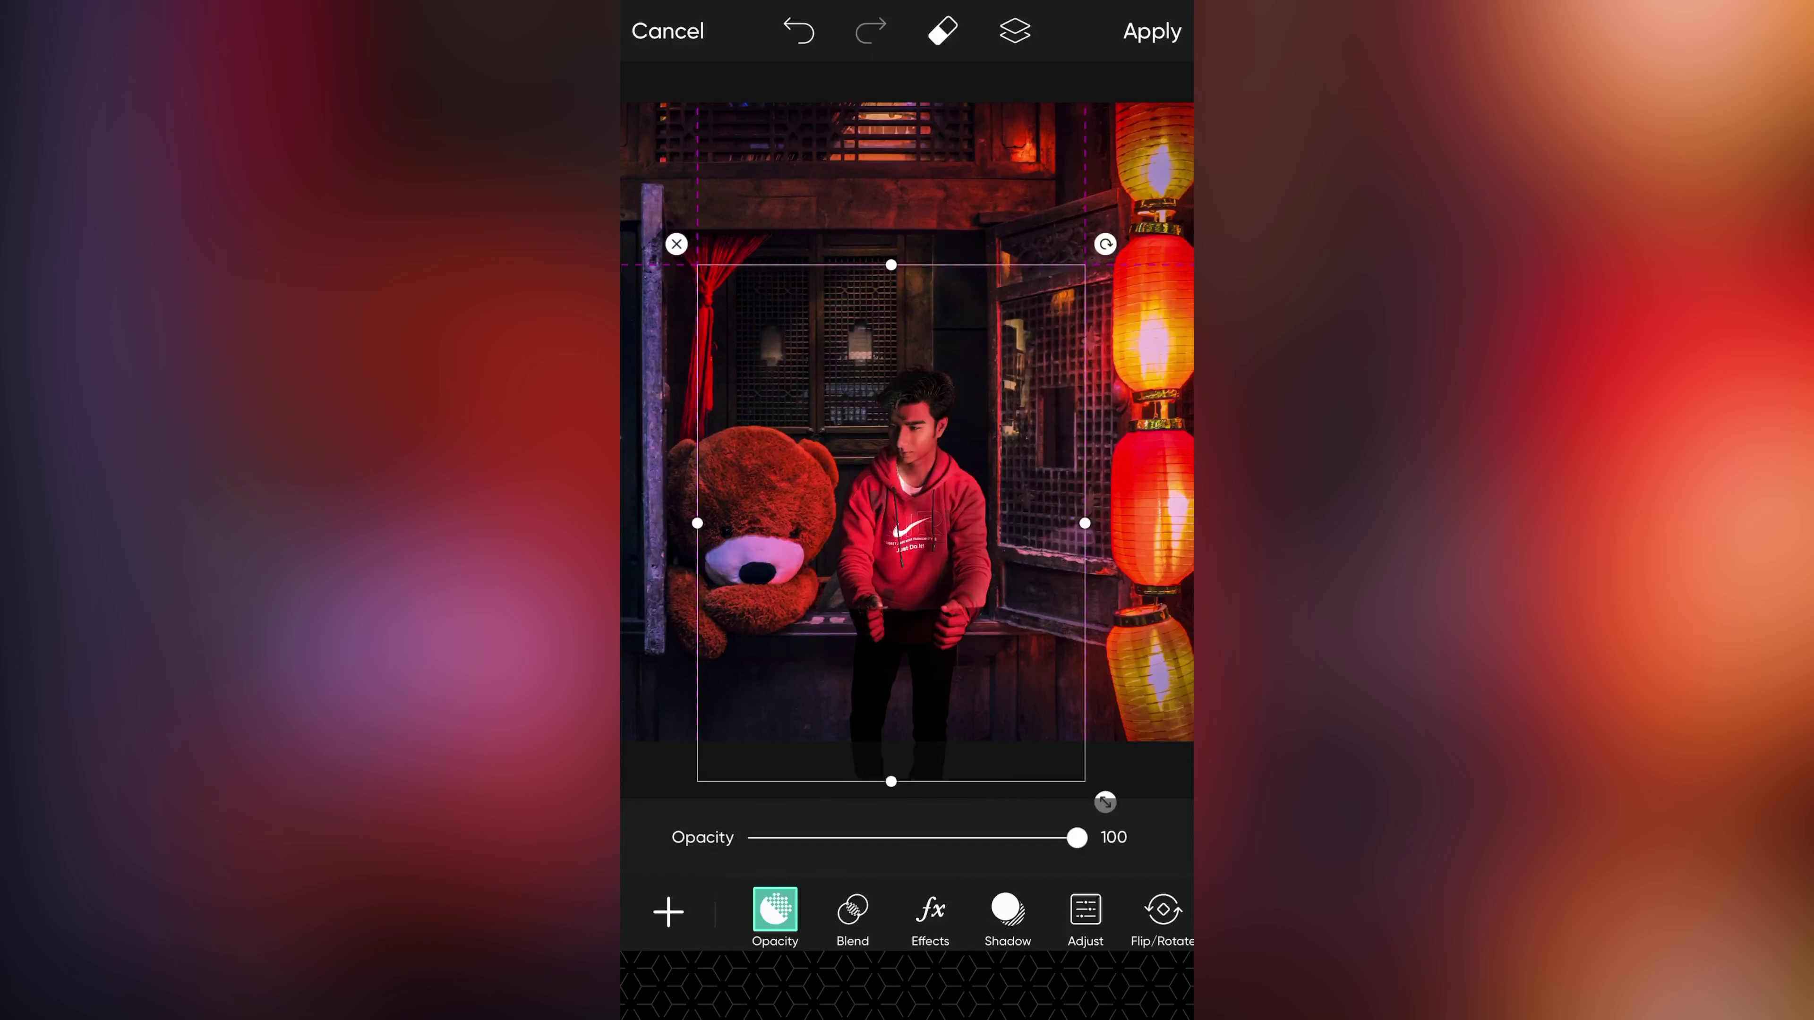
Step: Erase the man's legs again and paint his cheek back so he leans over the sill
click(940, 31)
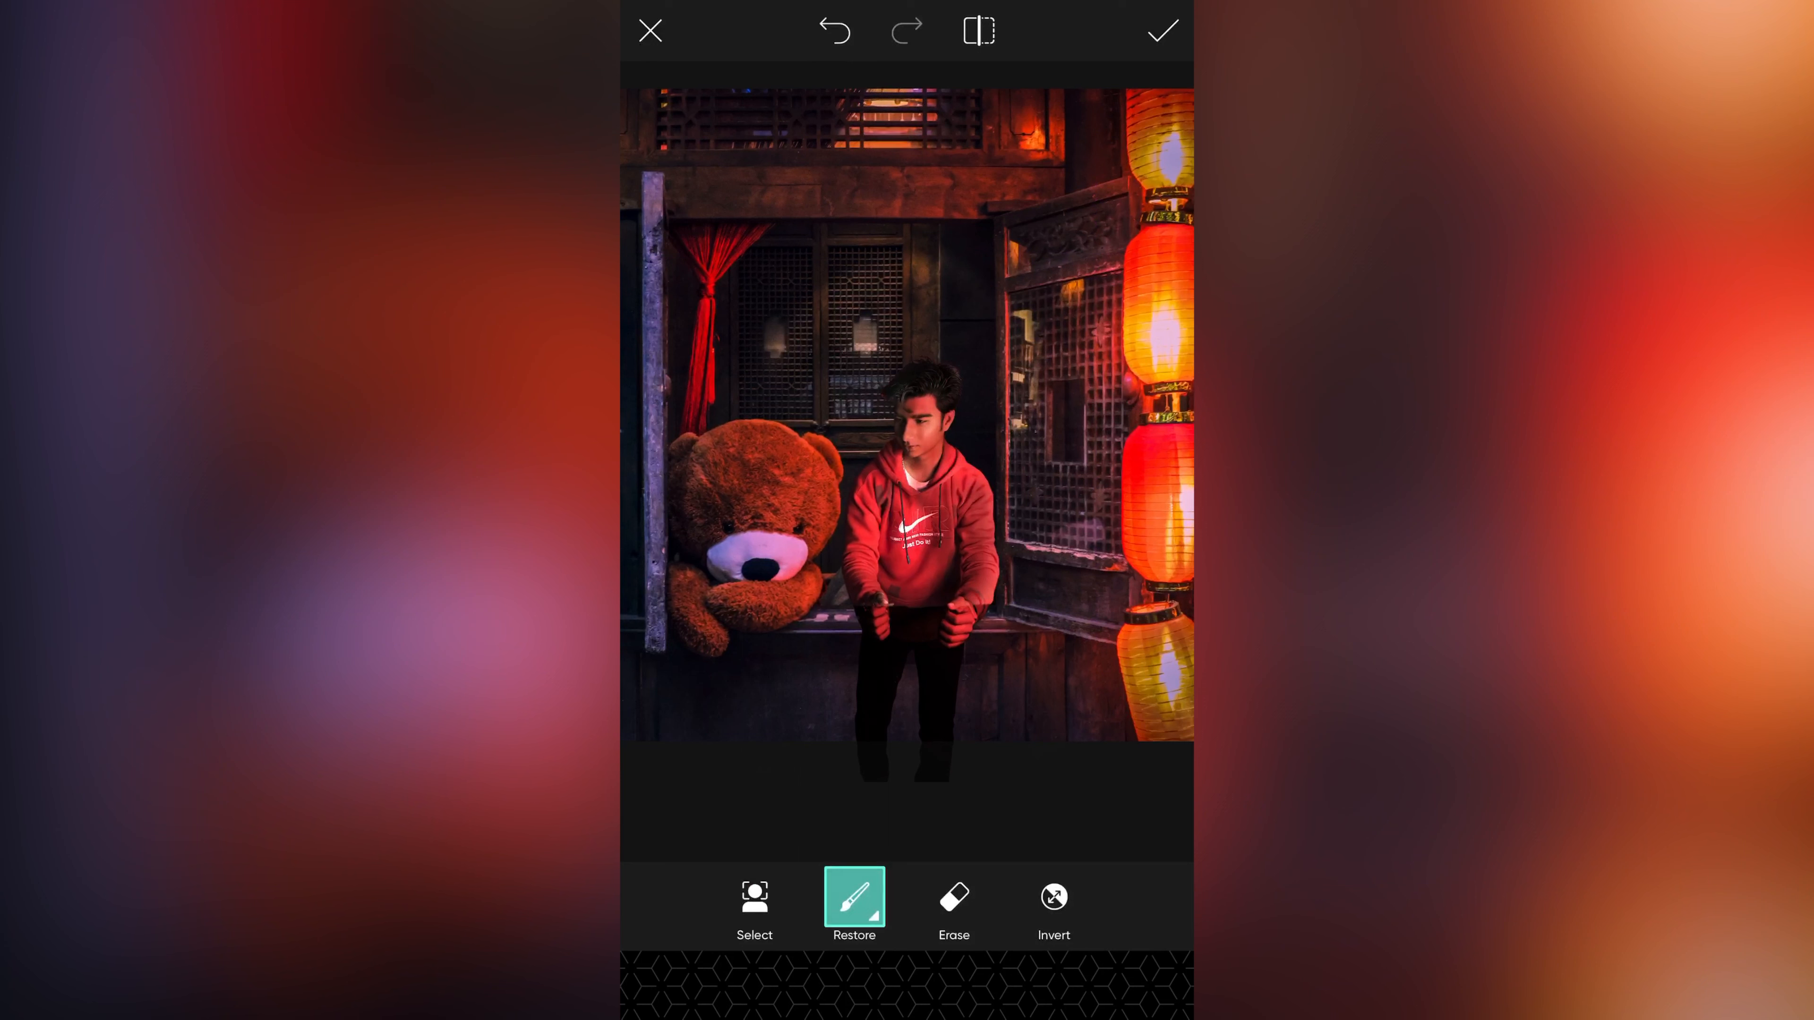
click(953, 903)
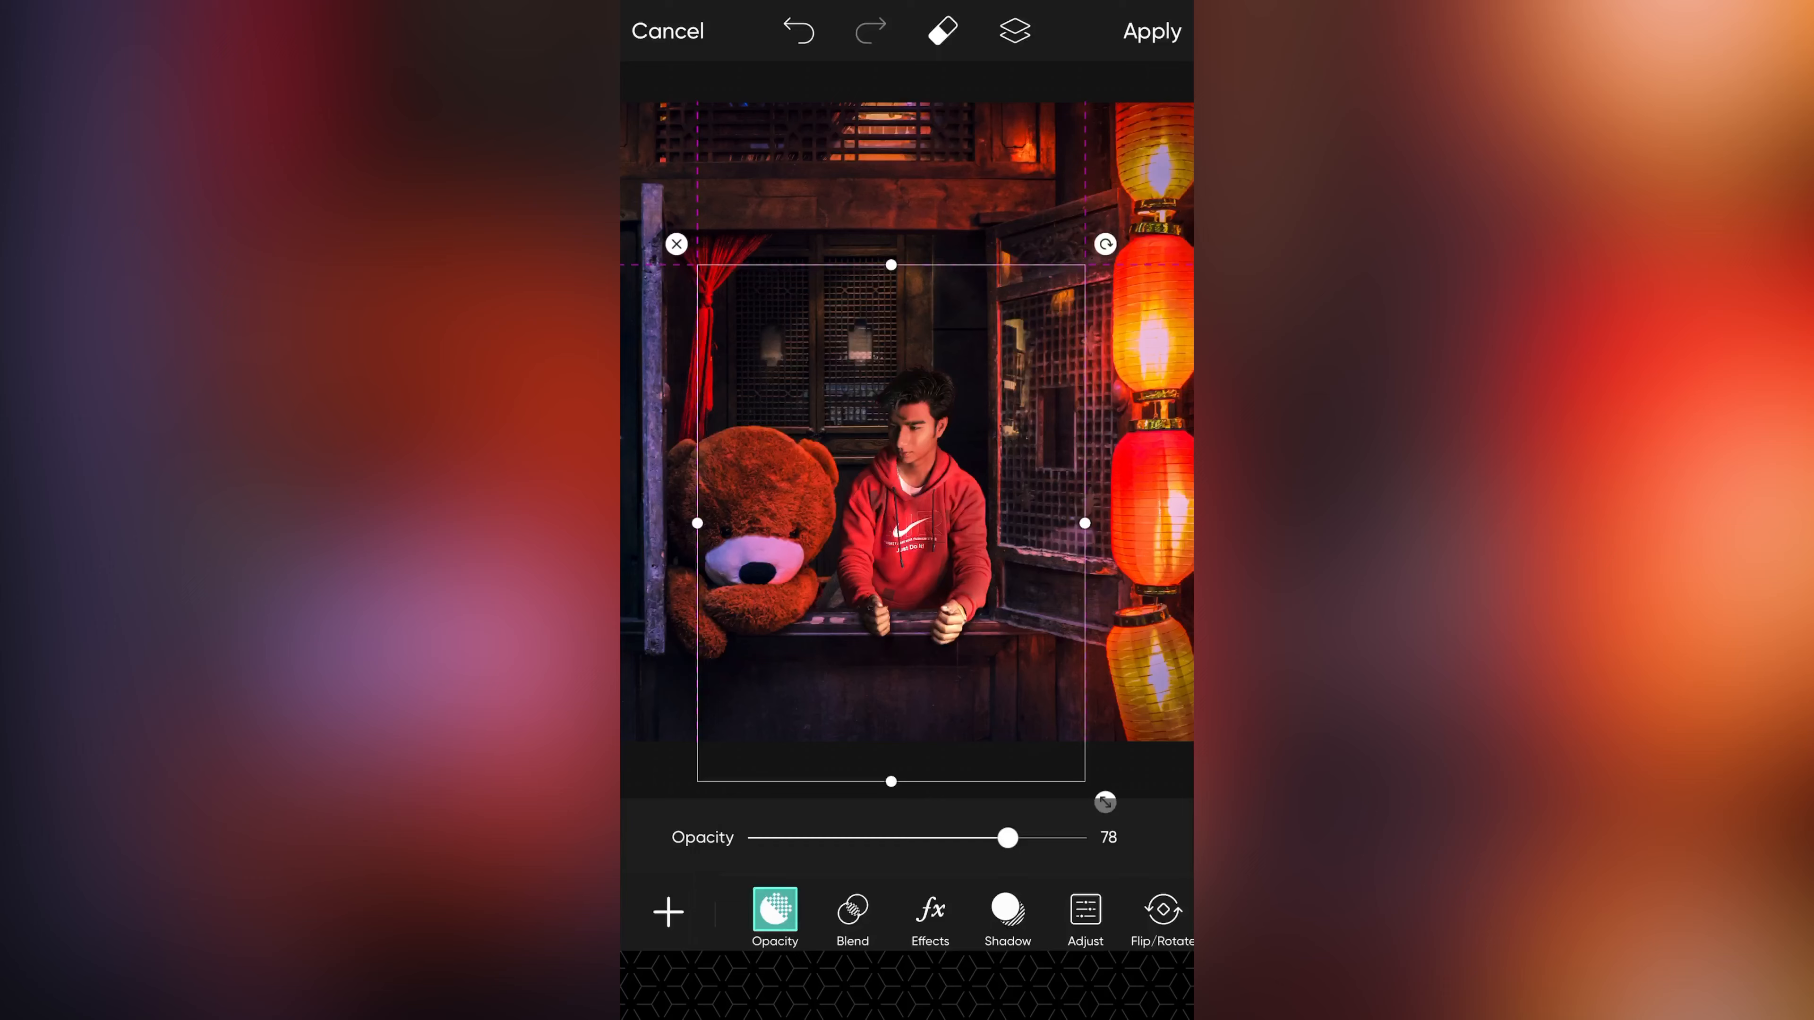
click(1151, 31)
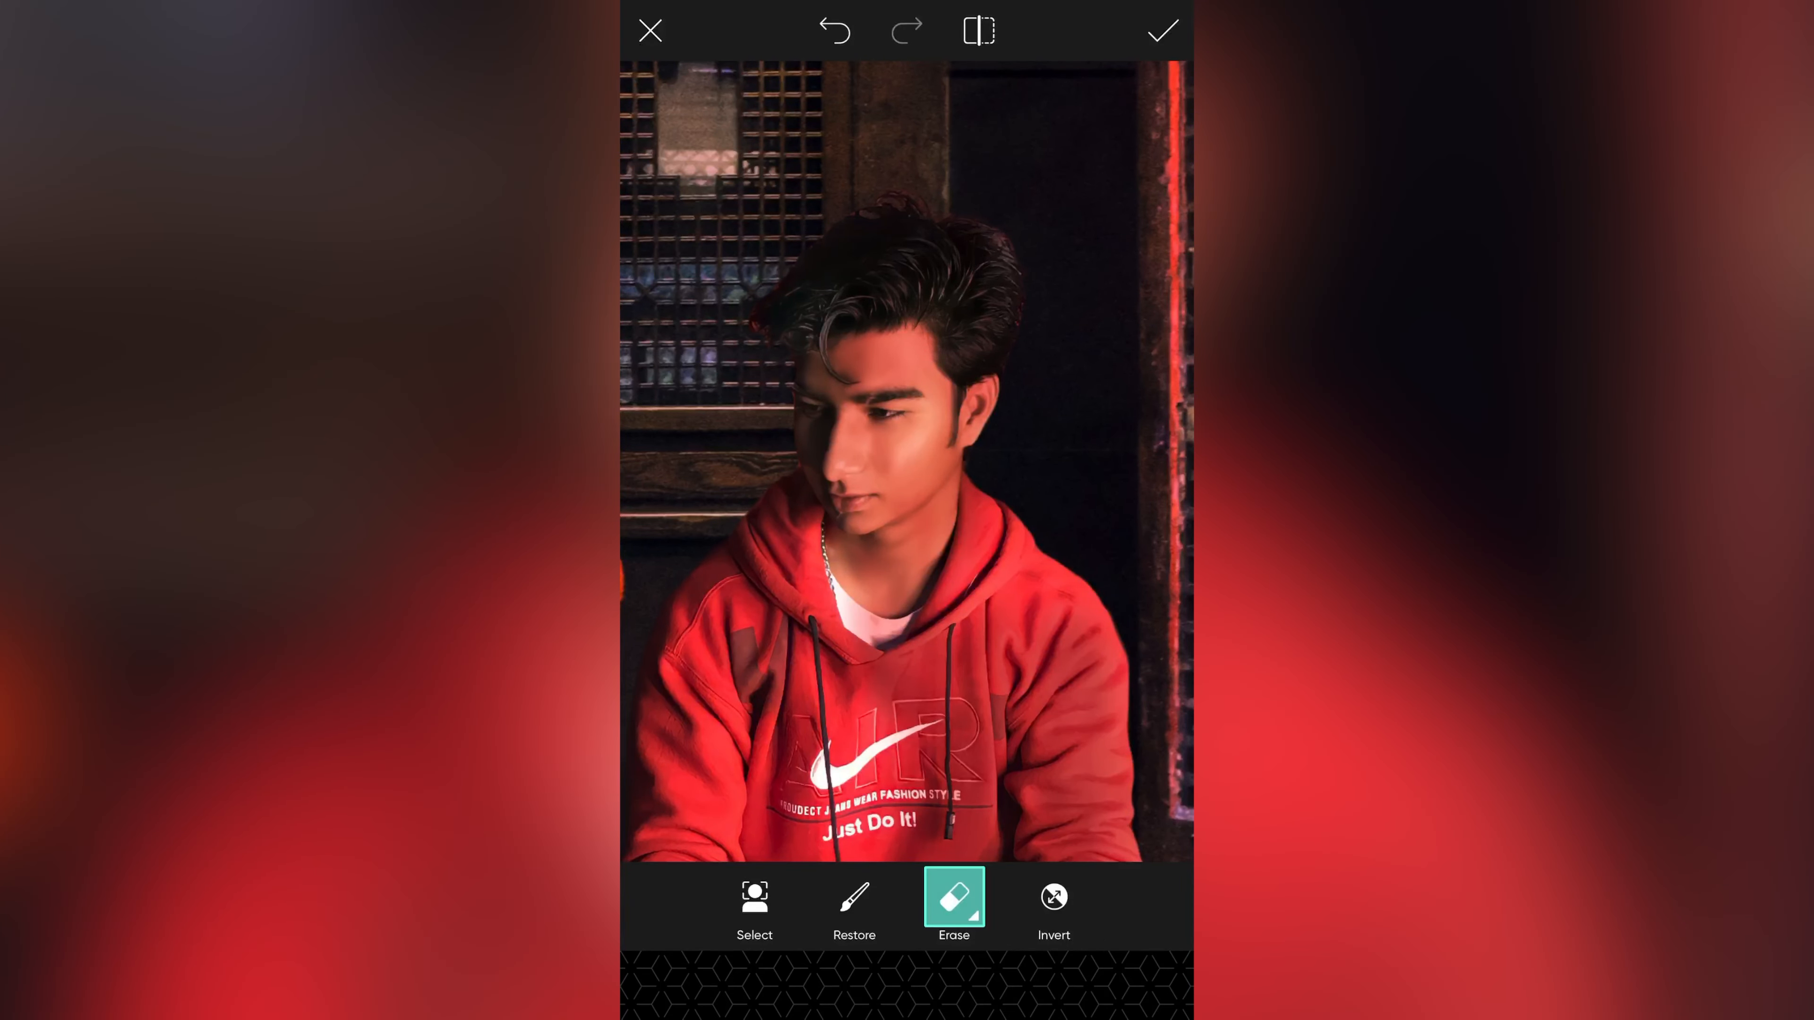
click(854, 906)
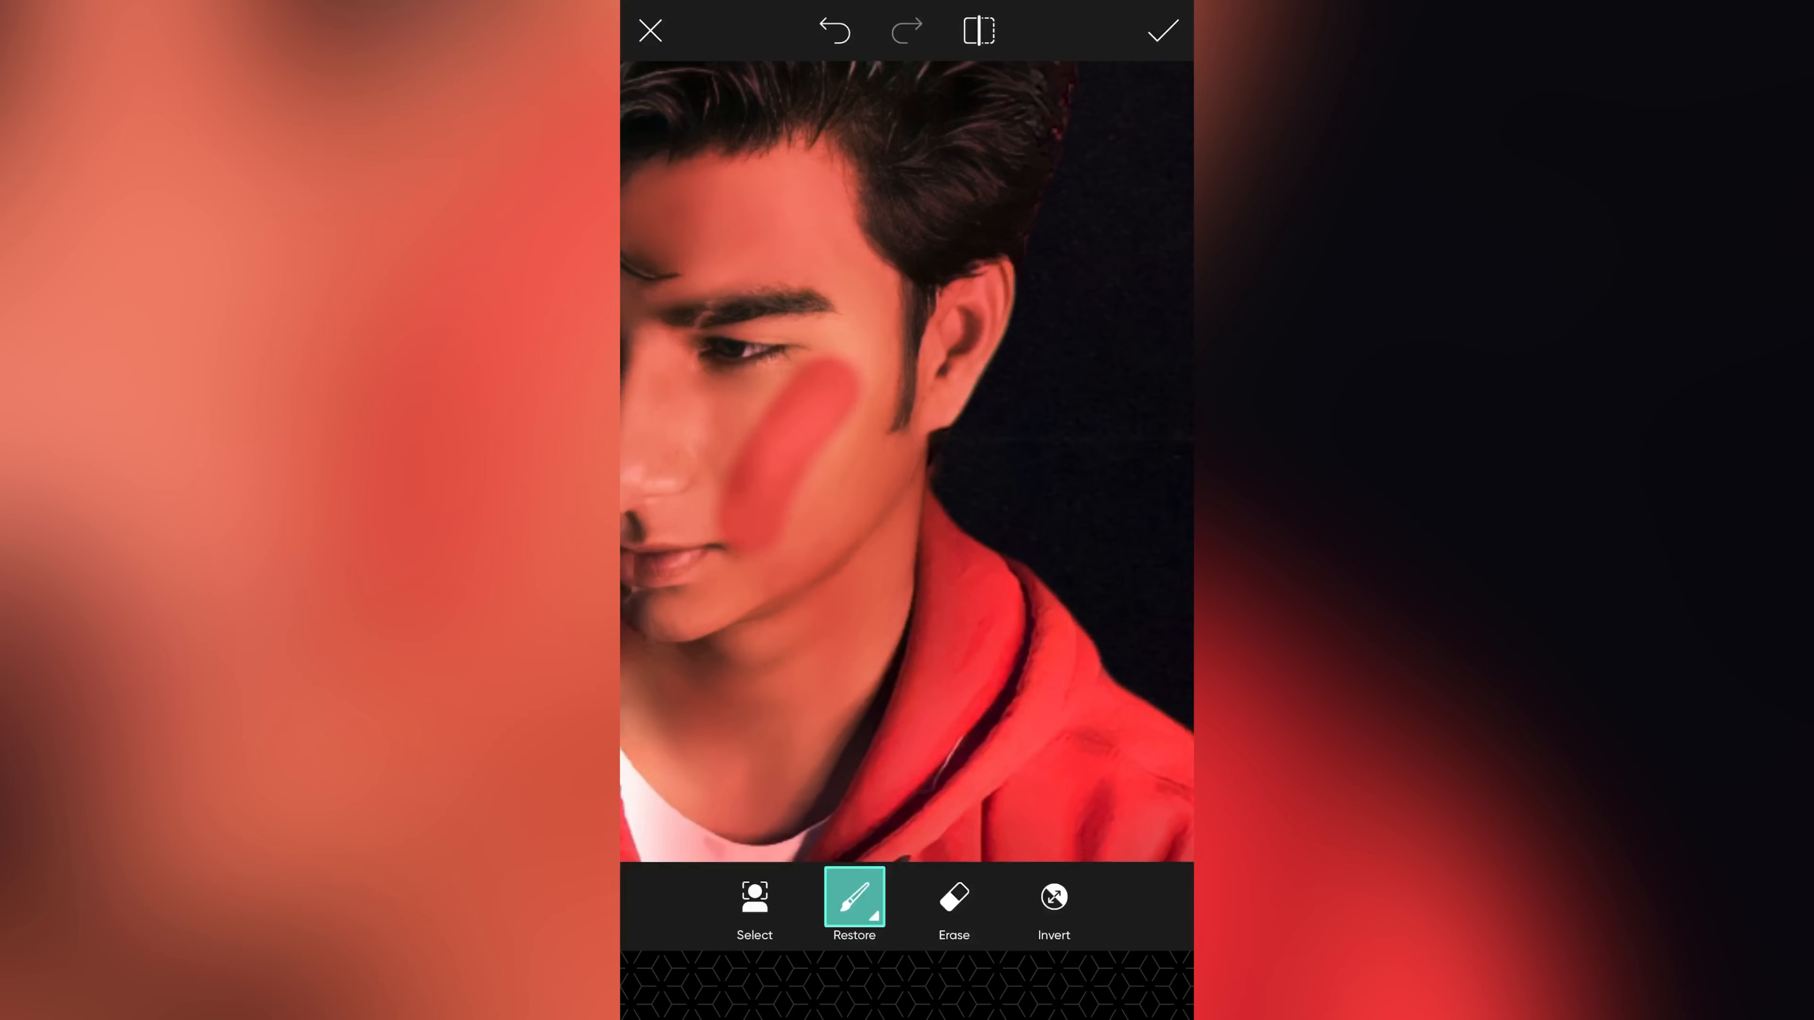
click(854, 906)
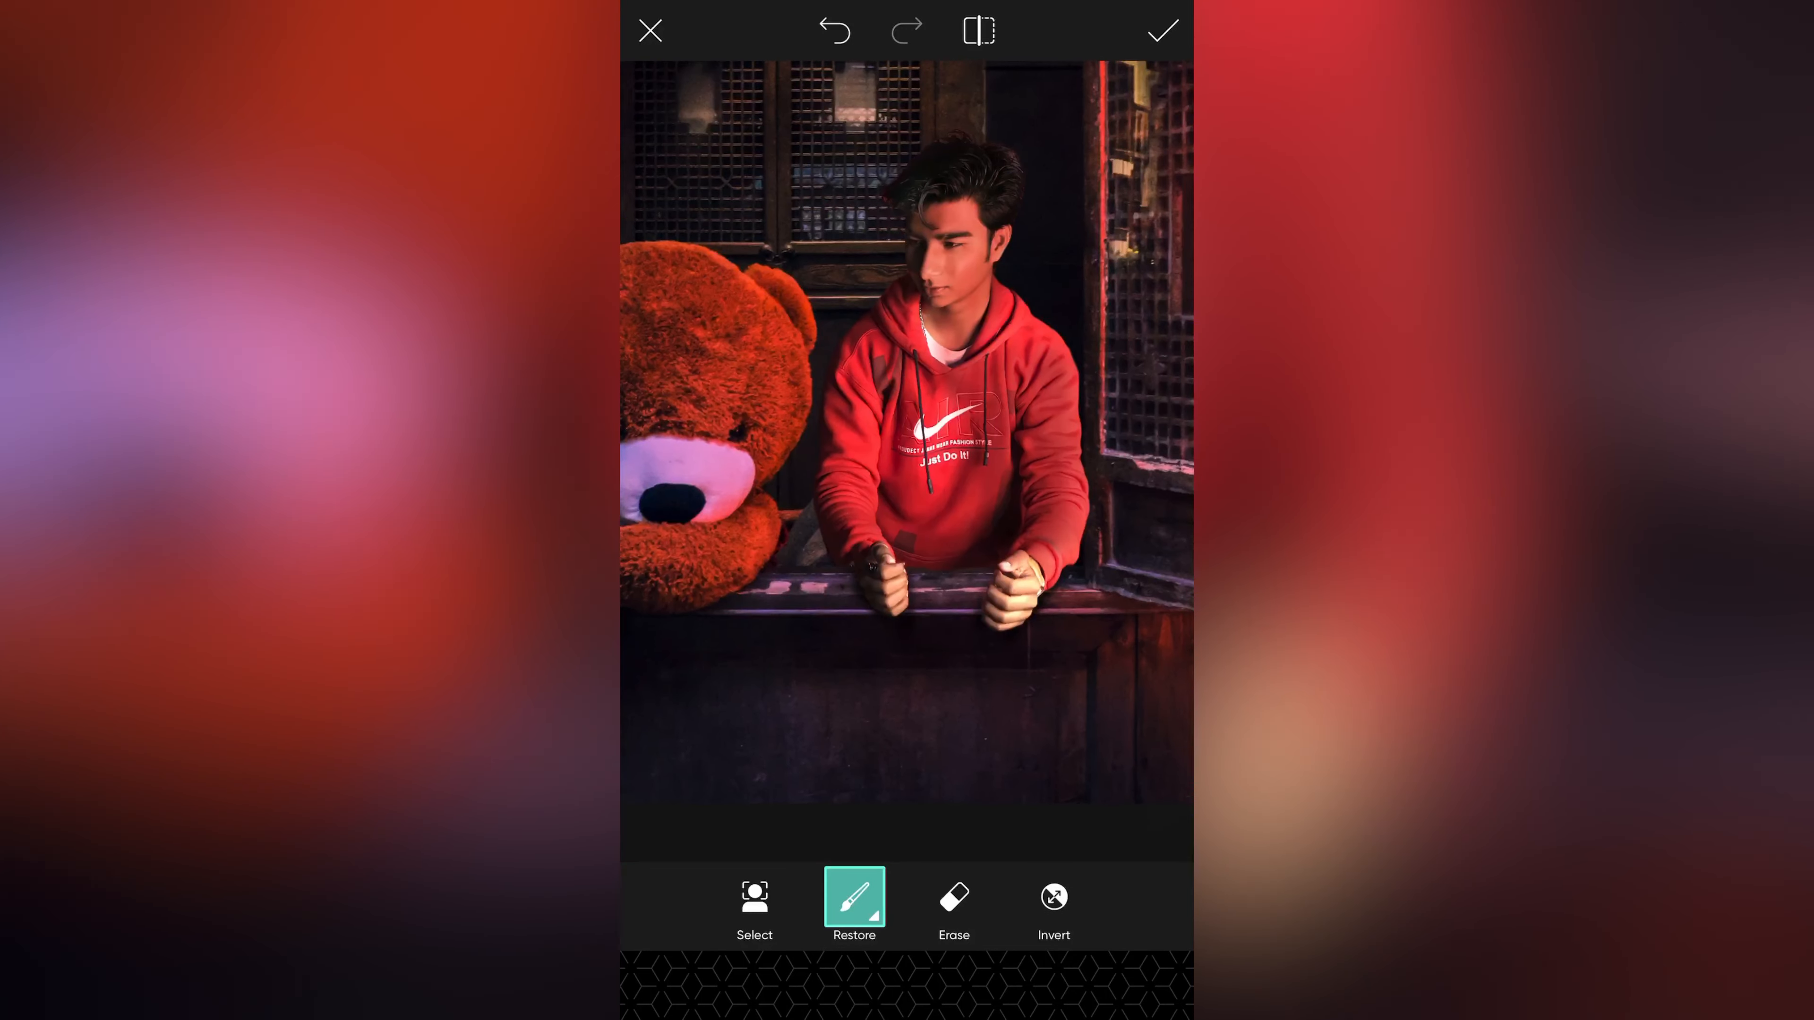
Step: Confirm the cutout and colorize the man at Hue 349 over the lantern window scene
click(1161, 30)
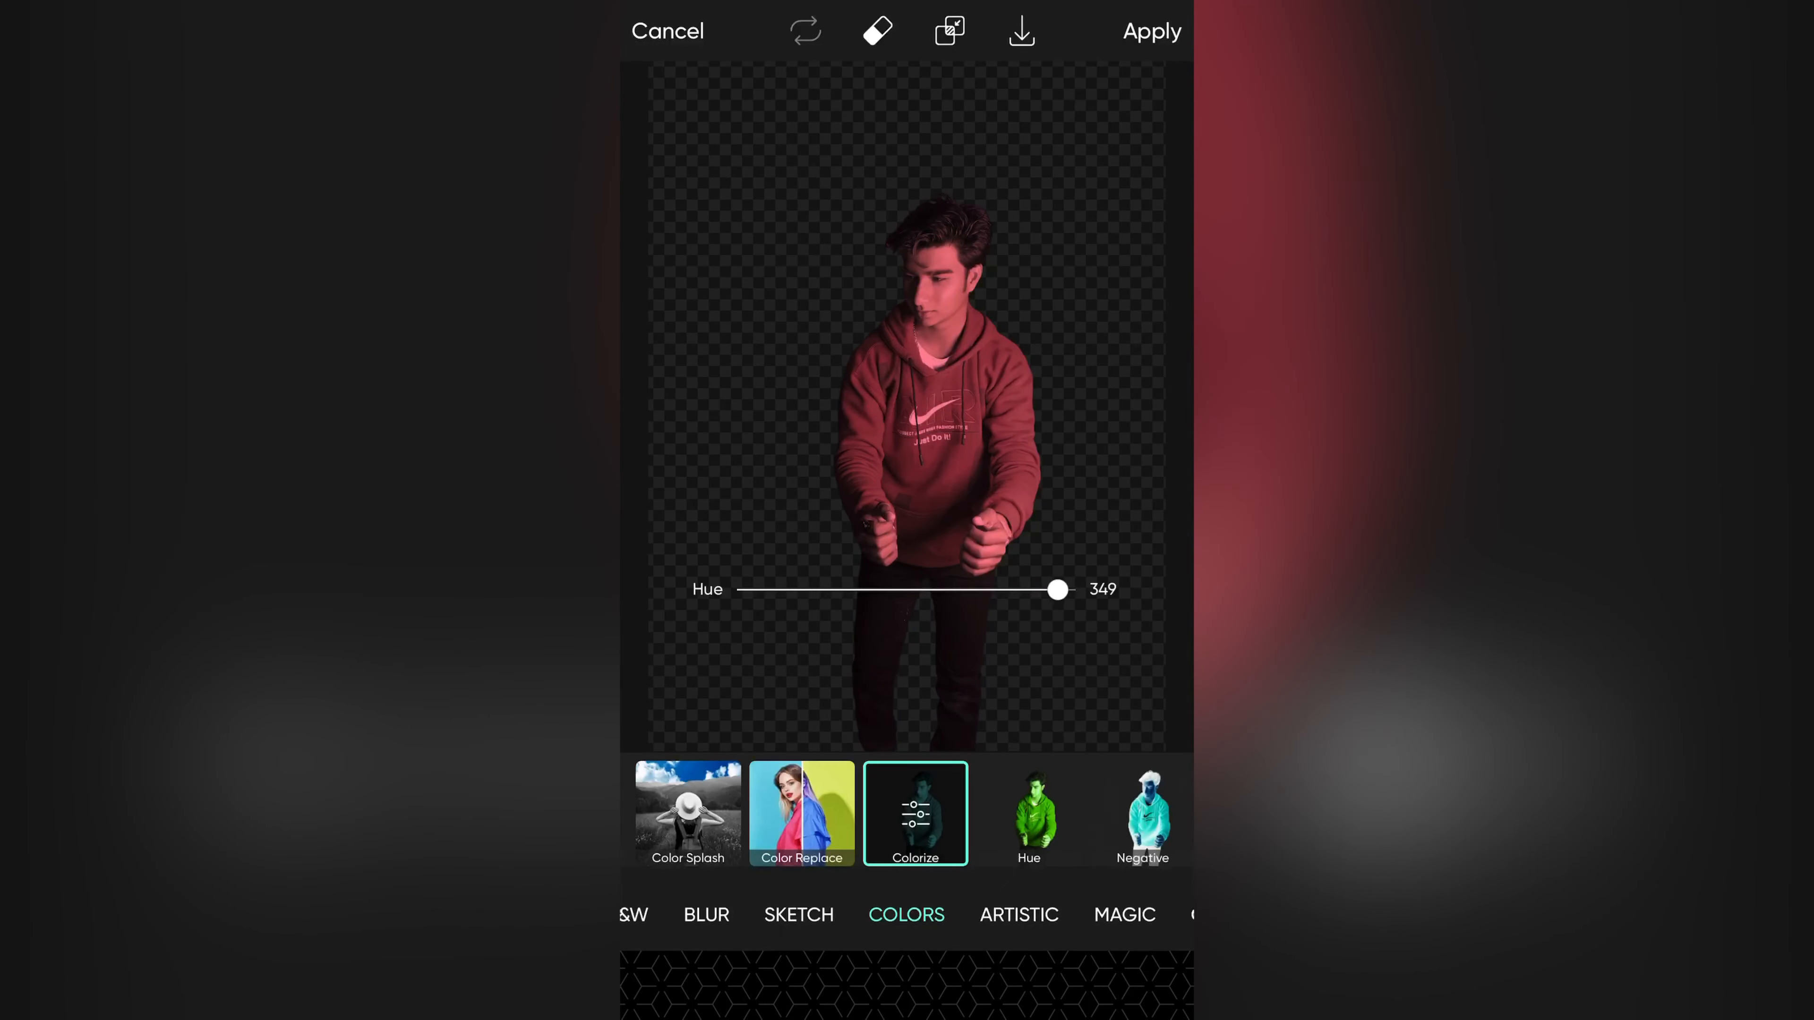
click(1151, 31)
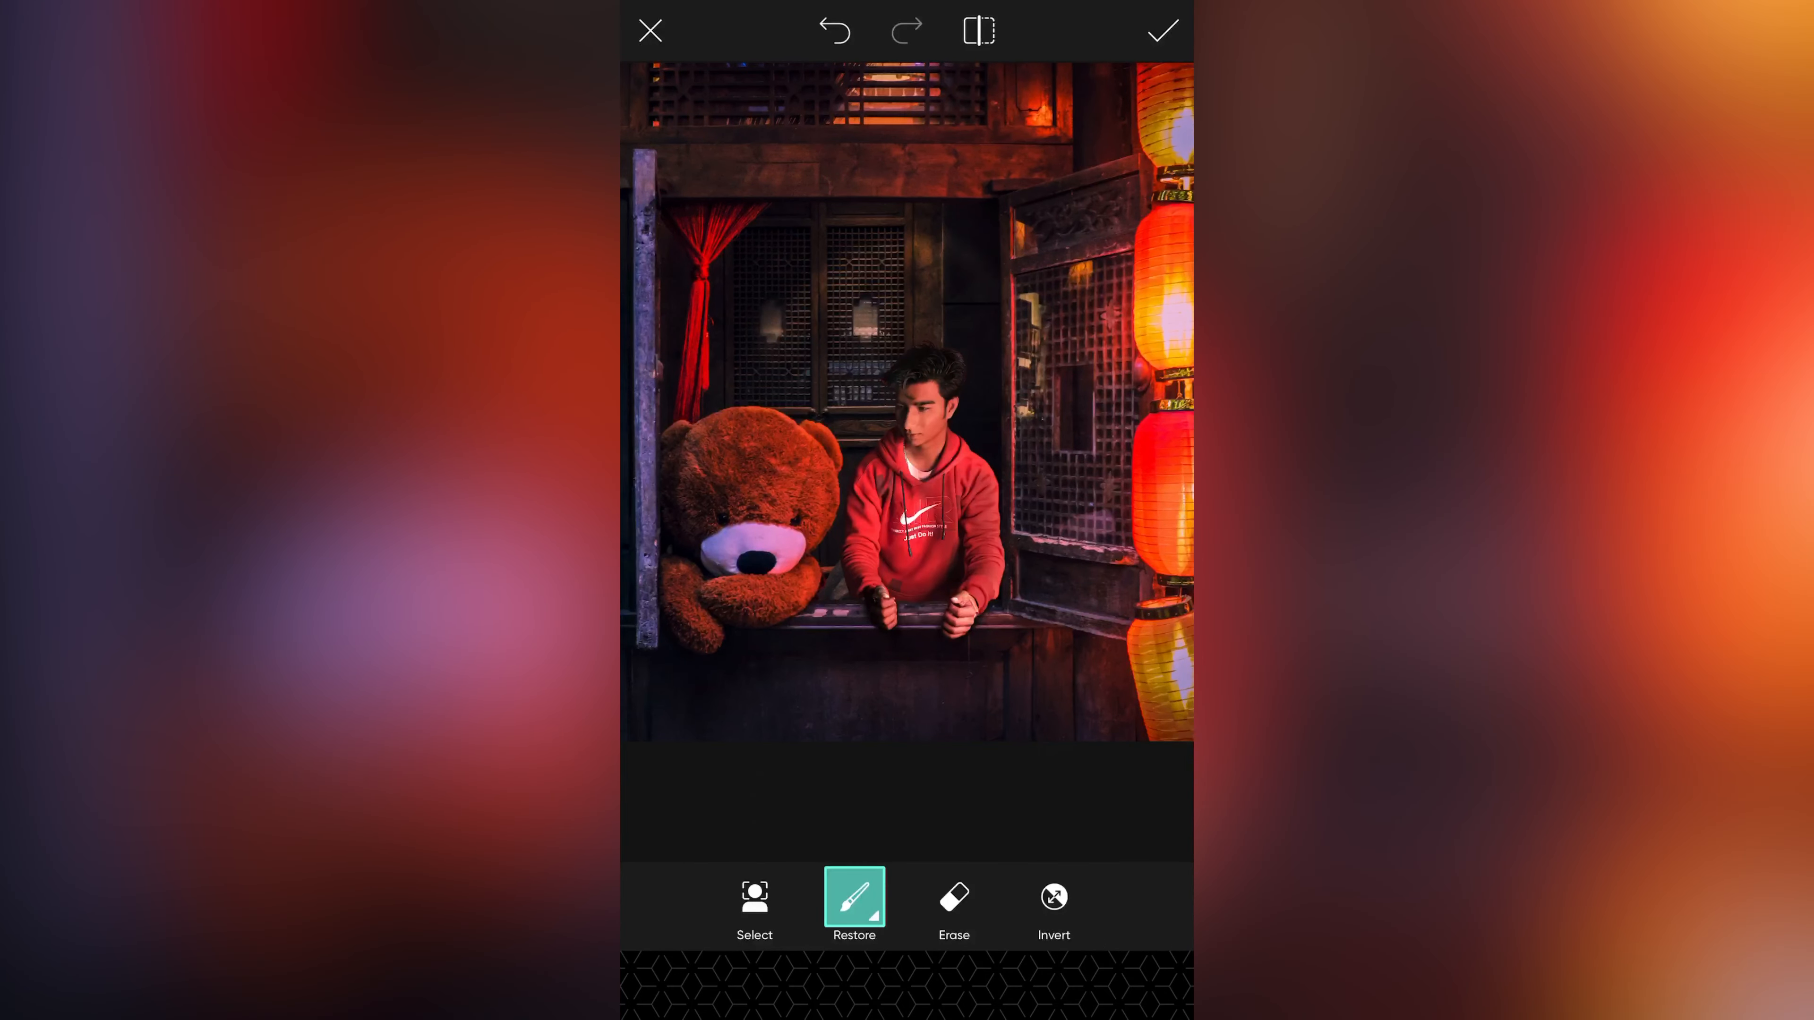
Step: Apply the man's placement to merge him into the scene and bring up the drawing tools
click(854, 906)
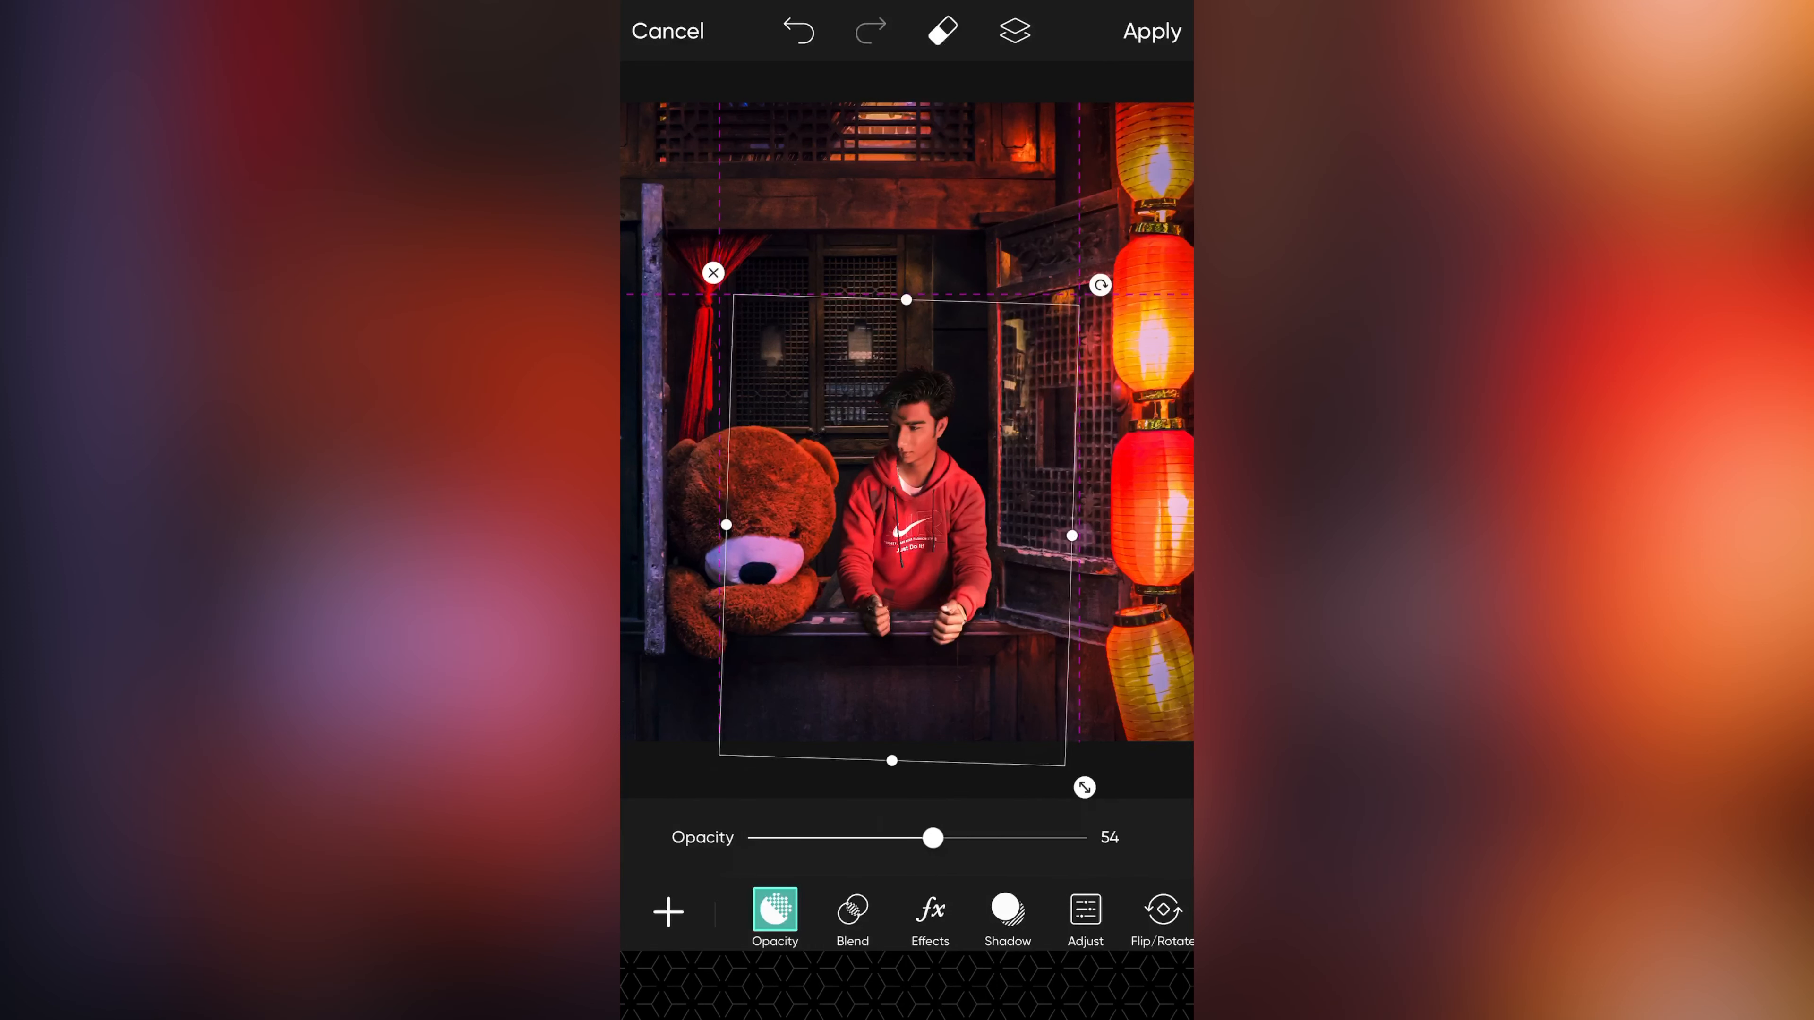
click(1151, 31)
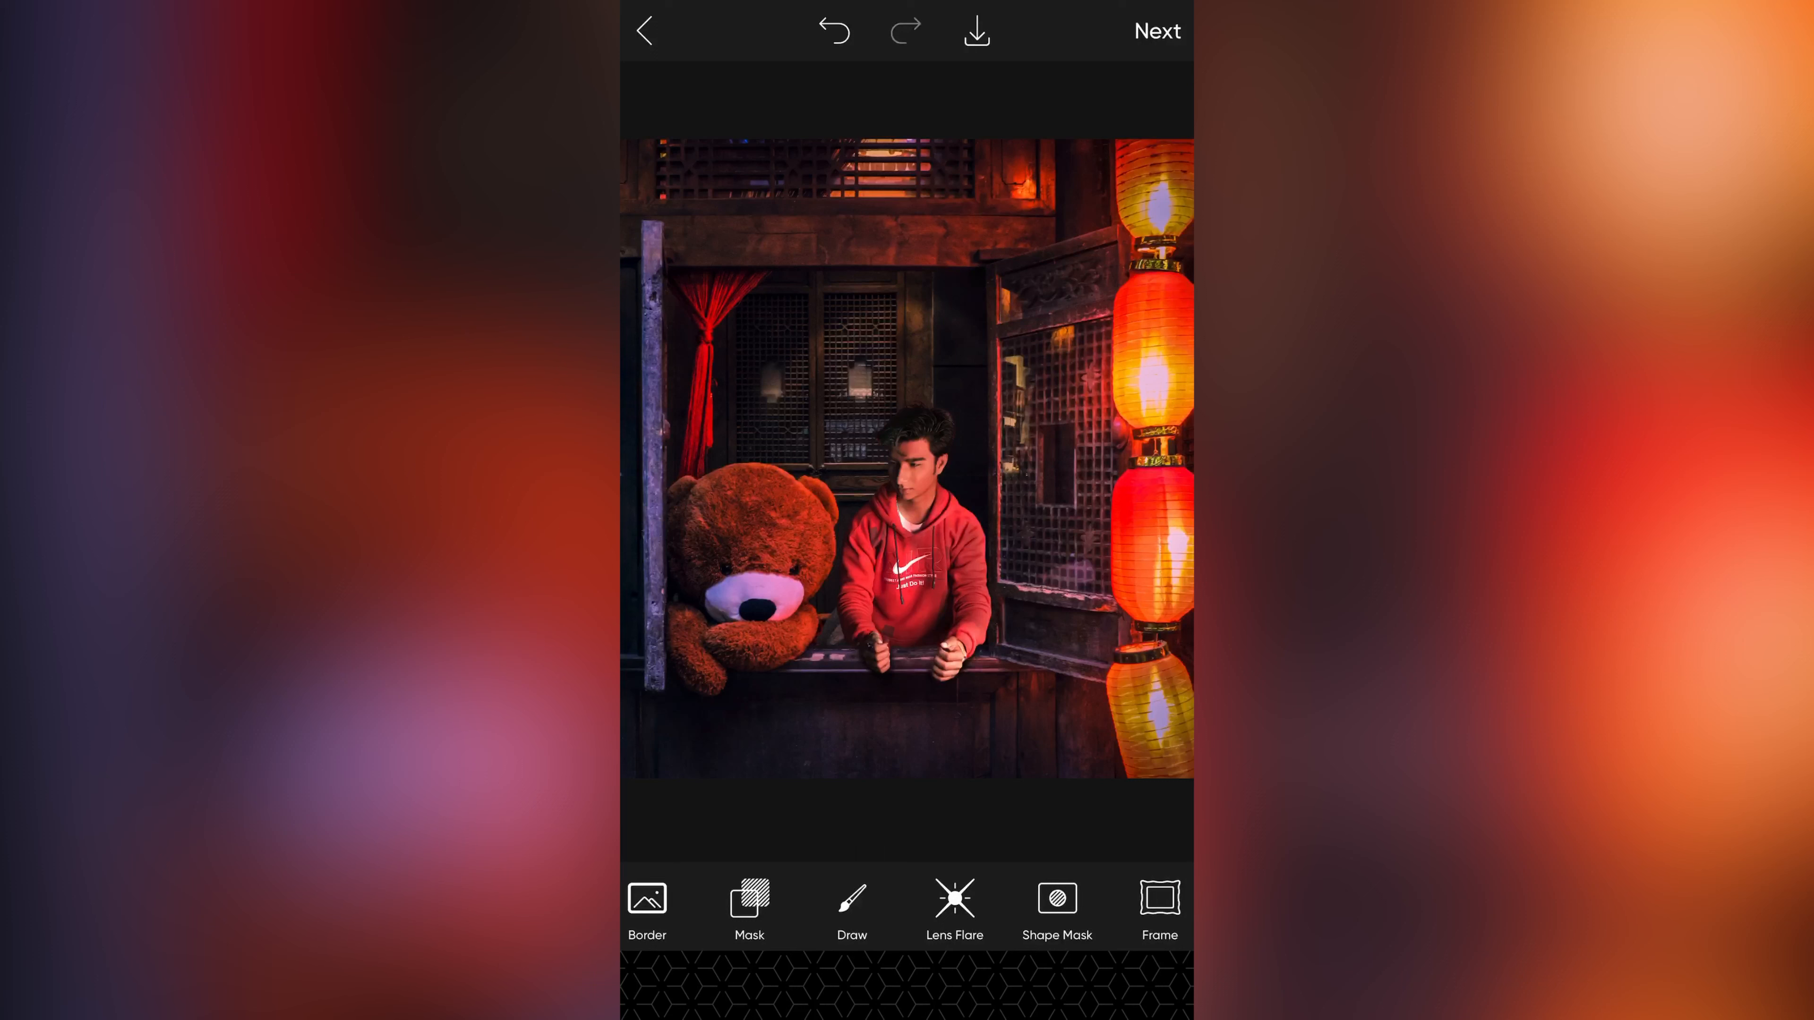
click(851, 908)
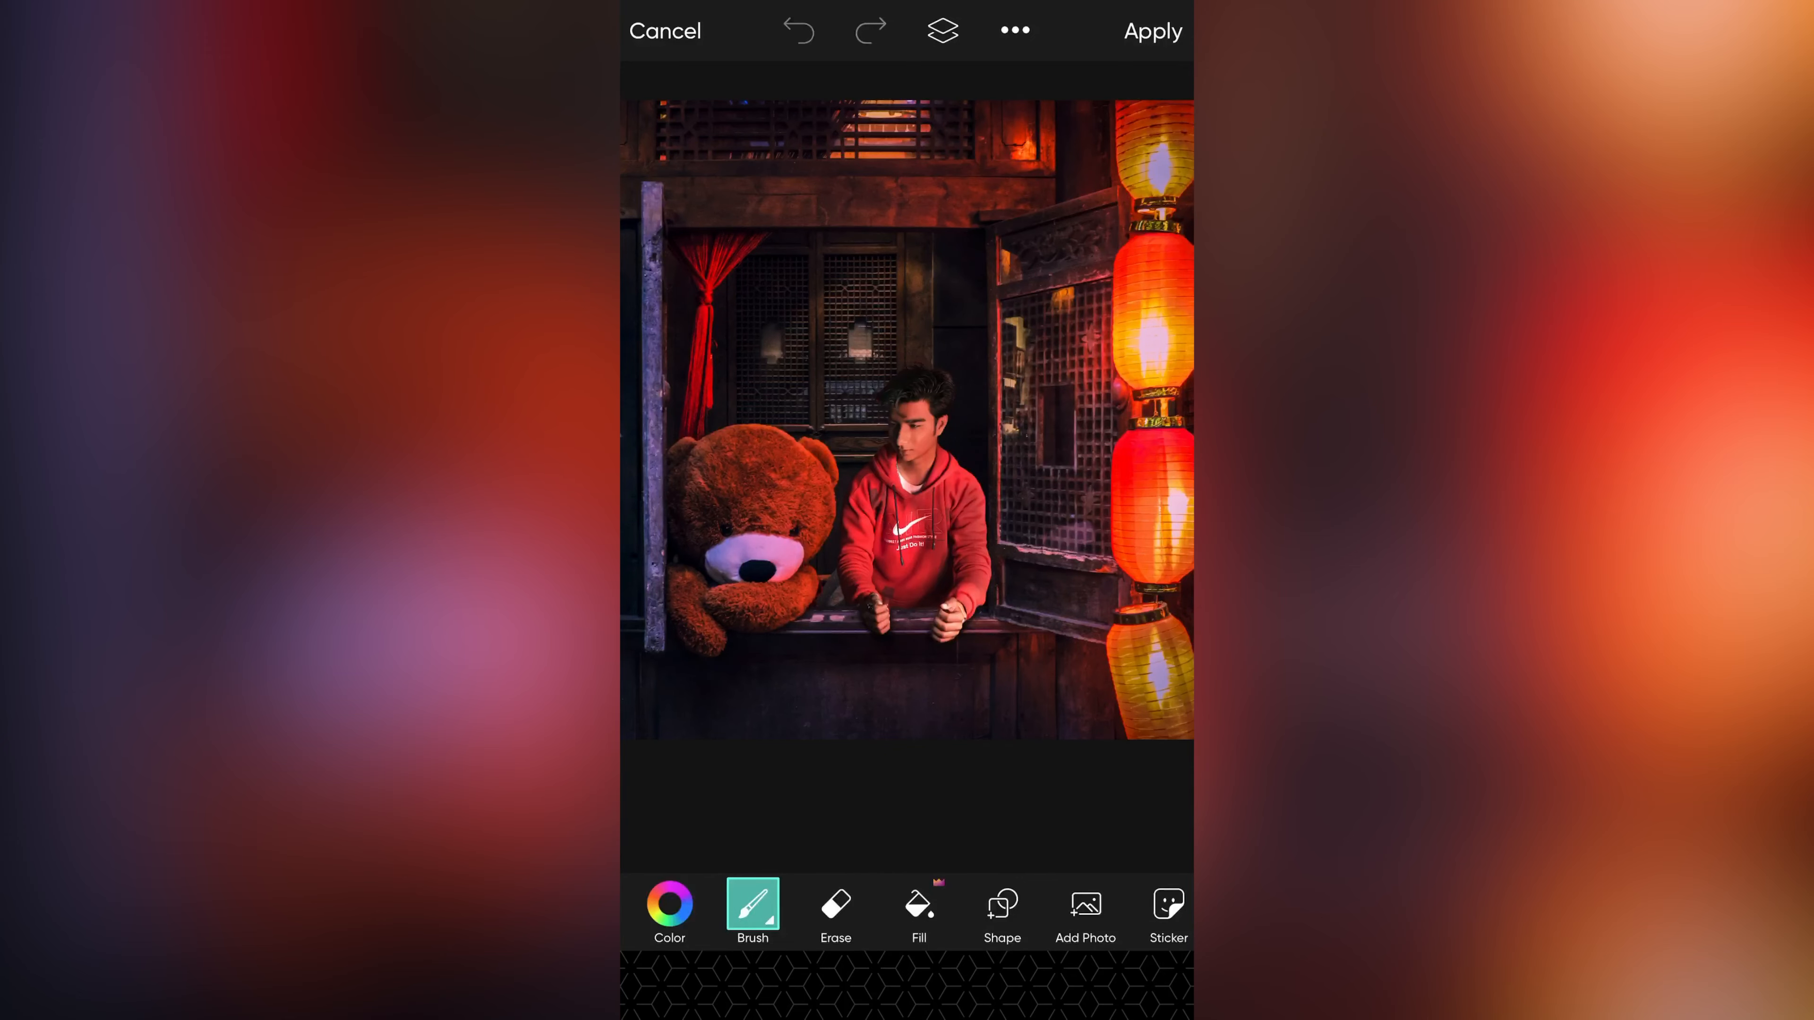
Step: Fill a new layer with red, shift it right, and set its blend to Multiply over the lanterns
click(669, 906)
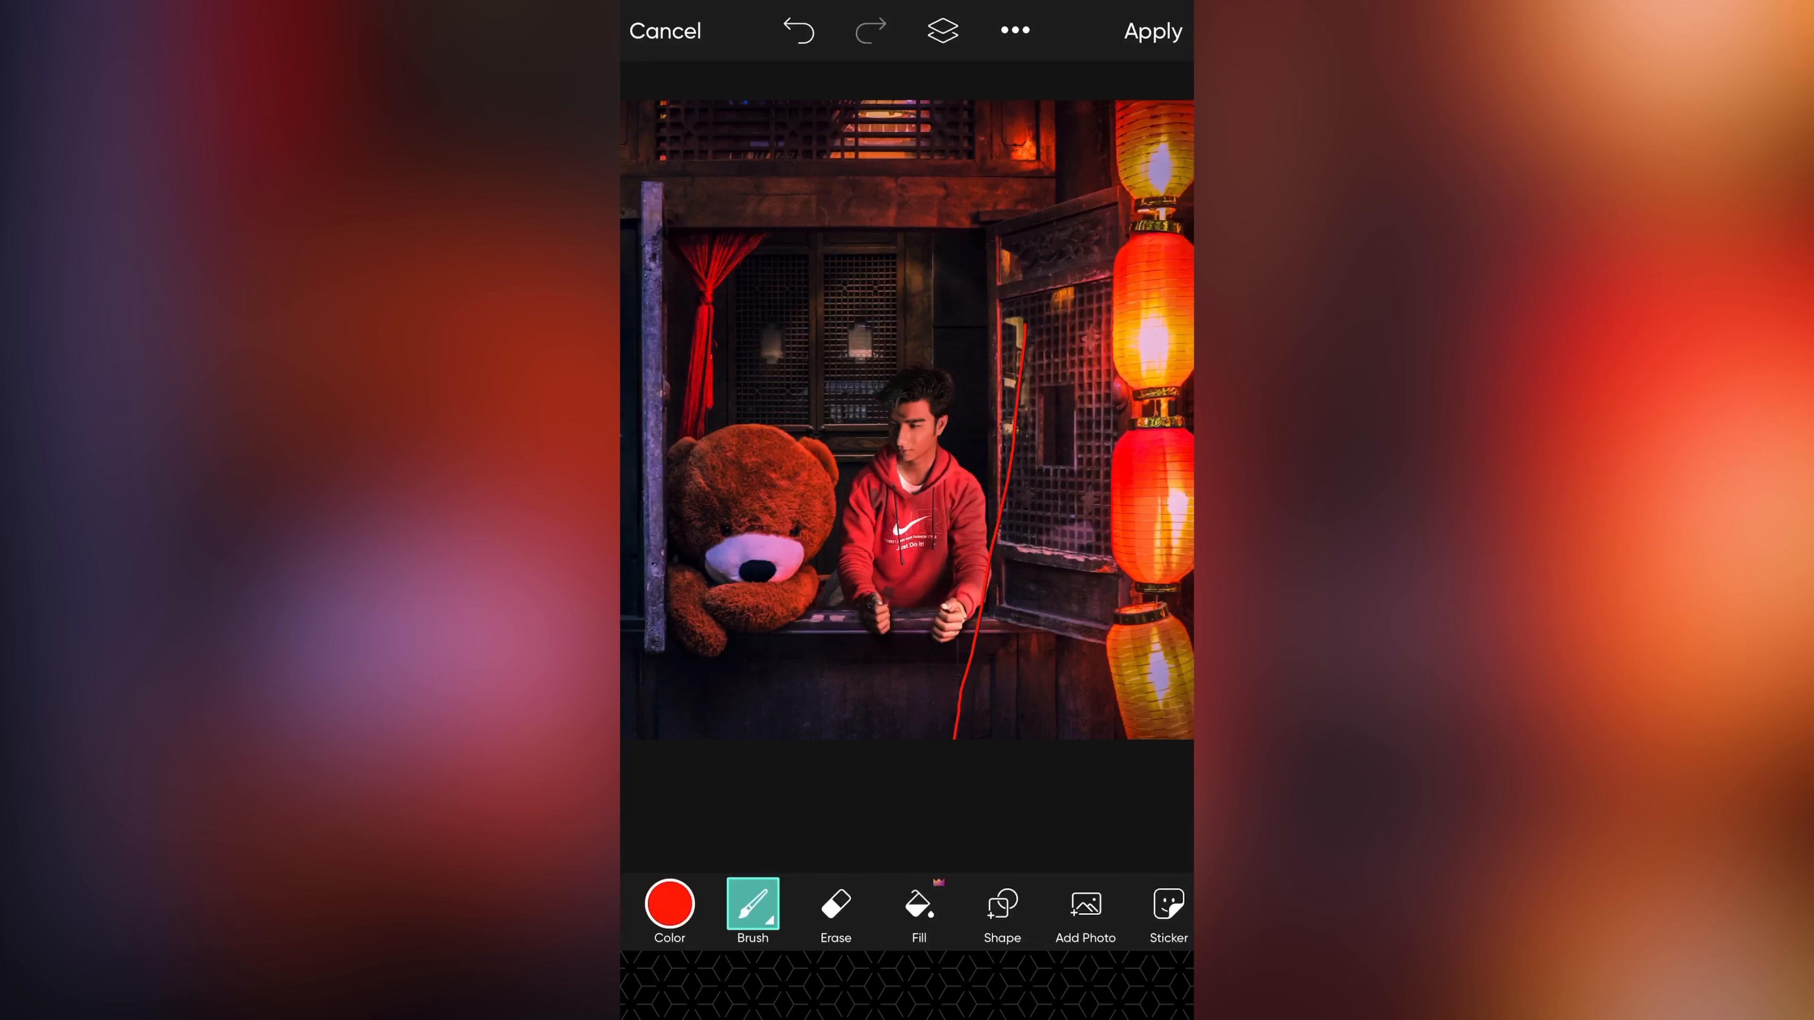
click(942, 30)
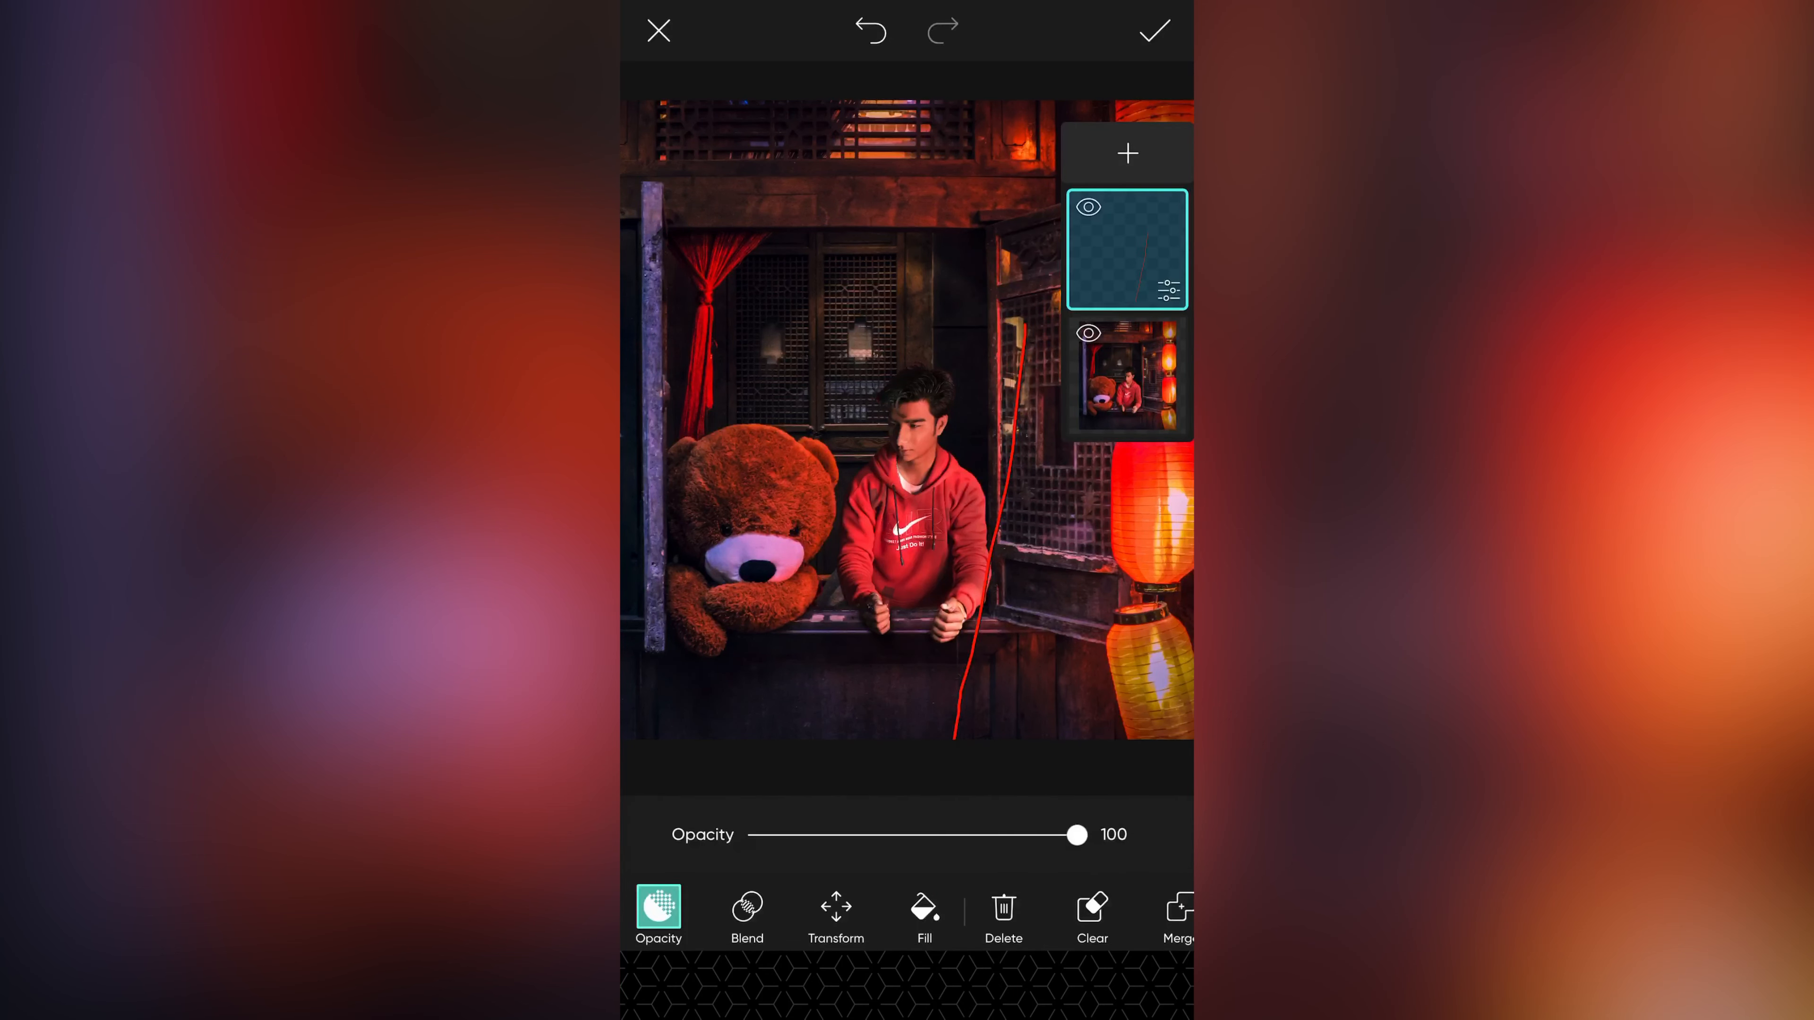
click(836, 914)
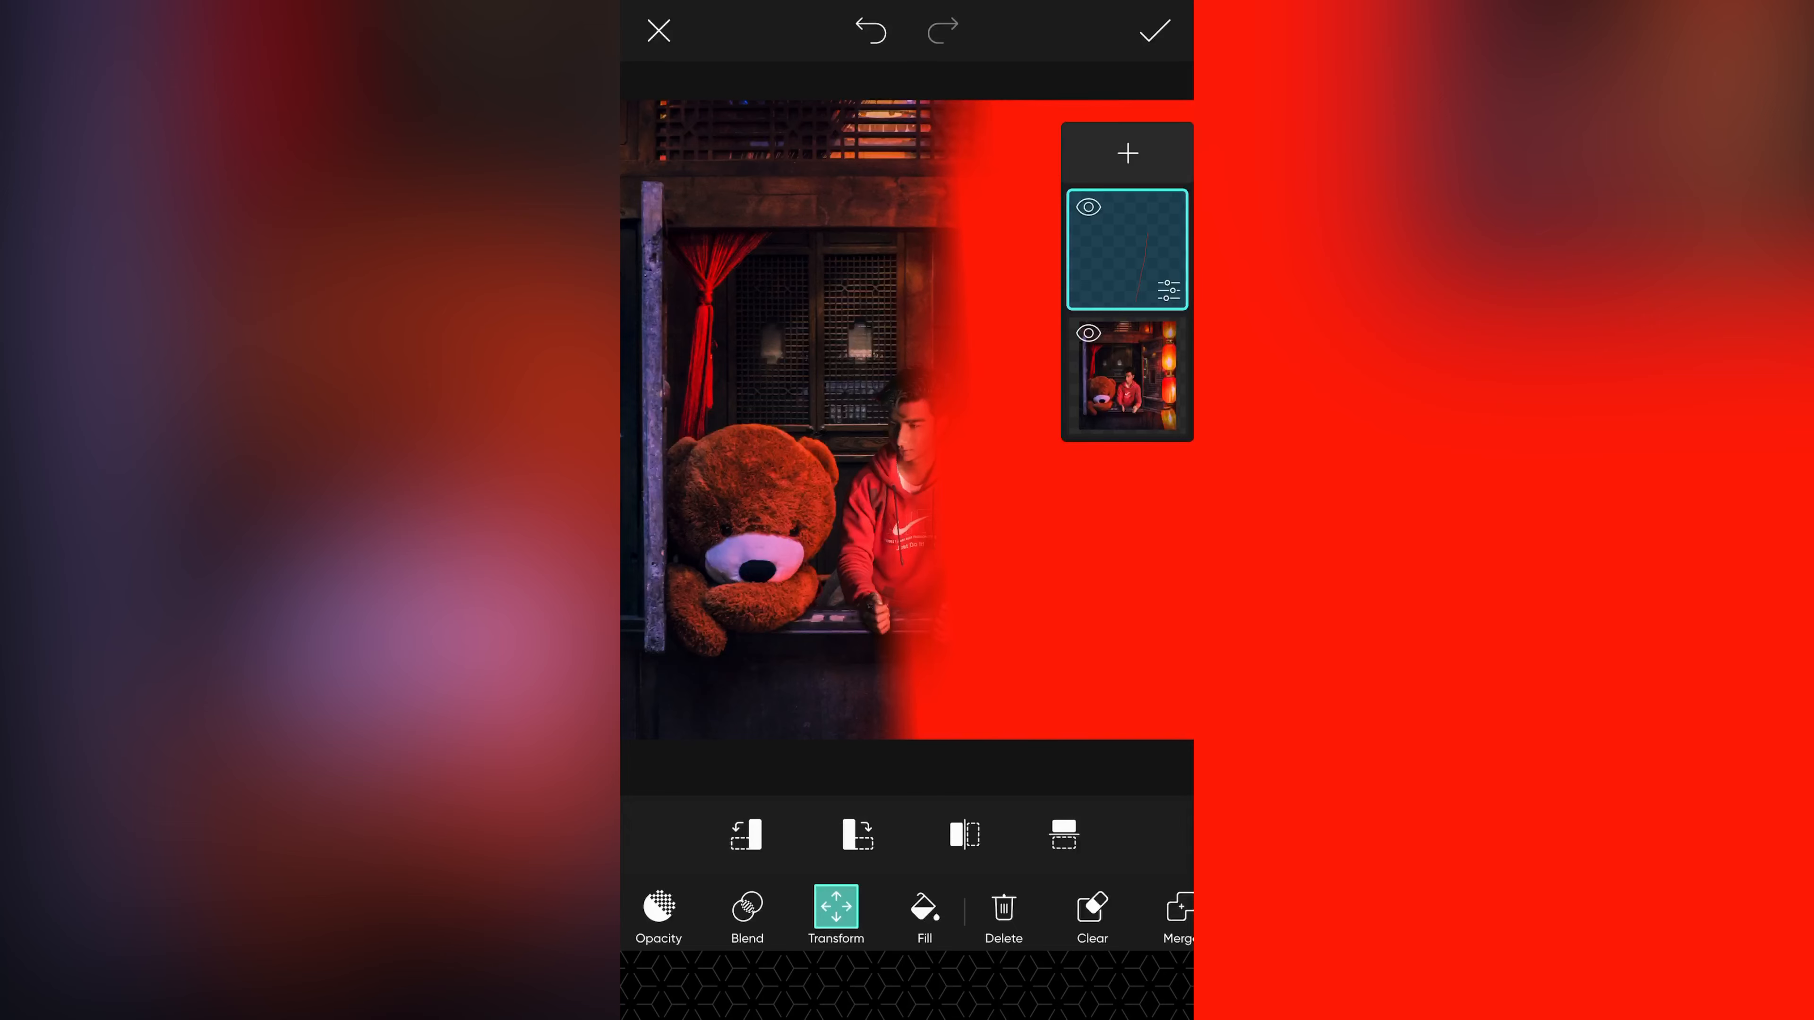
click(747, 914)
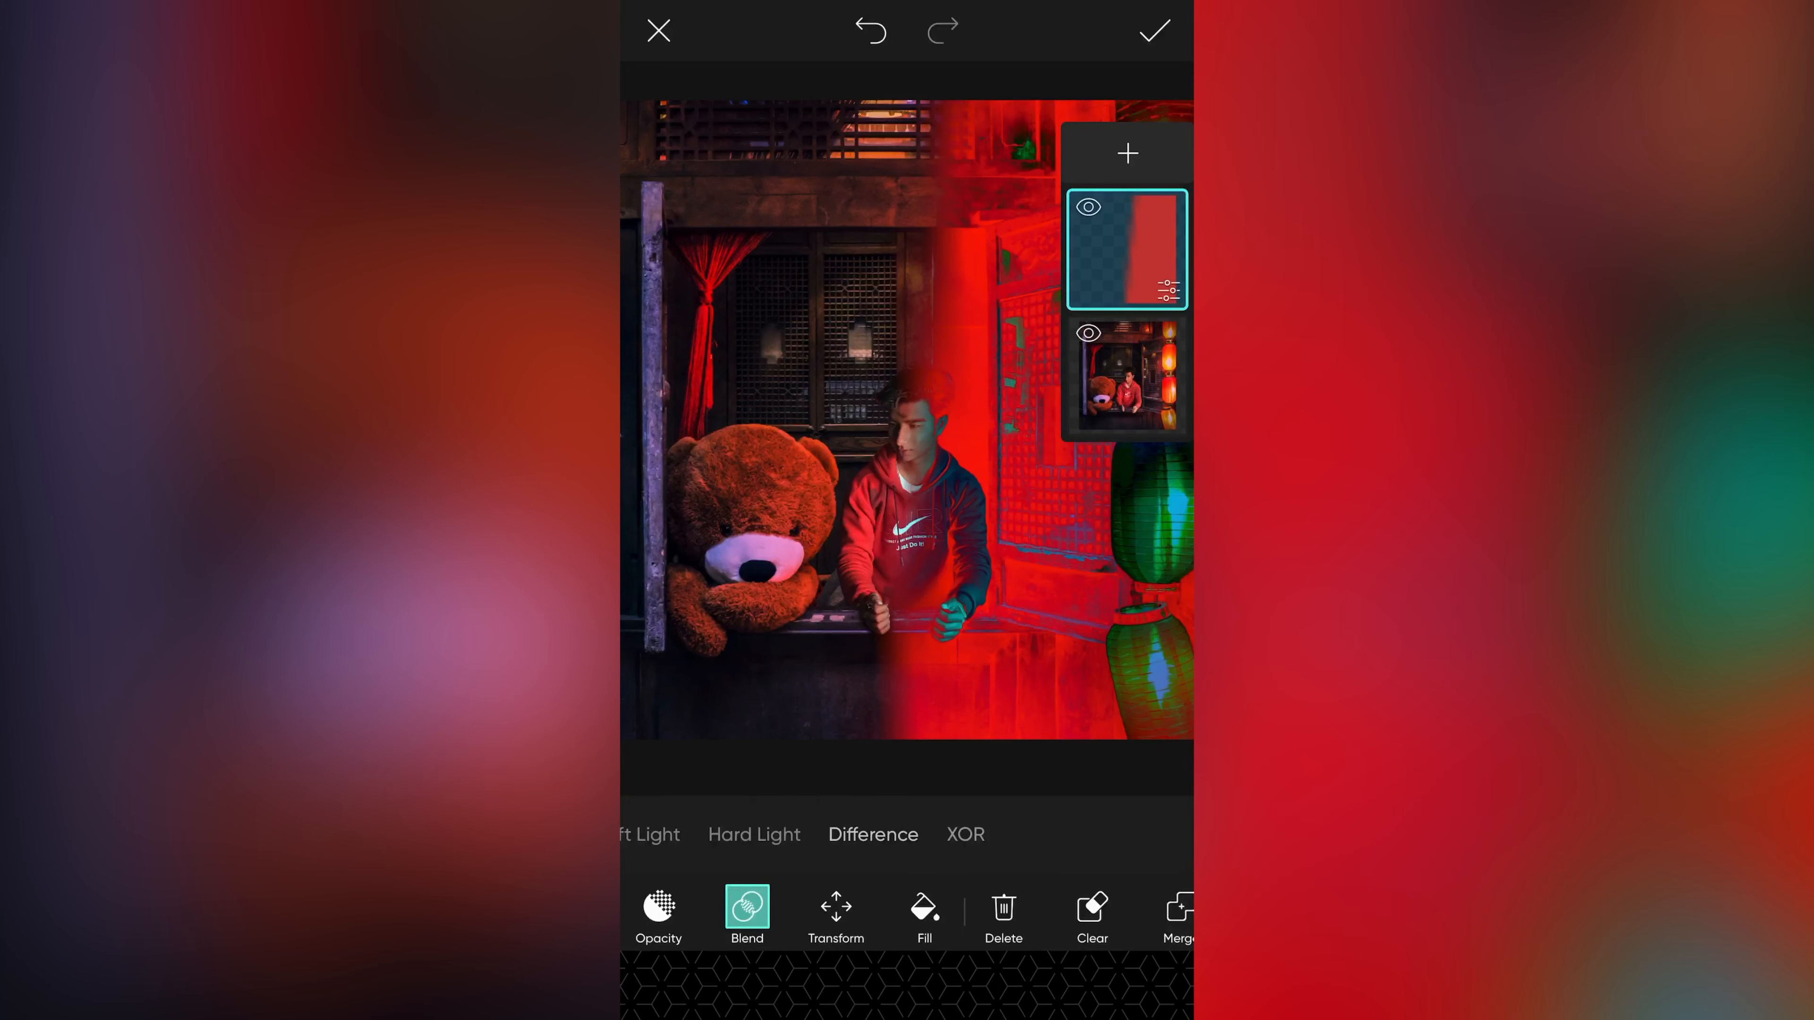
scroll(right, 3)
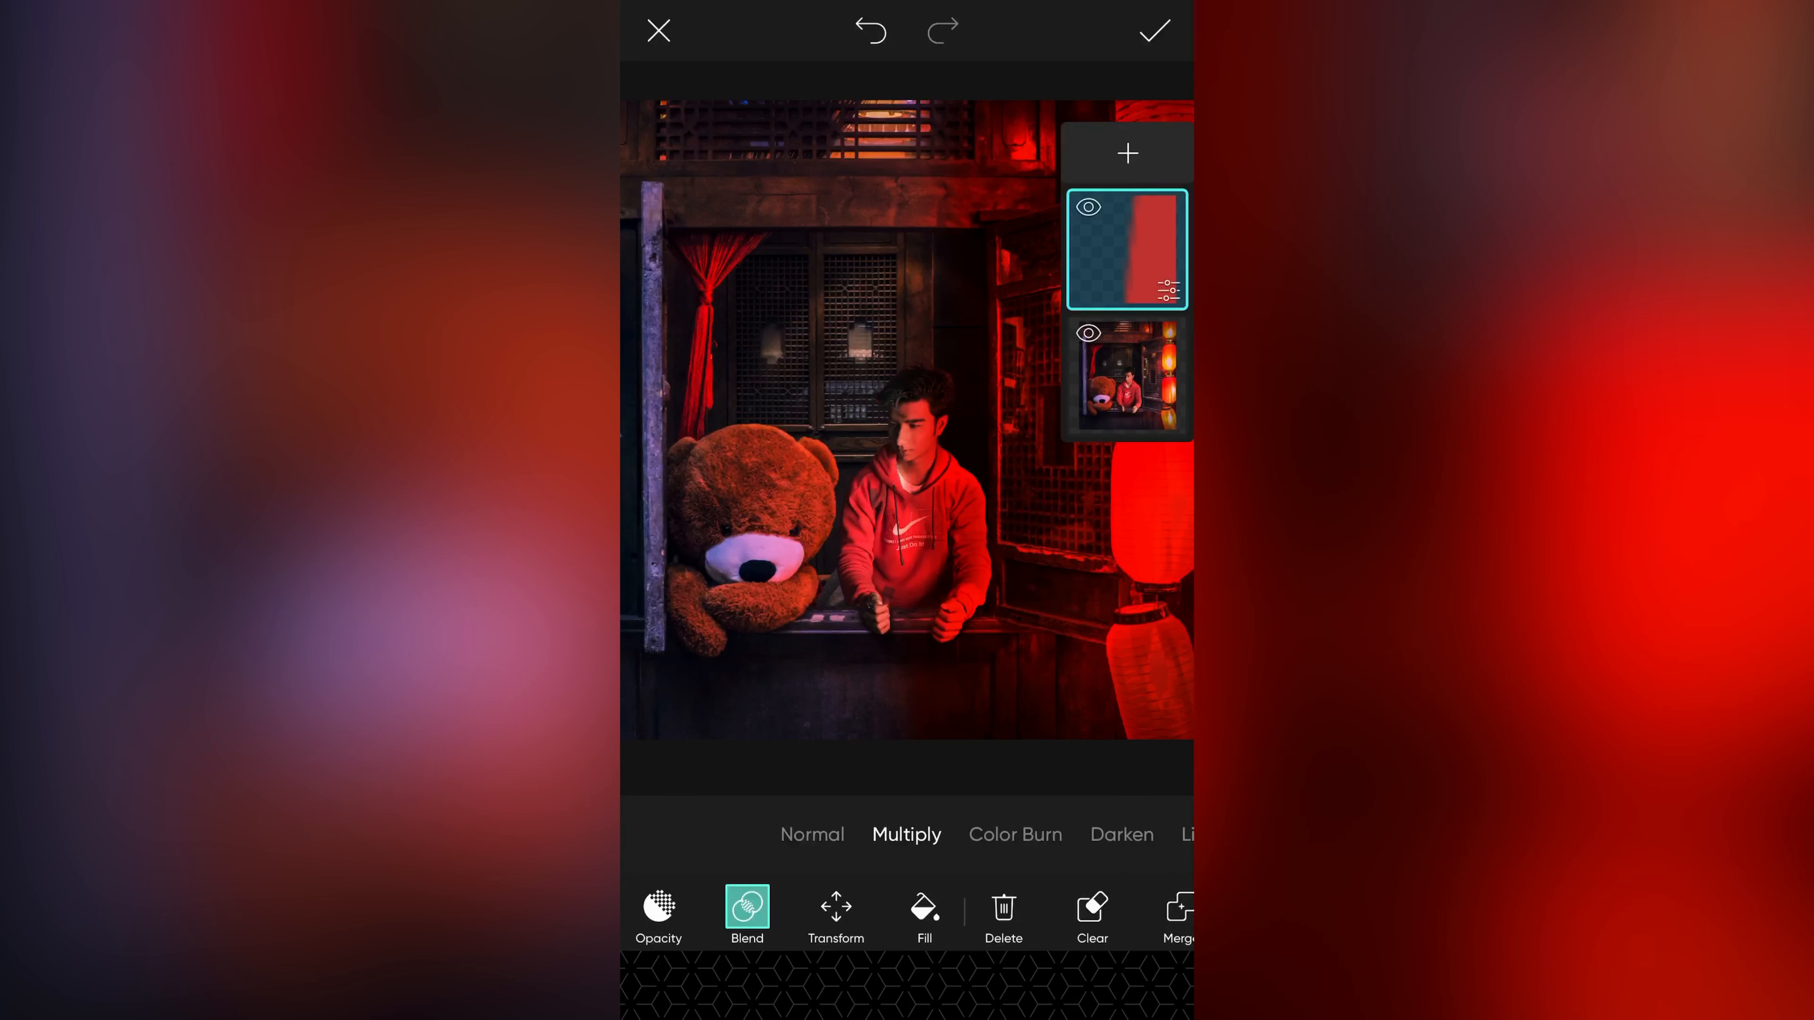
click(835, 914)
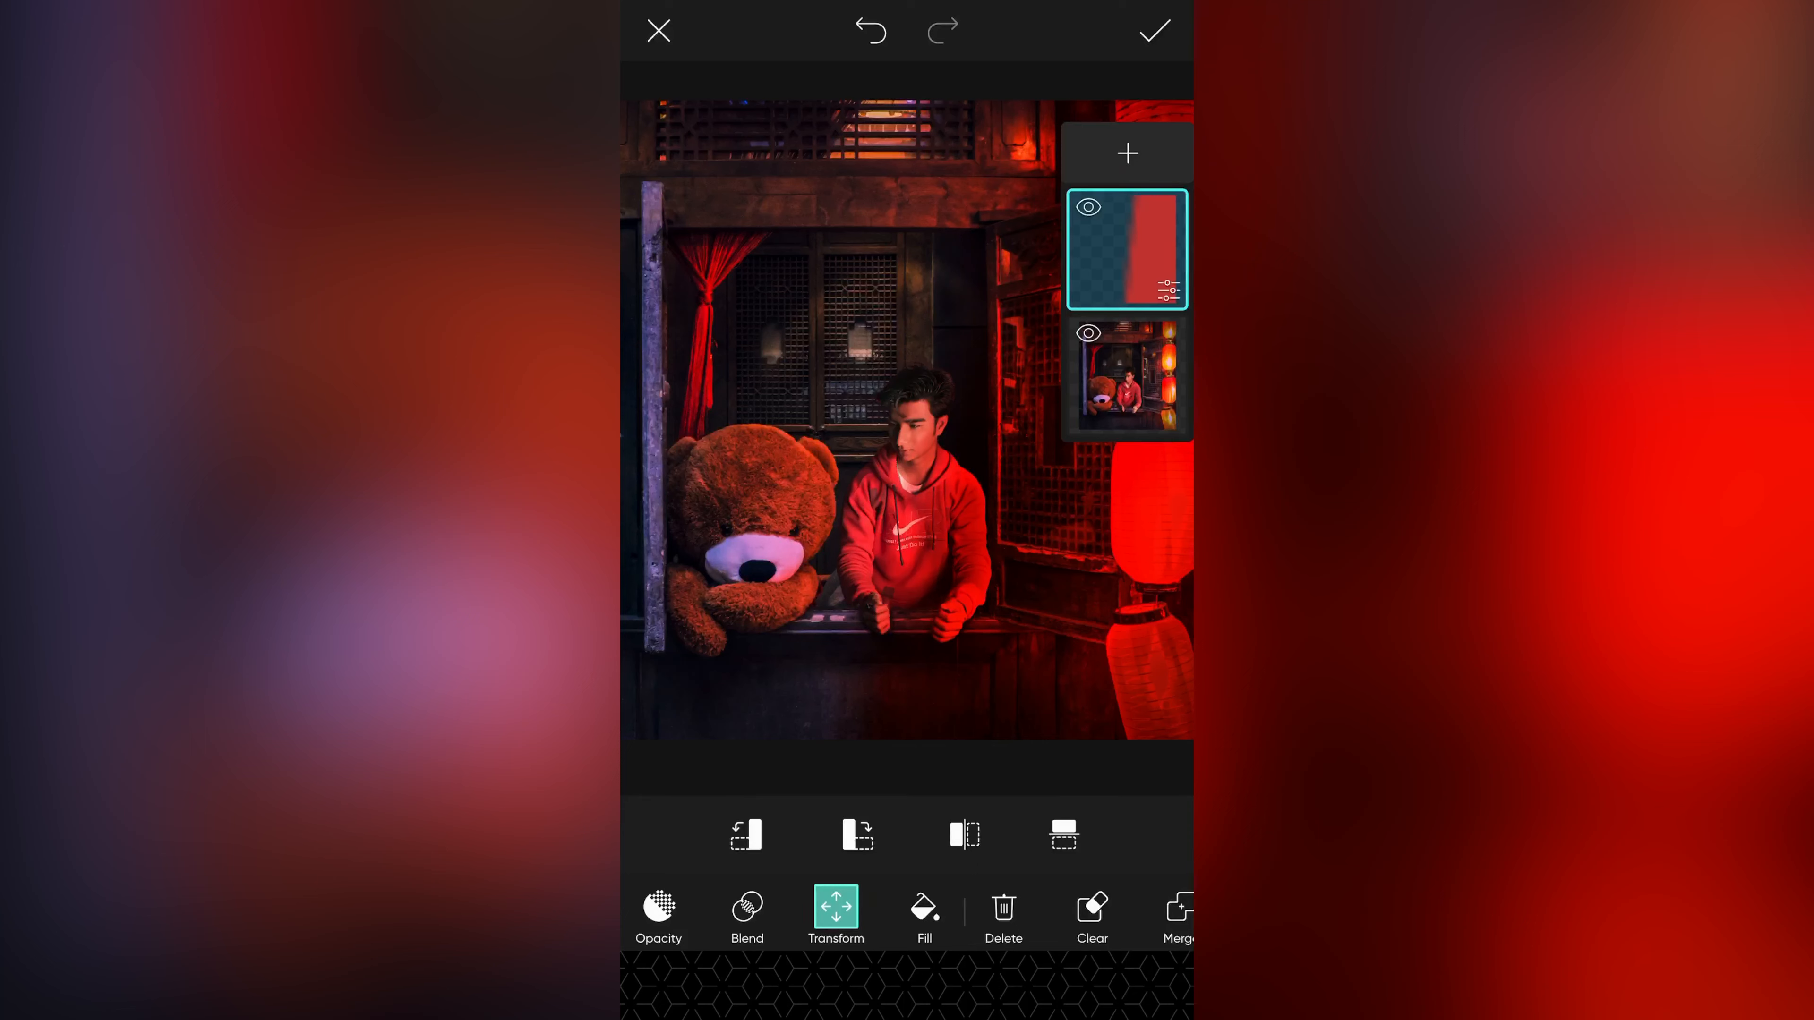
Step: Ease the red overlay layer to 51 opacity and save the finished image via Save Image
click(658, 913)
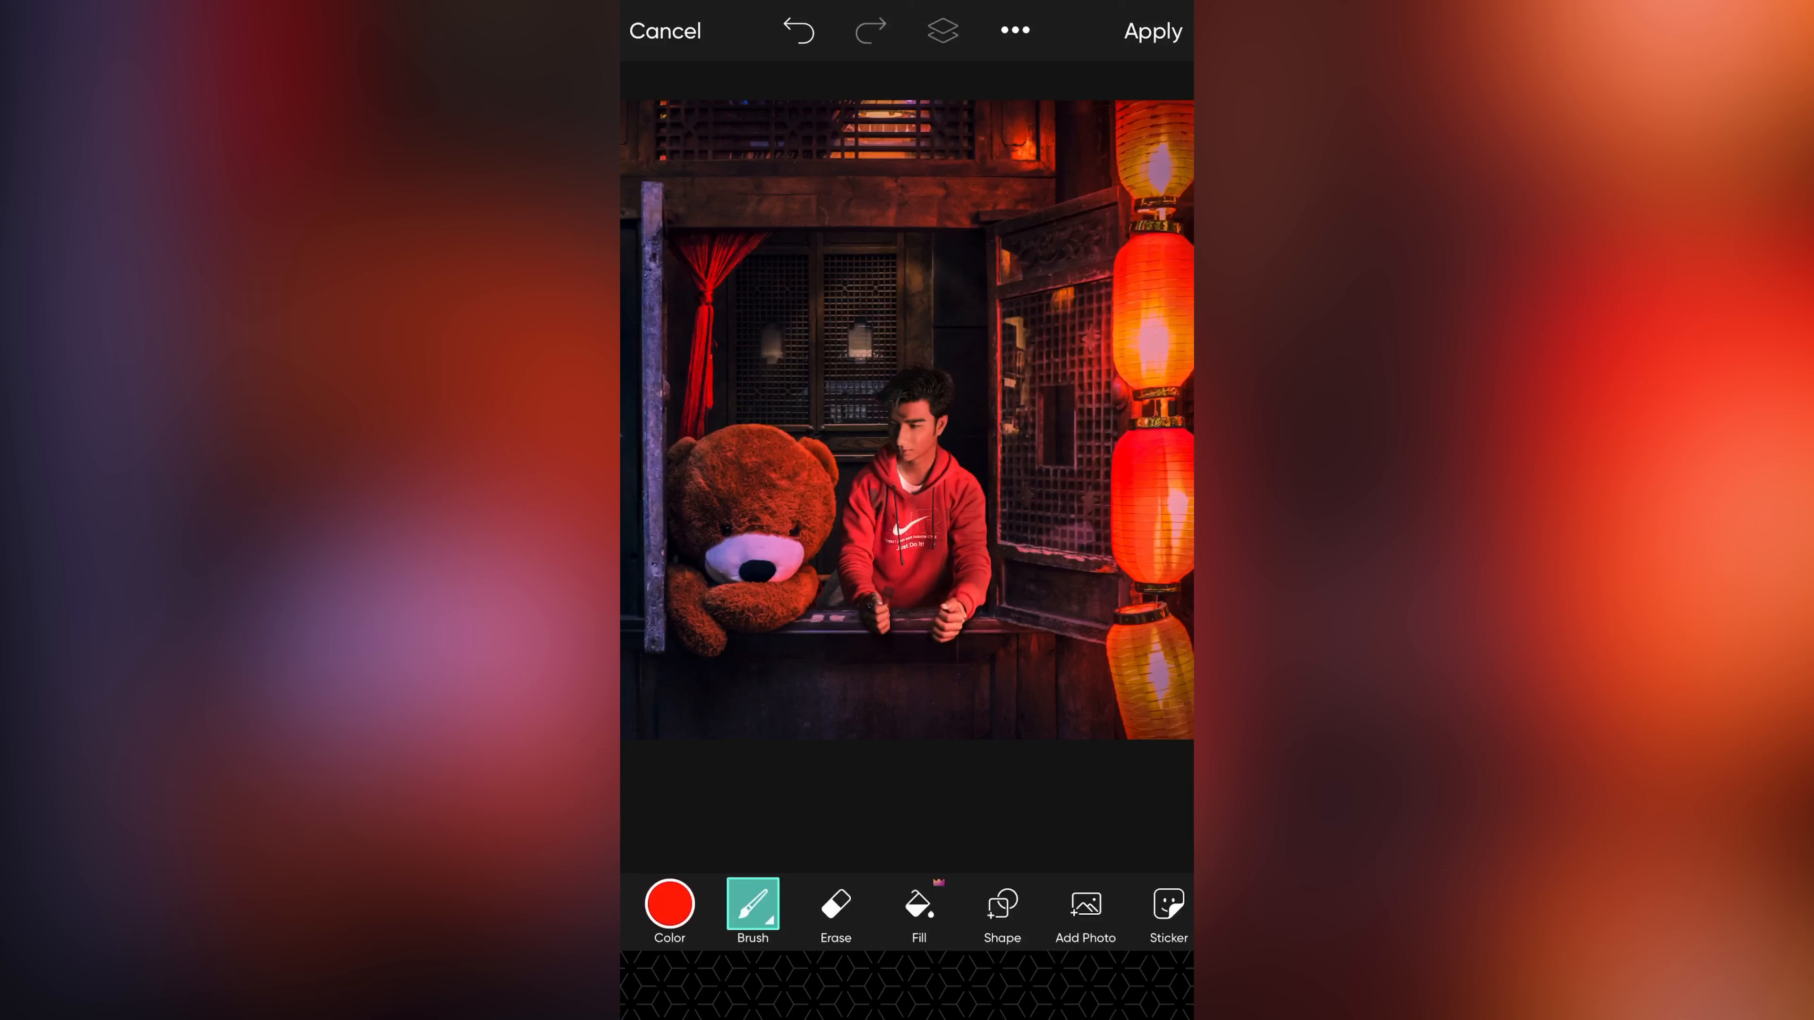
click(941, 31)
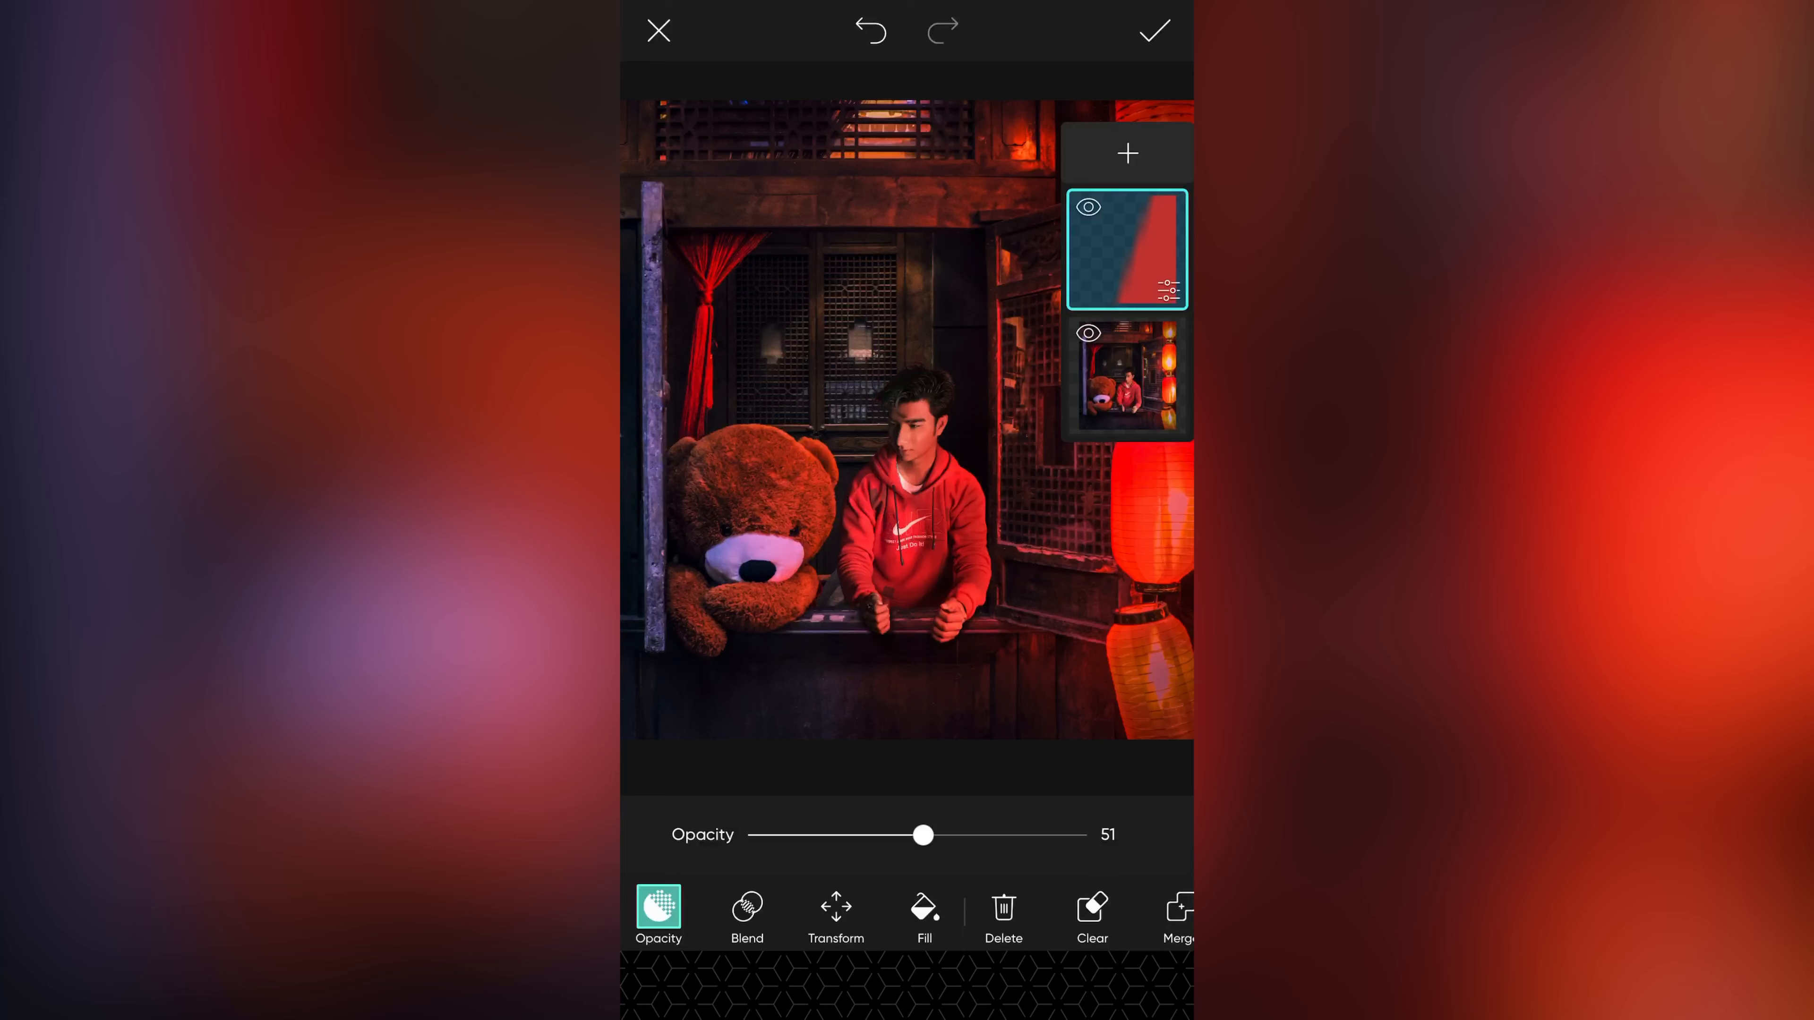
click(1014, 30)
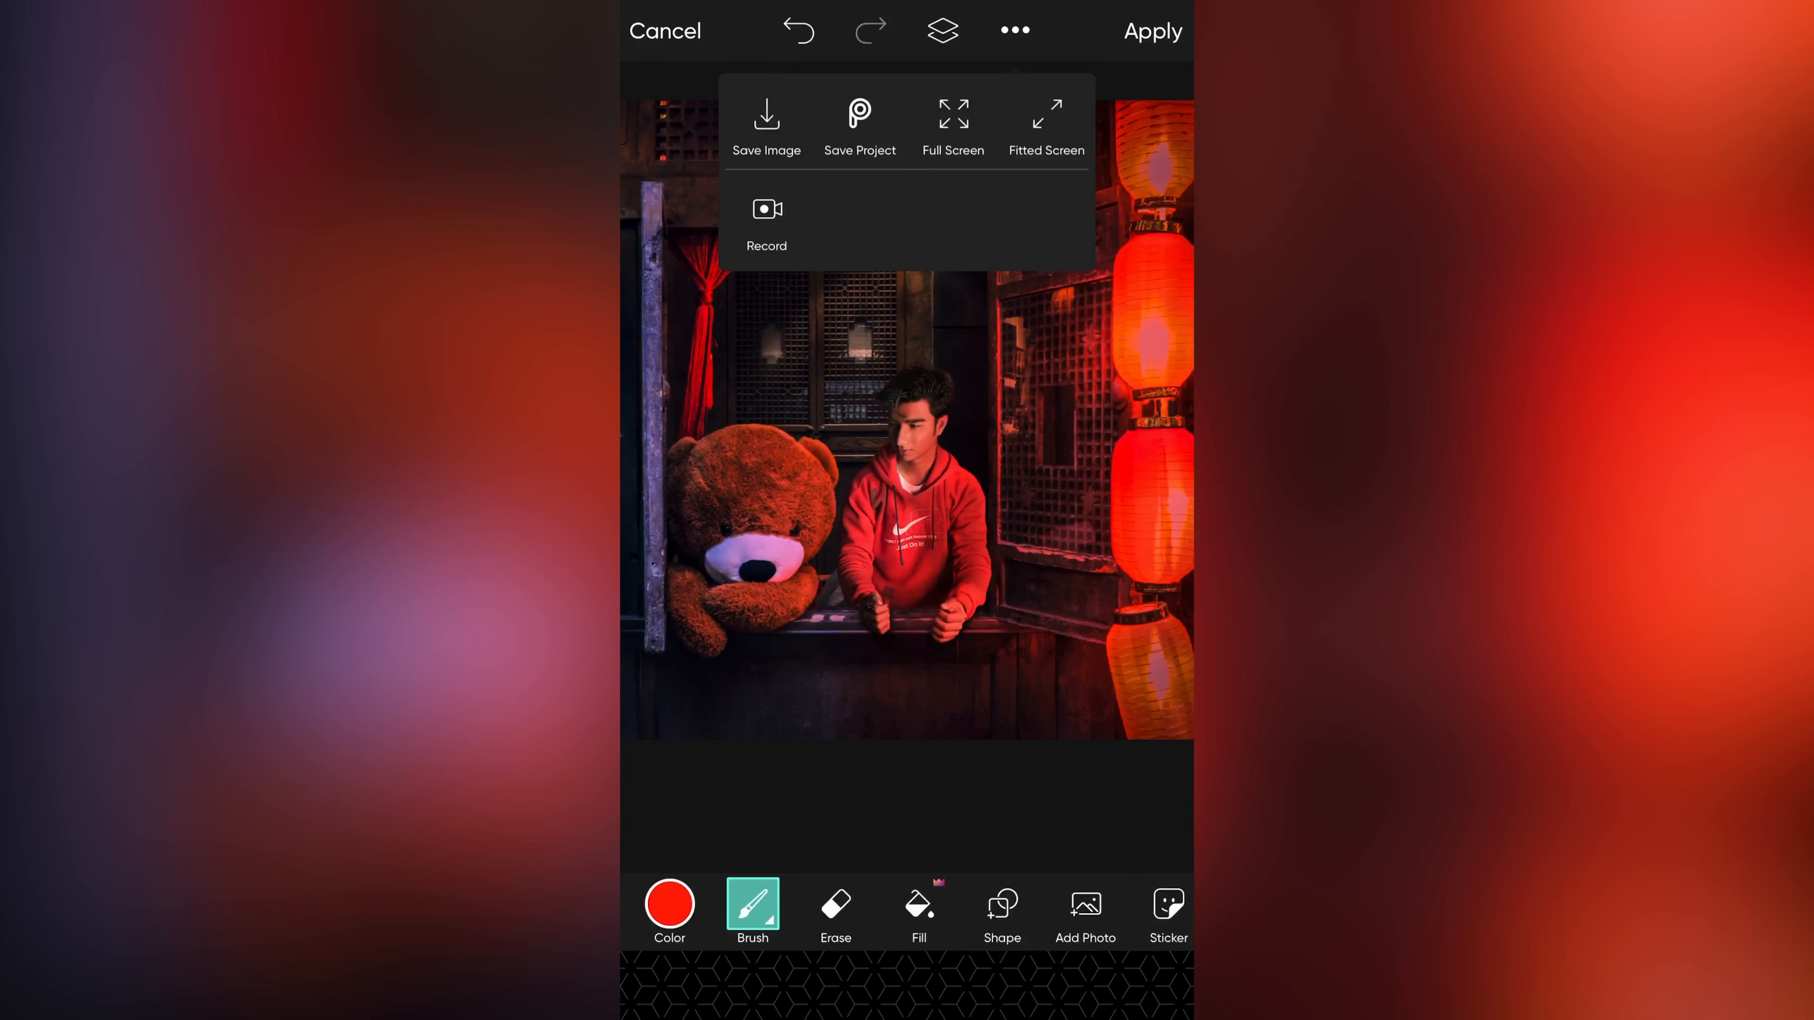
click(766, 124)
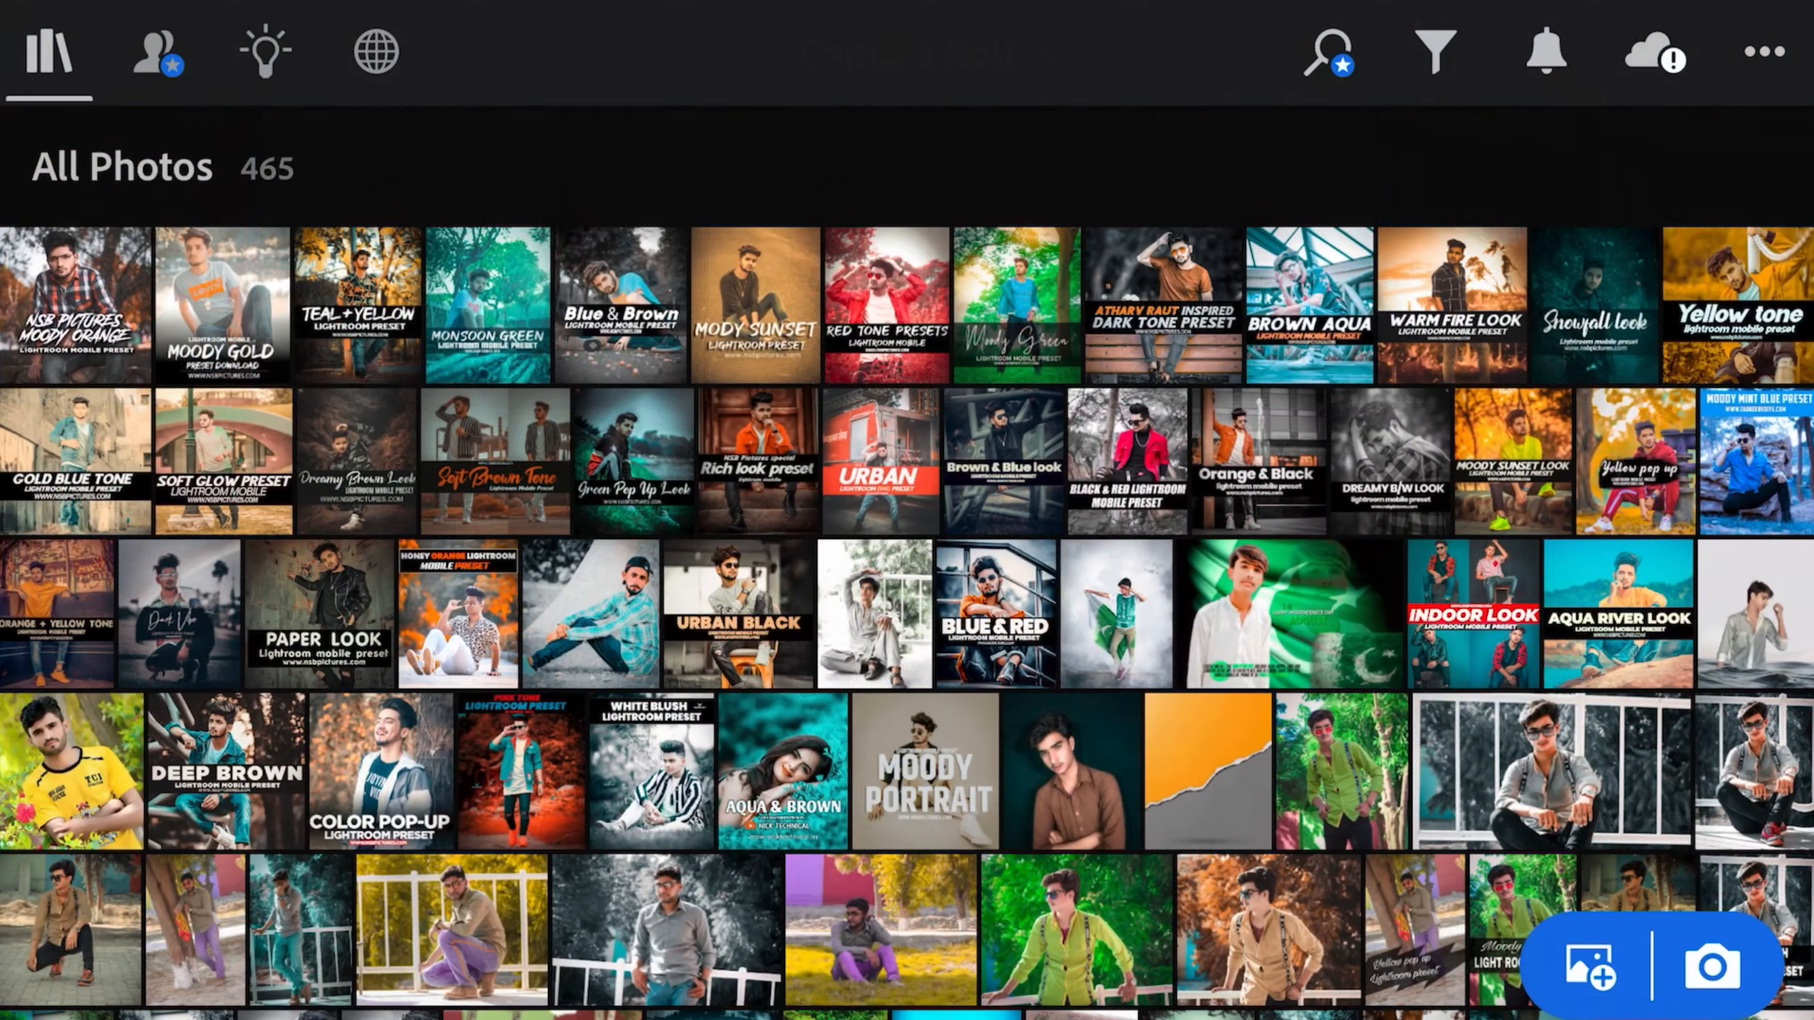
Step: Import the composite, lower Blacks to -11, and shift Yellow Hue +20 with Saturation -11
click(1586, 963)
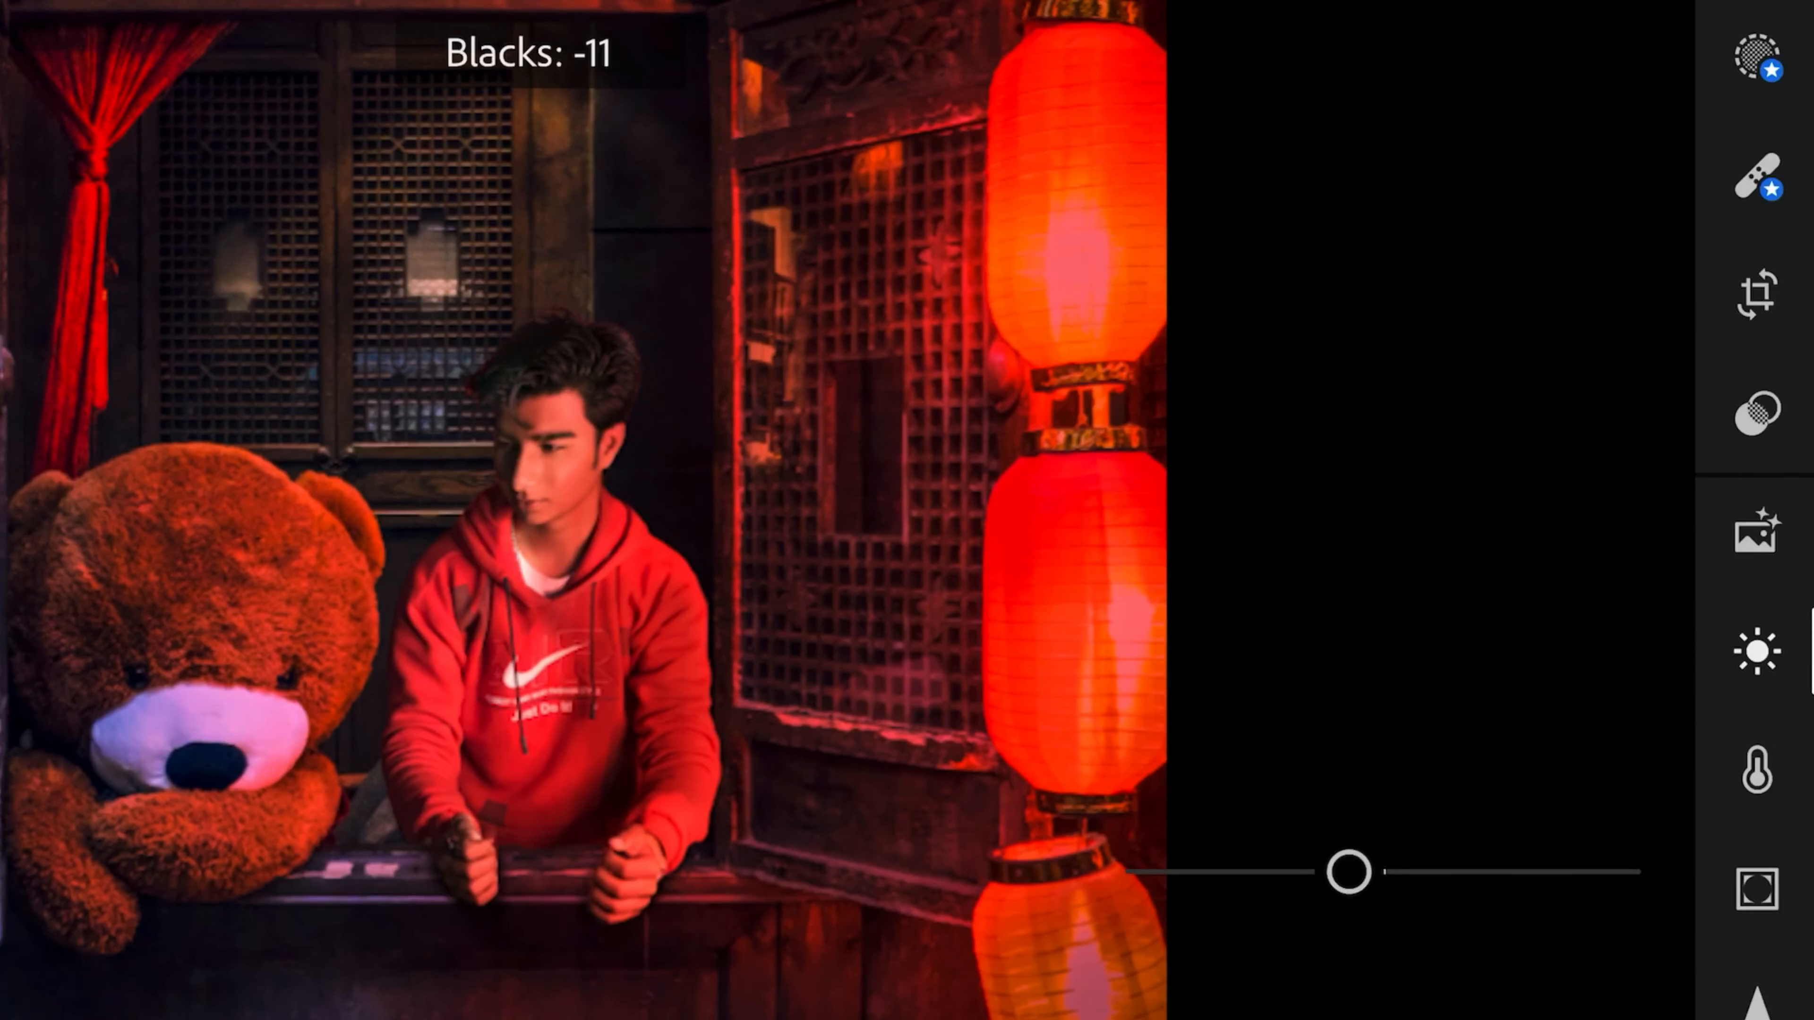
click(1757, 772)
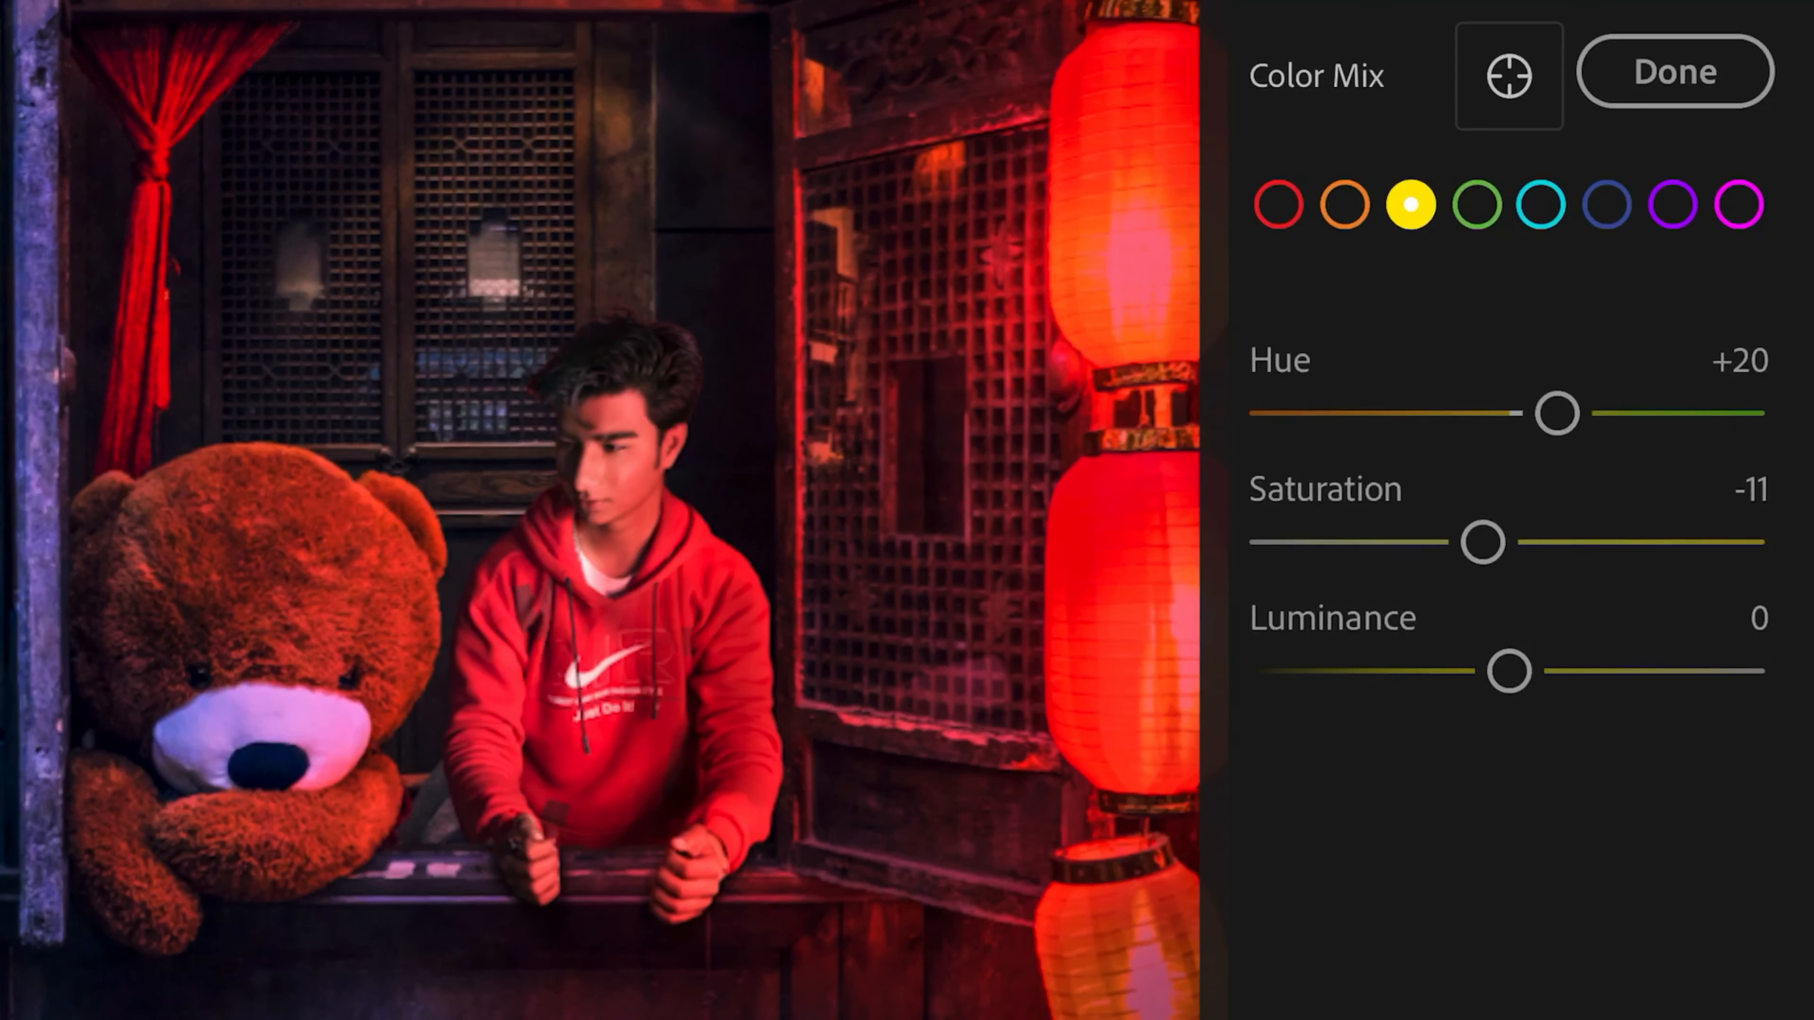
Step: Set Green and Aqua Saturation to -100, then tint Shadows to Hue 311, Sat 18
click(1478, 205)
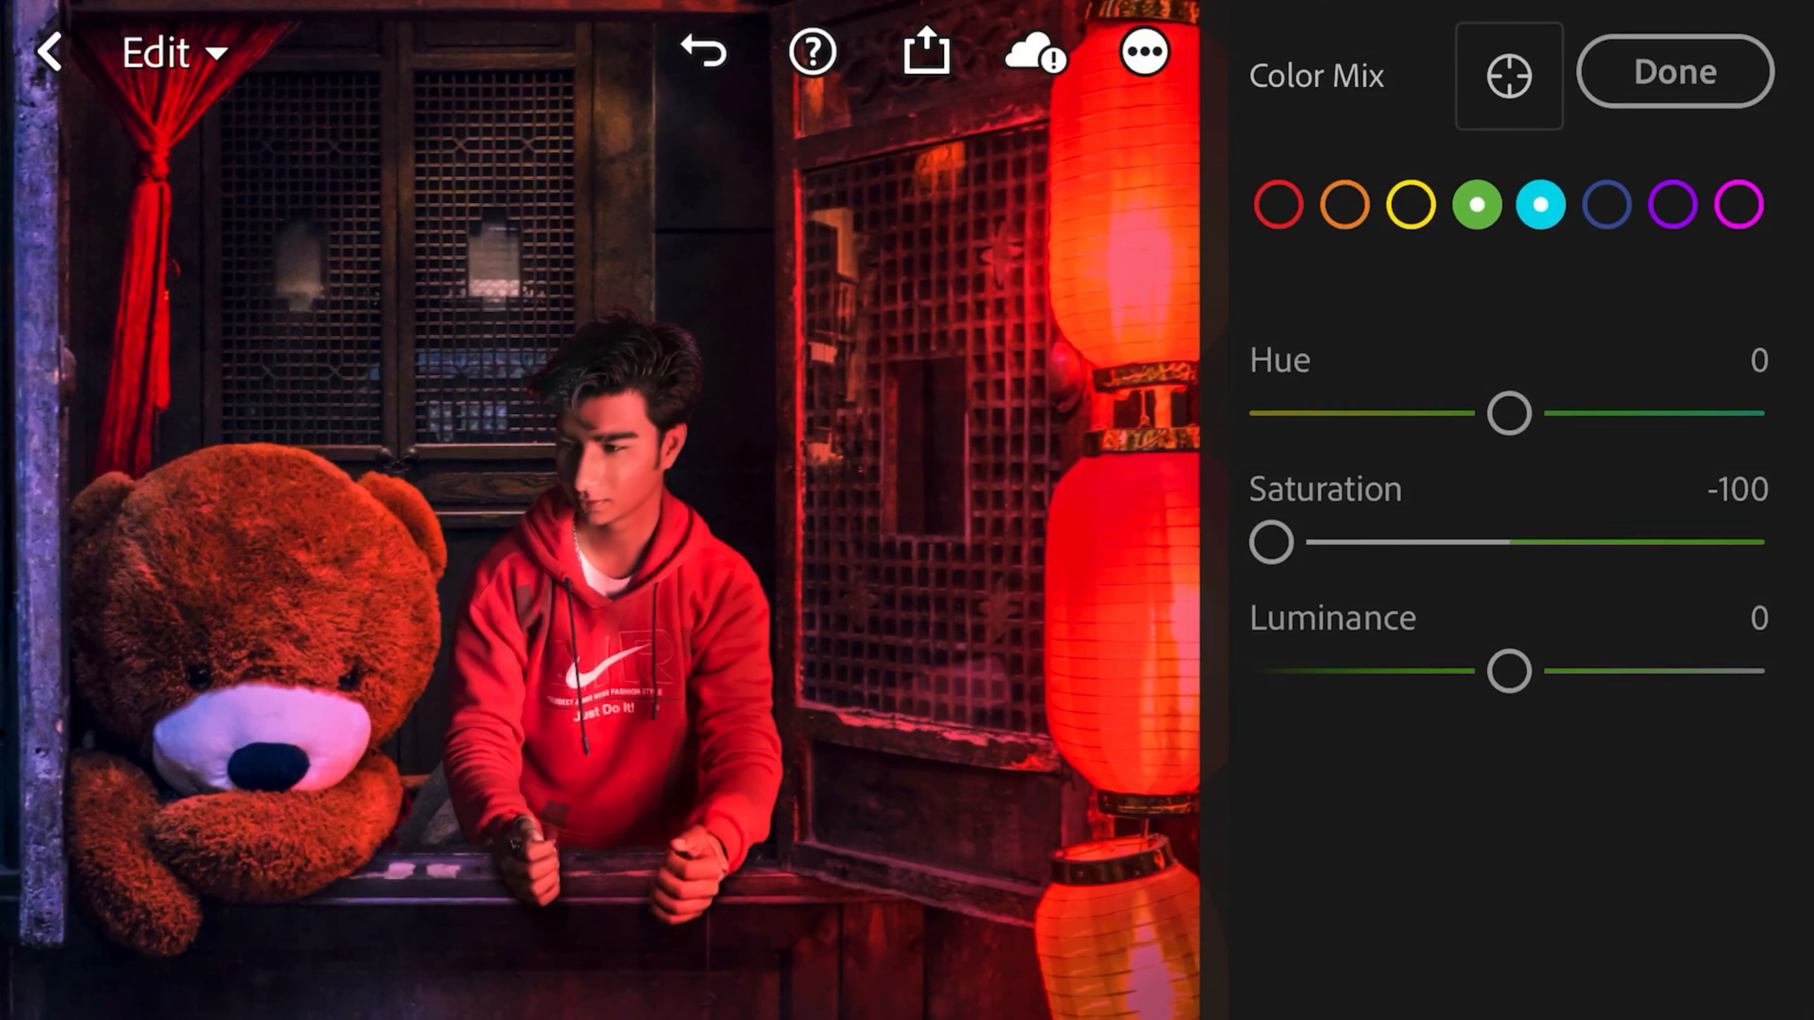
click(1542, 205)
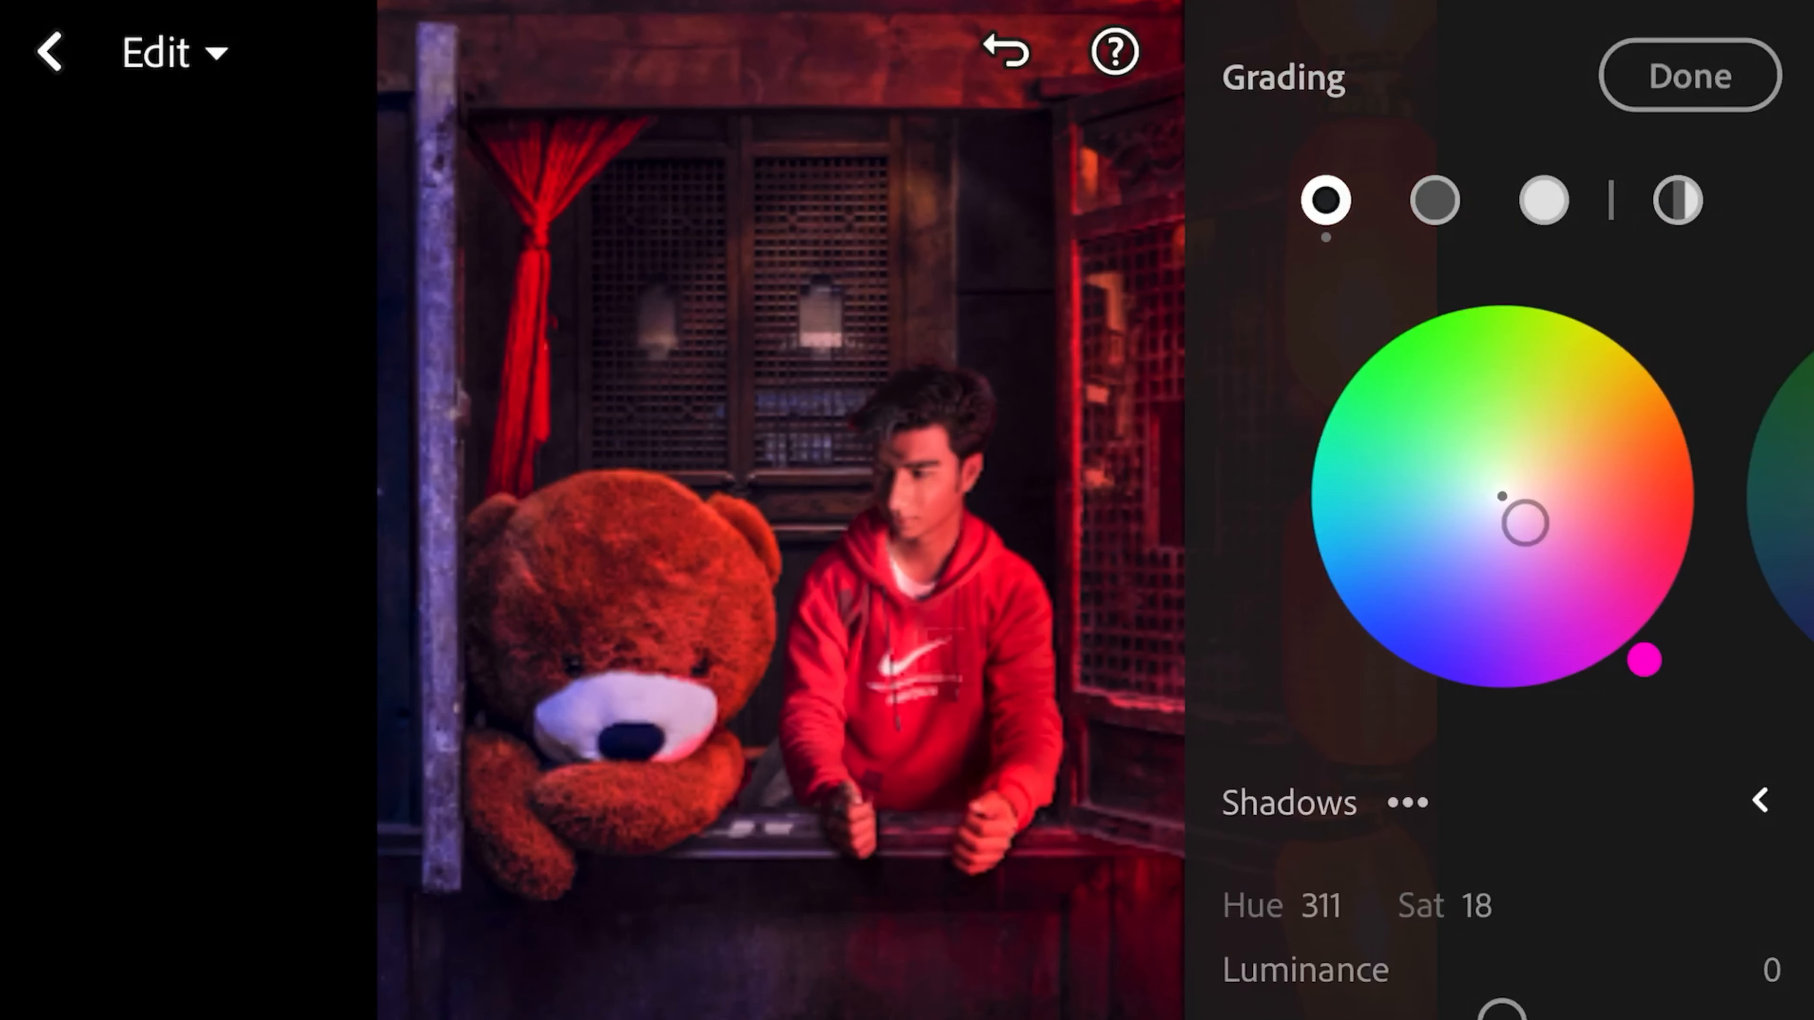
Step: Tint Highlights to Hue 218, Sat 51, and set export to JPG, Largest Available Dimensions, 100% quality
click(1543, 200)
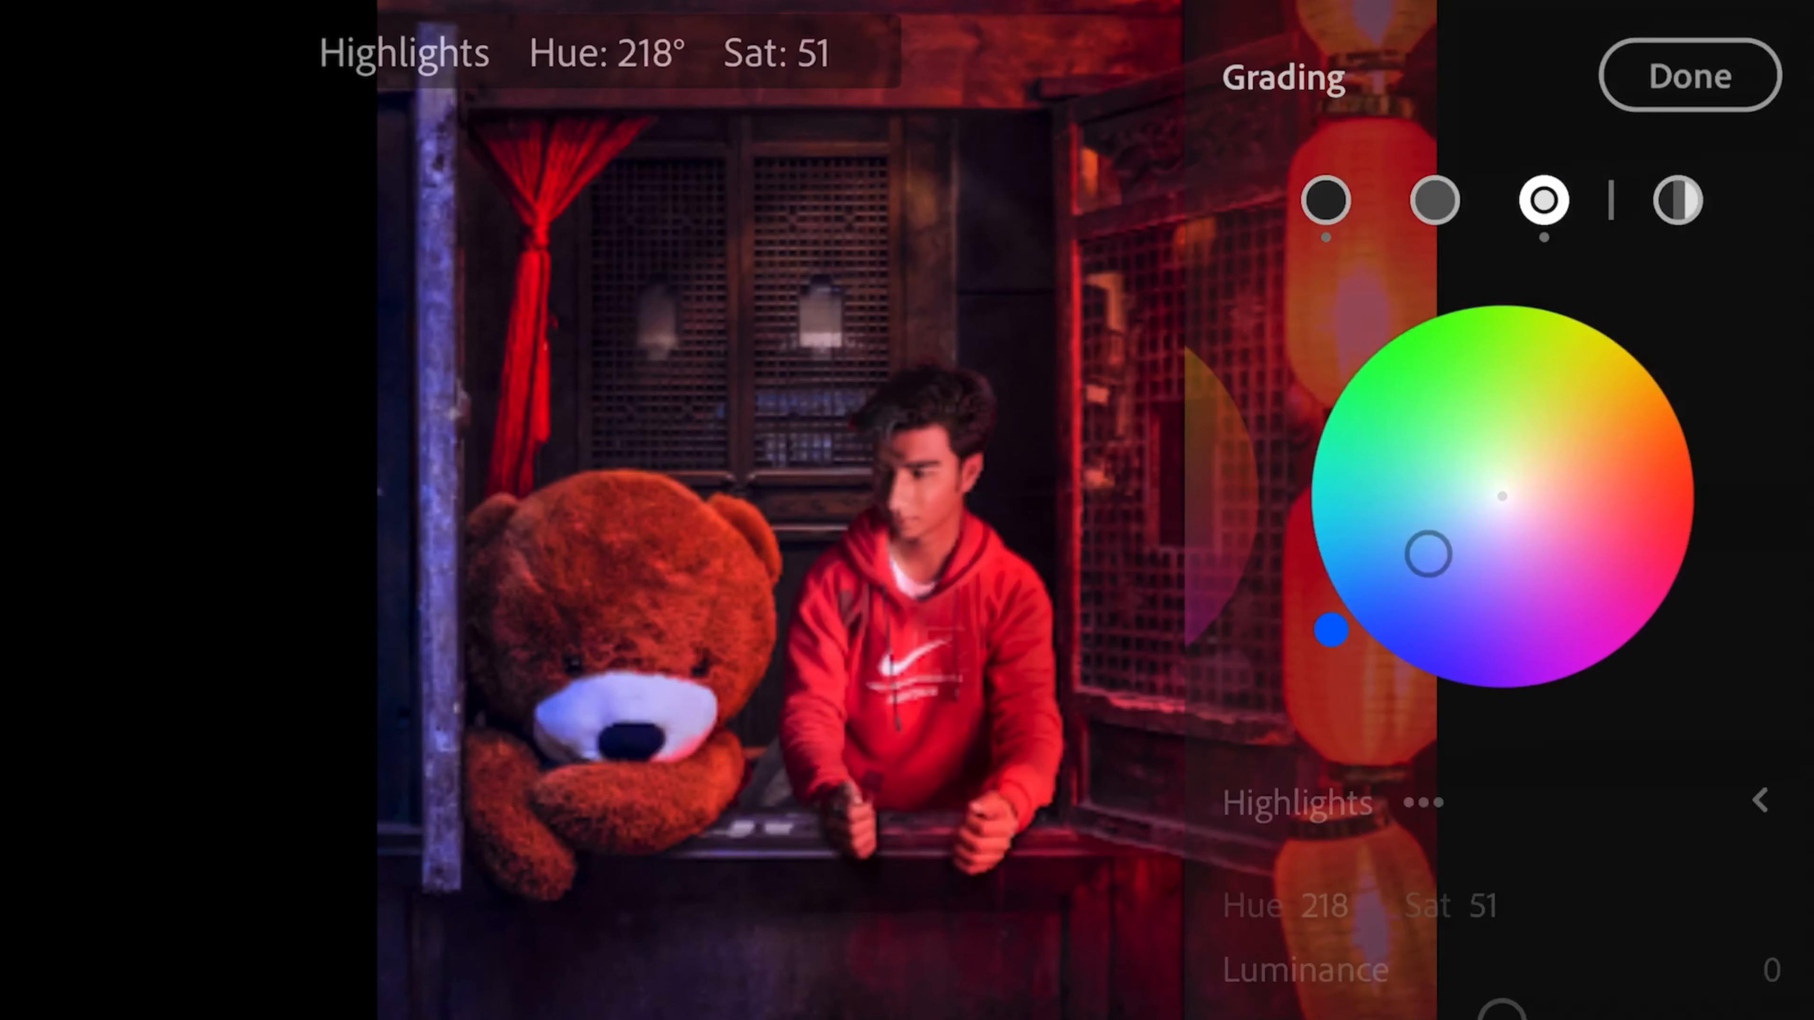
click(1689, 74)
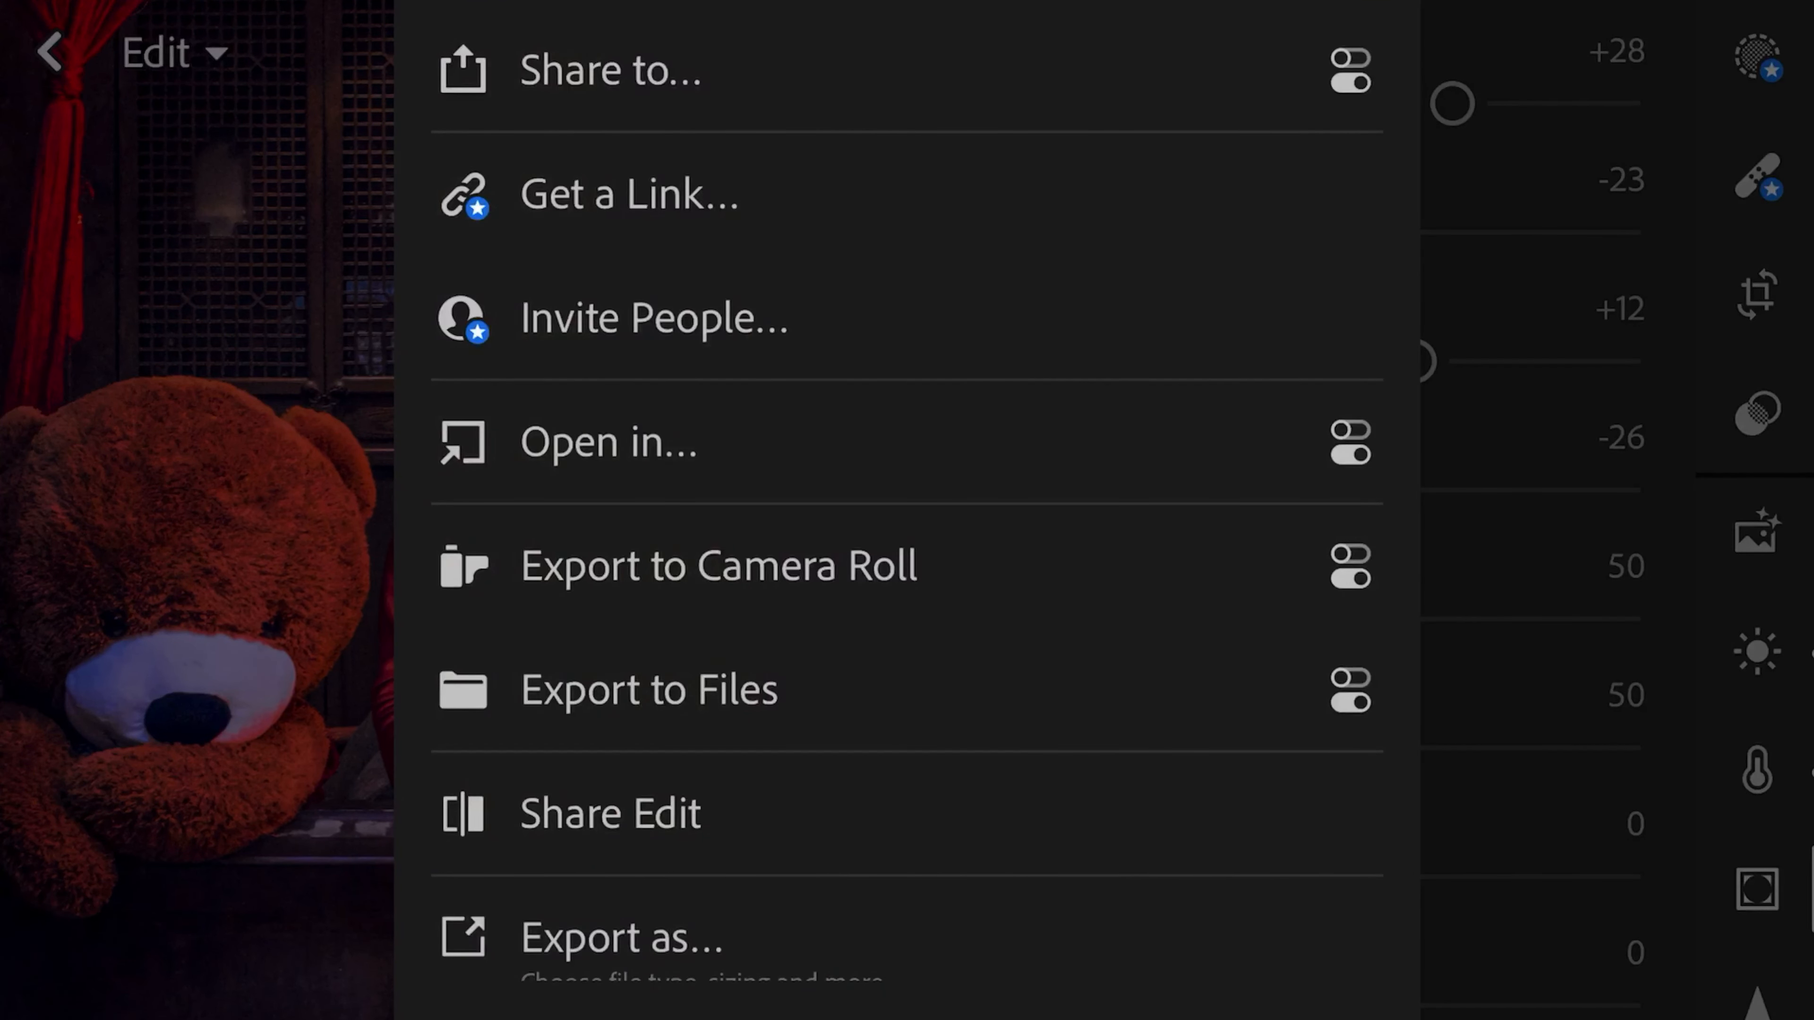
click(622, 937)
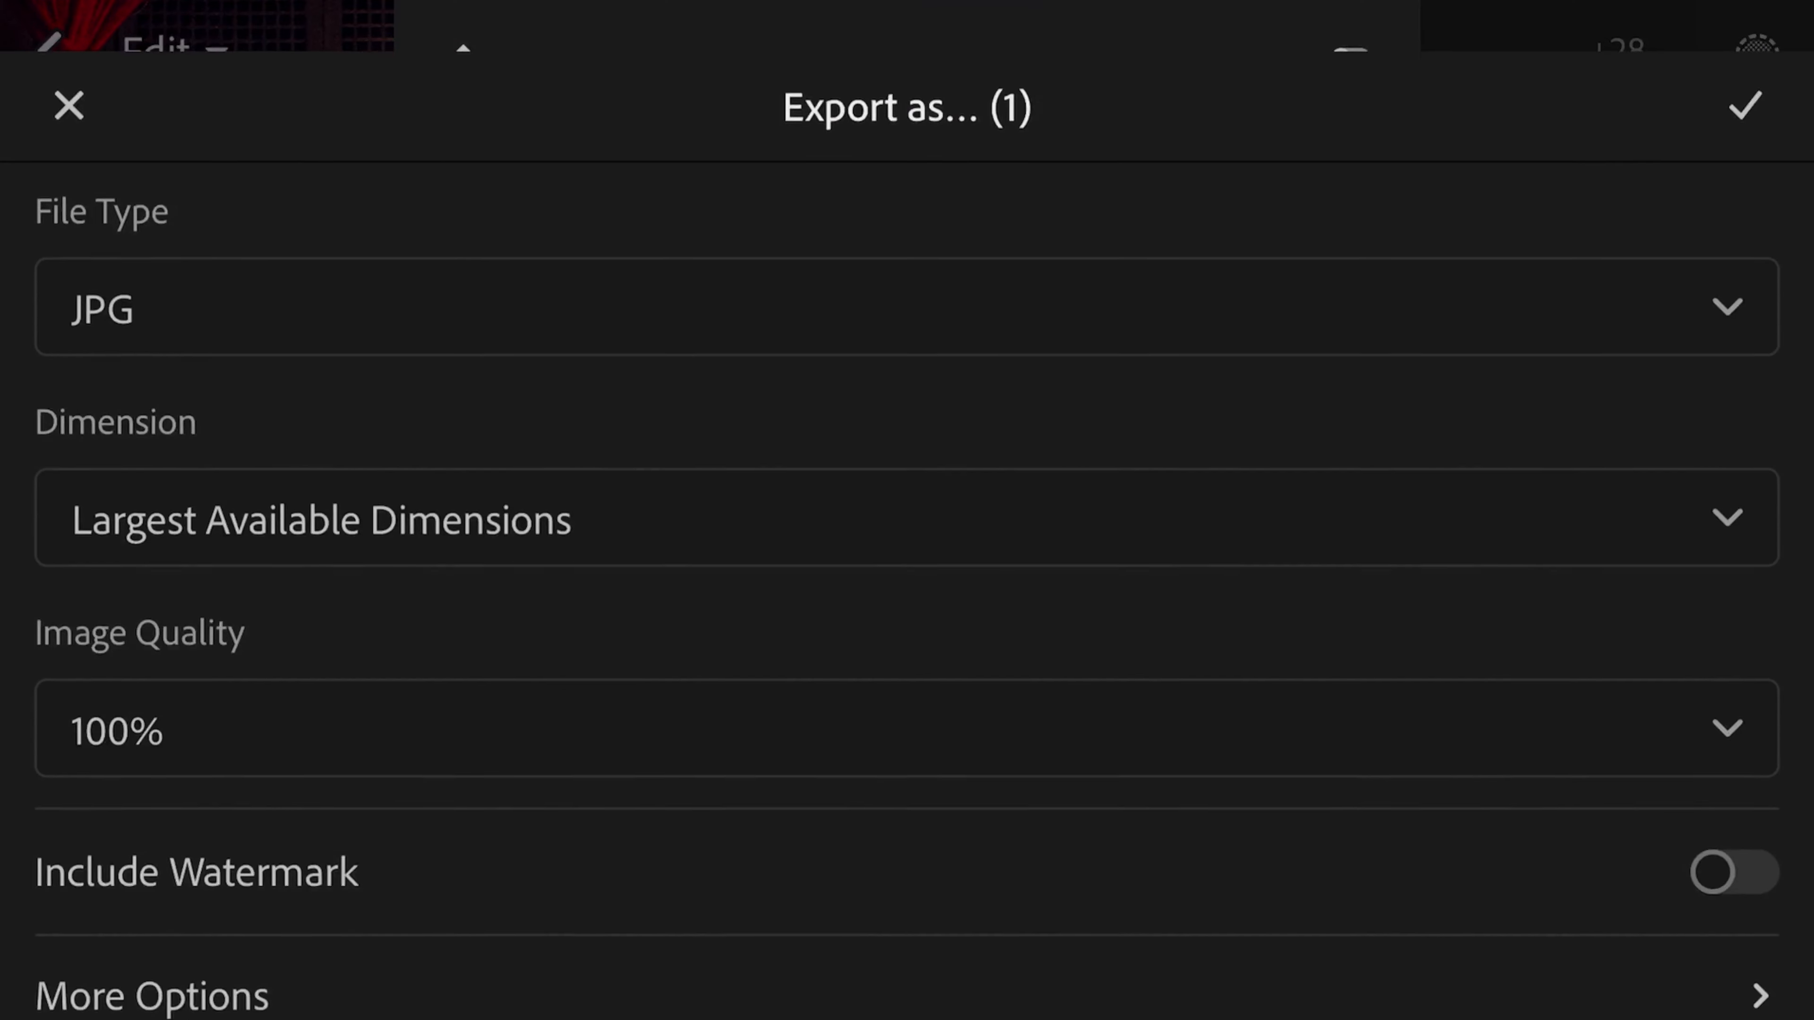